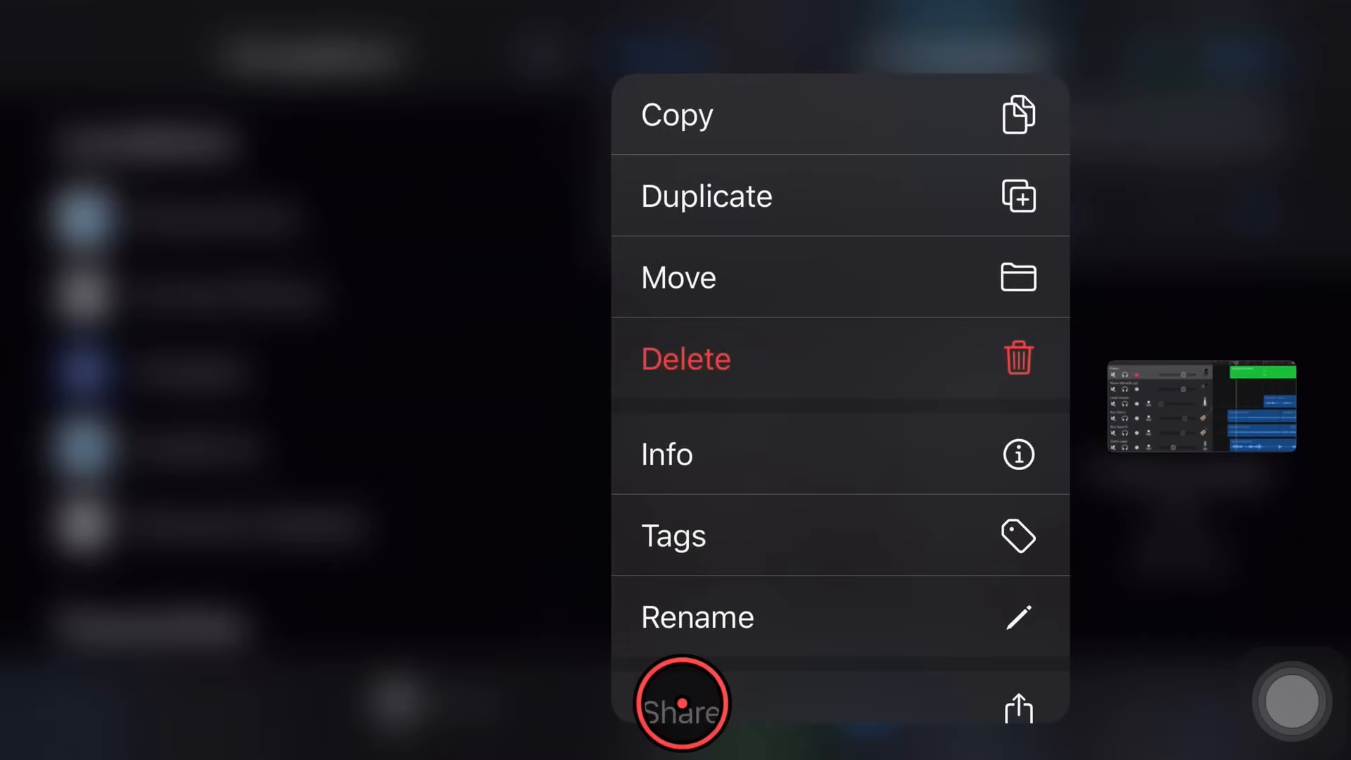
Bring up the Share Song format chooser for Things Change v11
{"action": "left_click", "coordinate": [680, 702]}
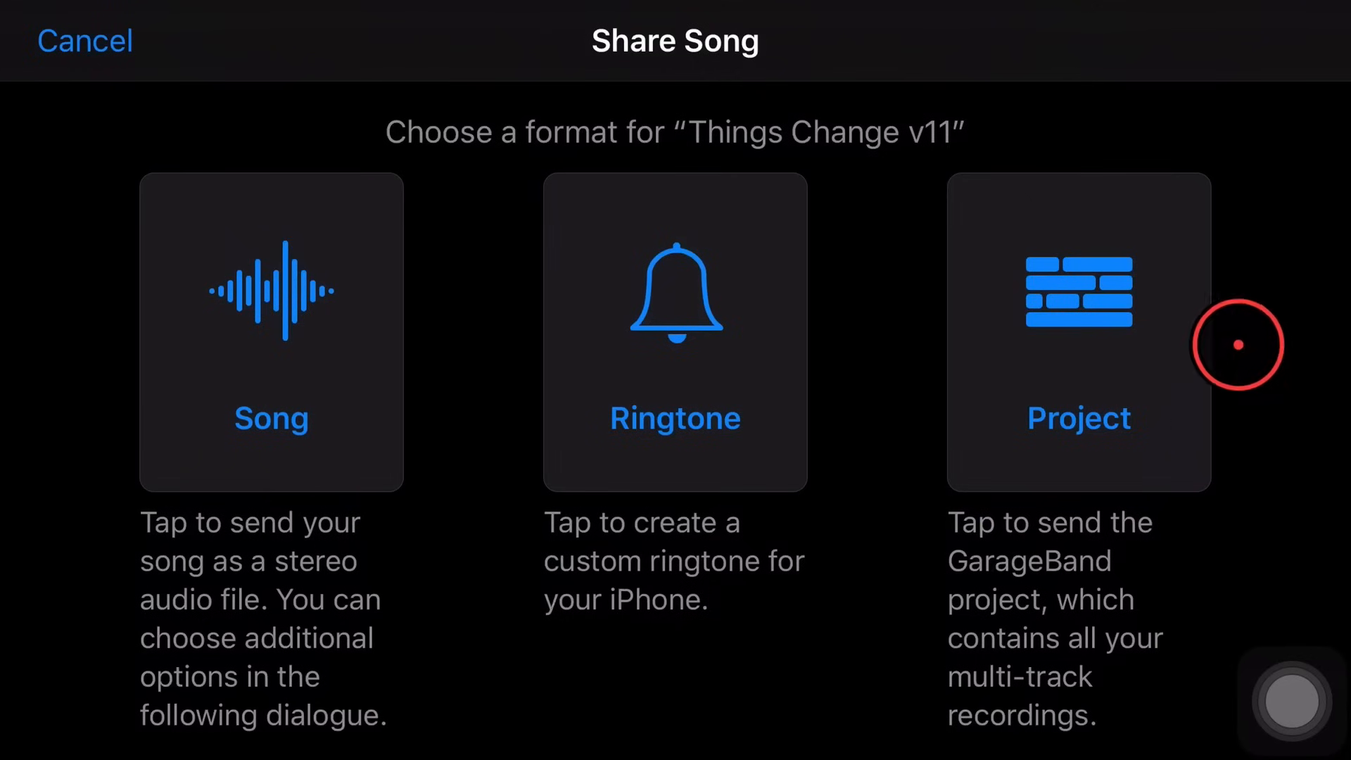
{"action": "mouse_move", "coordinate": [475, 523]}
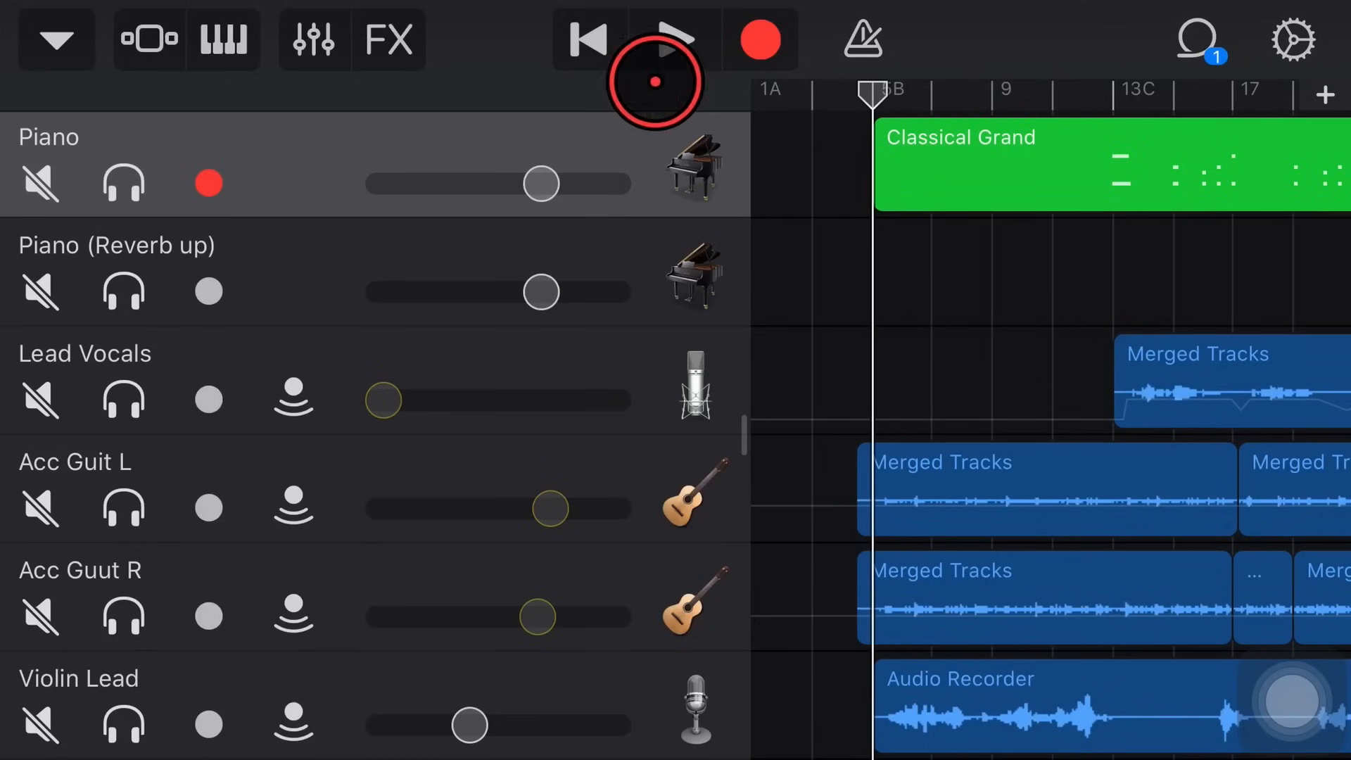
Play the Things Change project briefly, stop it, and reveal the My Songs option
{"action": "left_click", "coordinate": [670, 40]}
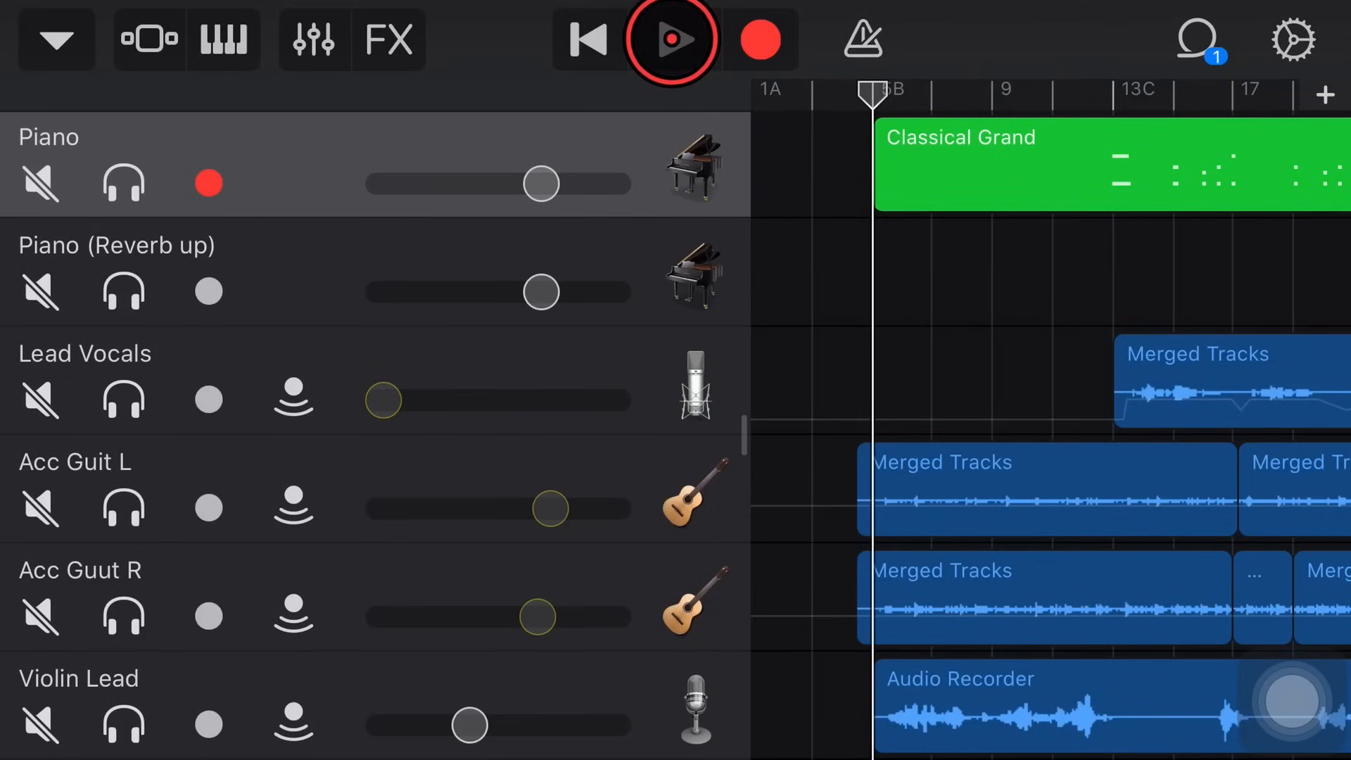
{"action": "left_click", "coordinate": [672, 40]}
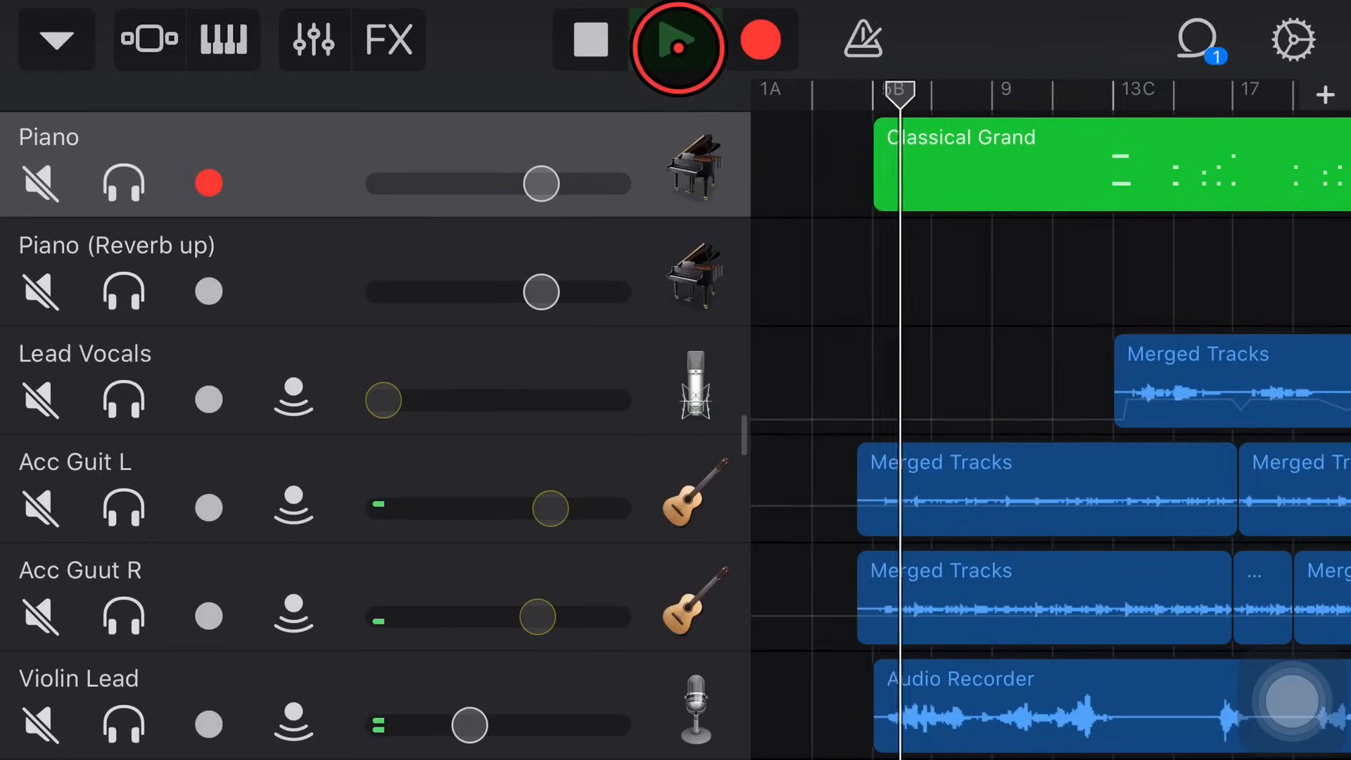
{"action": "left_click", "coordinate": [677, 40]}
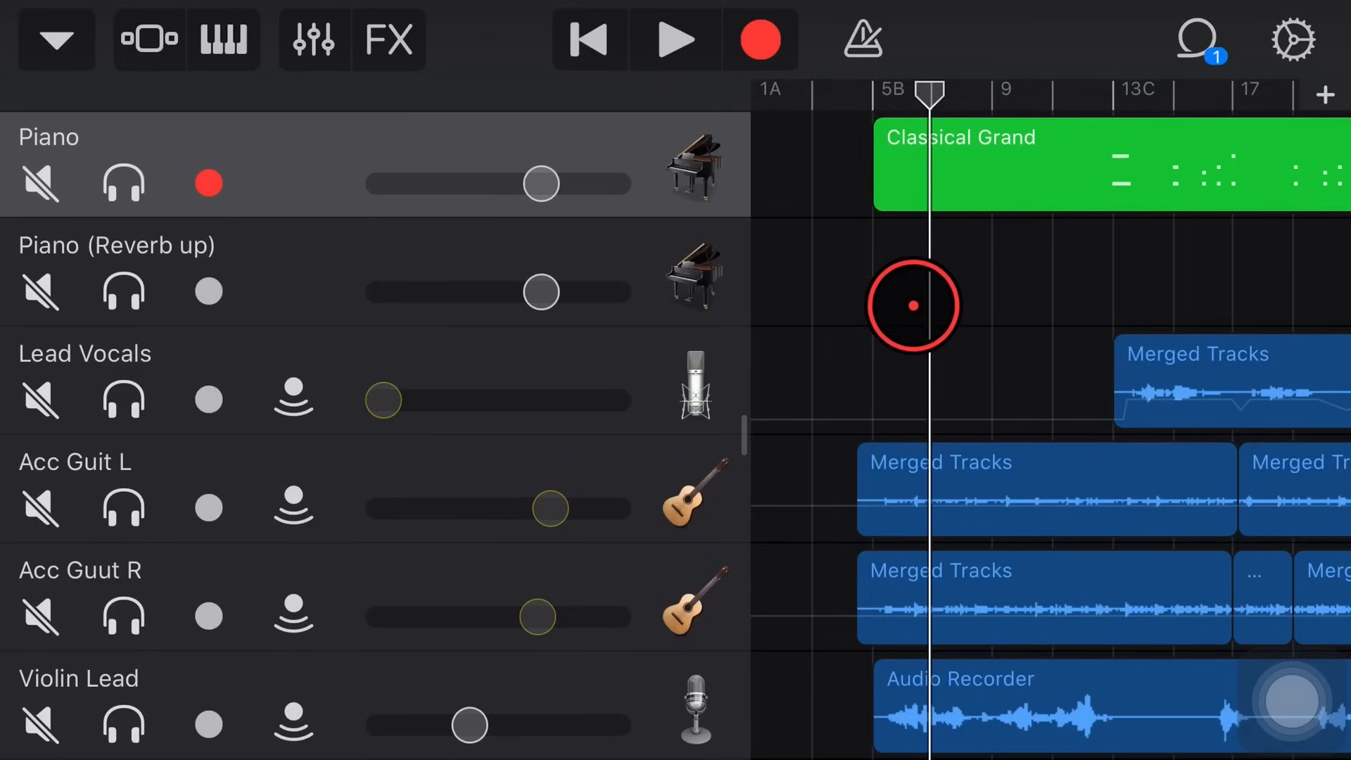
{"action": "left_click", "coordinate": [55, 39]}
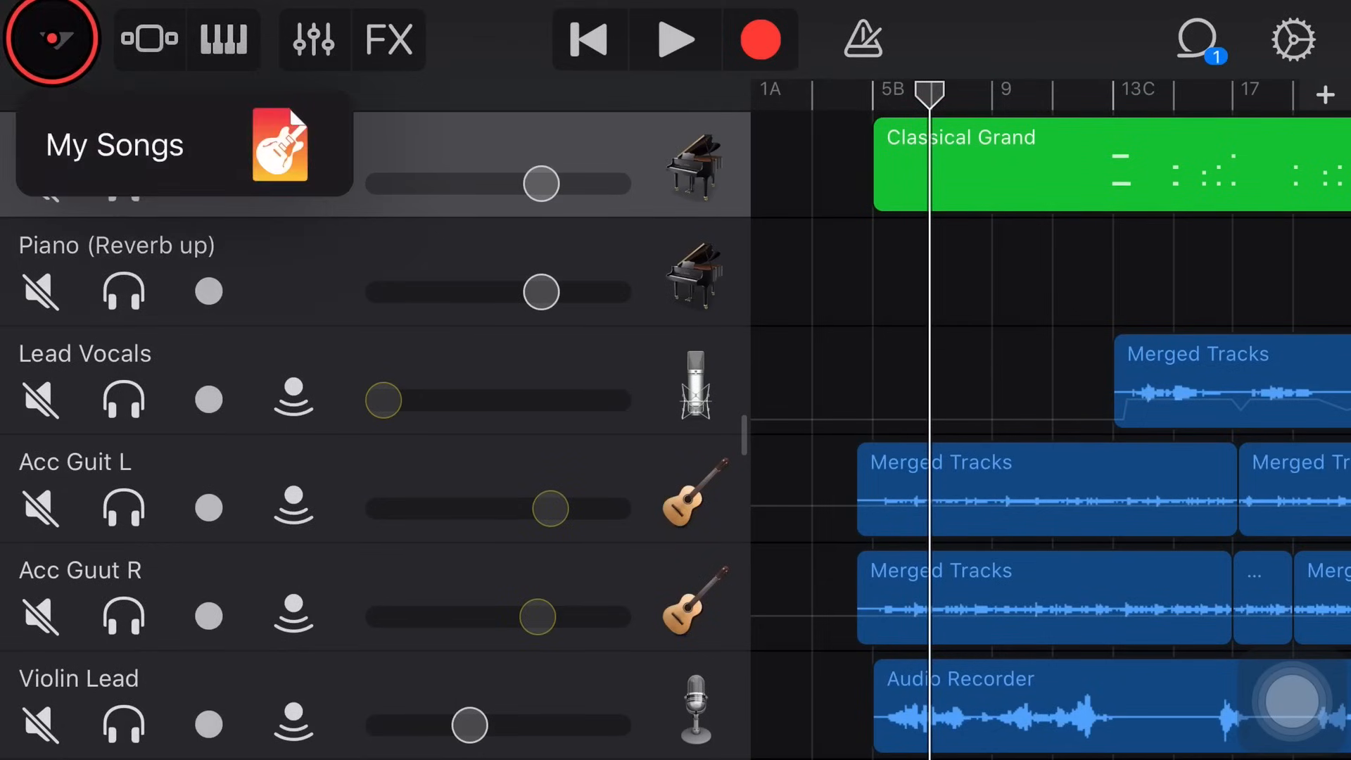
Return to My Songs, select Things Change v11 and reopen its Share Song chooser
{"action": "left_click", "coordinate": [113, 144]}
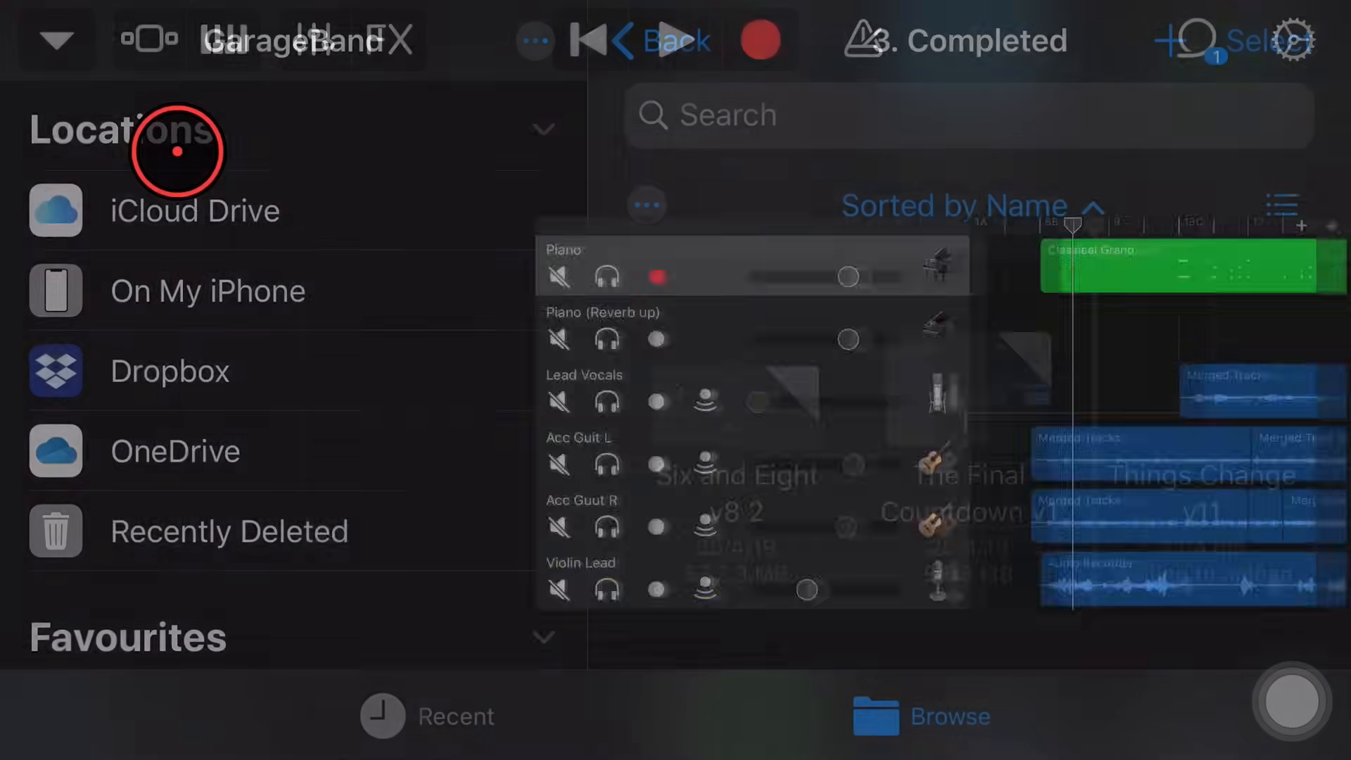
{"action": "left_click", "coordinate": [672, 41]}
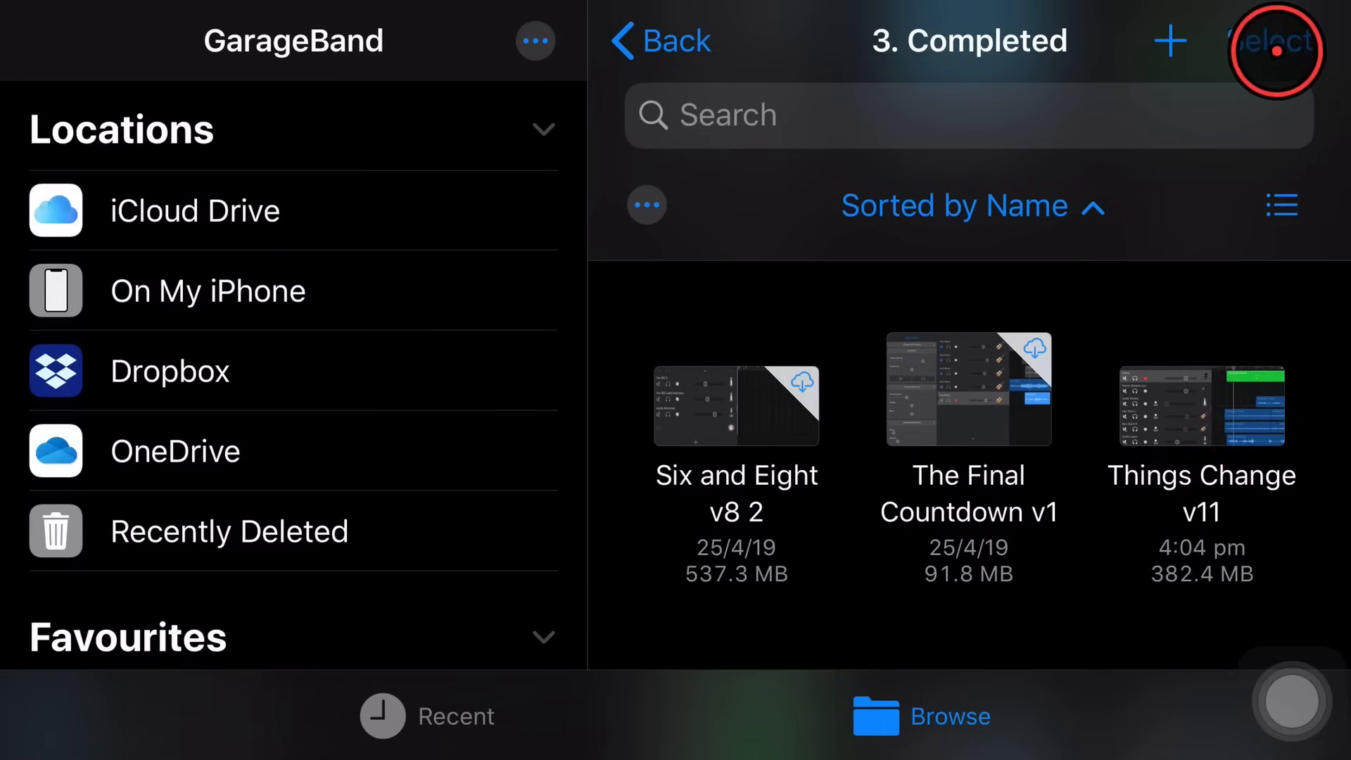
{"action": "left_click", "coordinate": [1277, 41]}
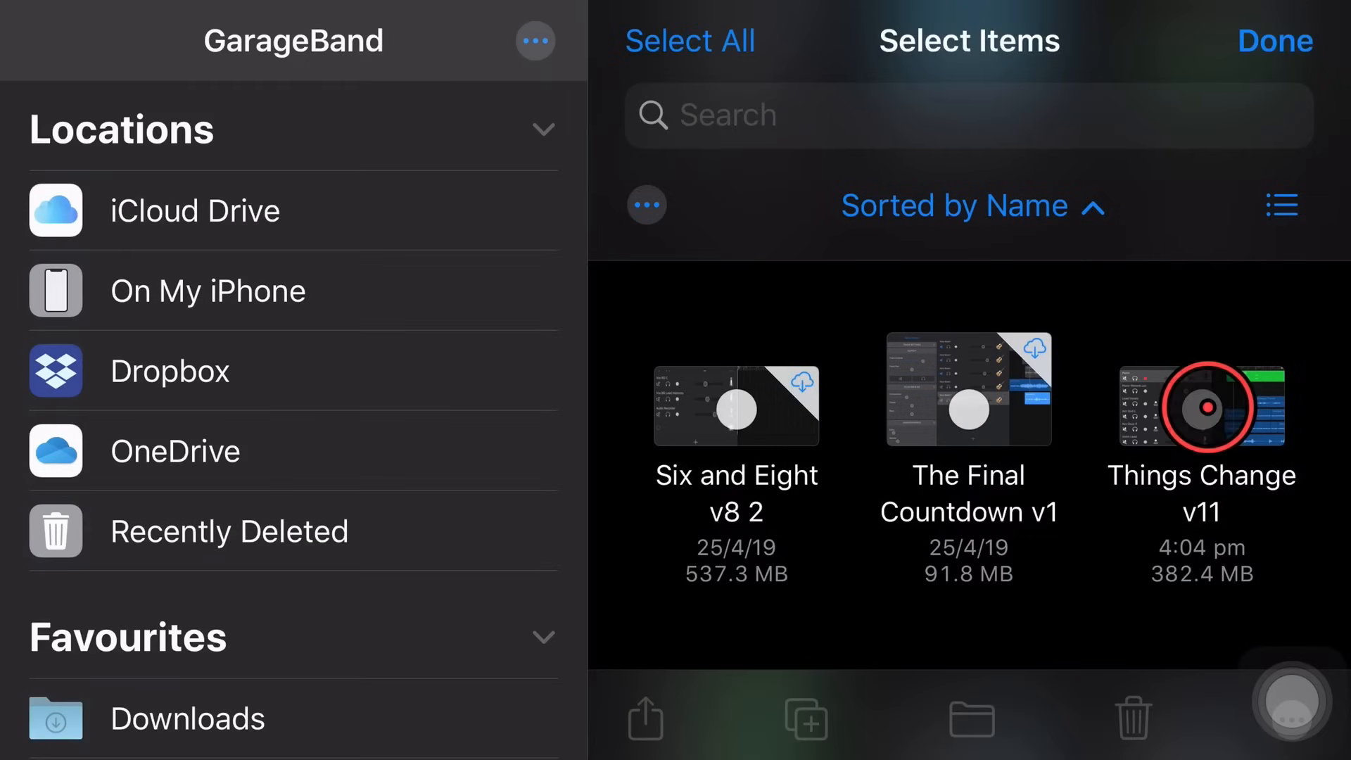
{"action": "left_click", "coordinate": [645, 715]}
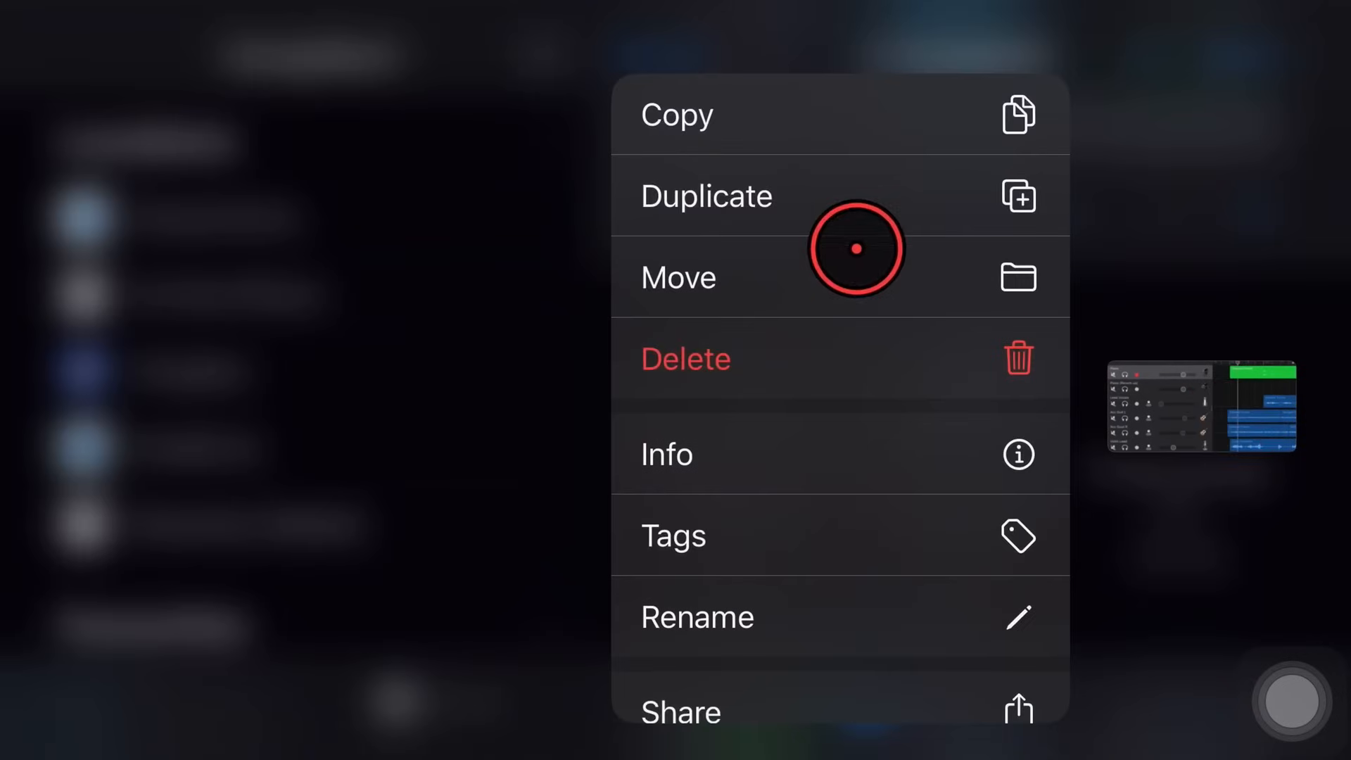
{"action": "left_click", "coordinate": [680, 712]}
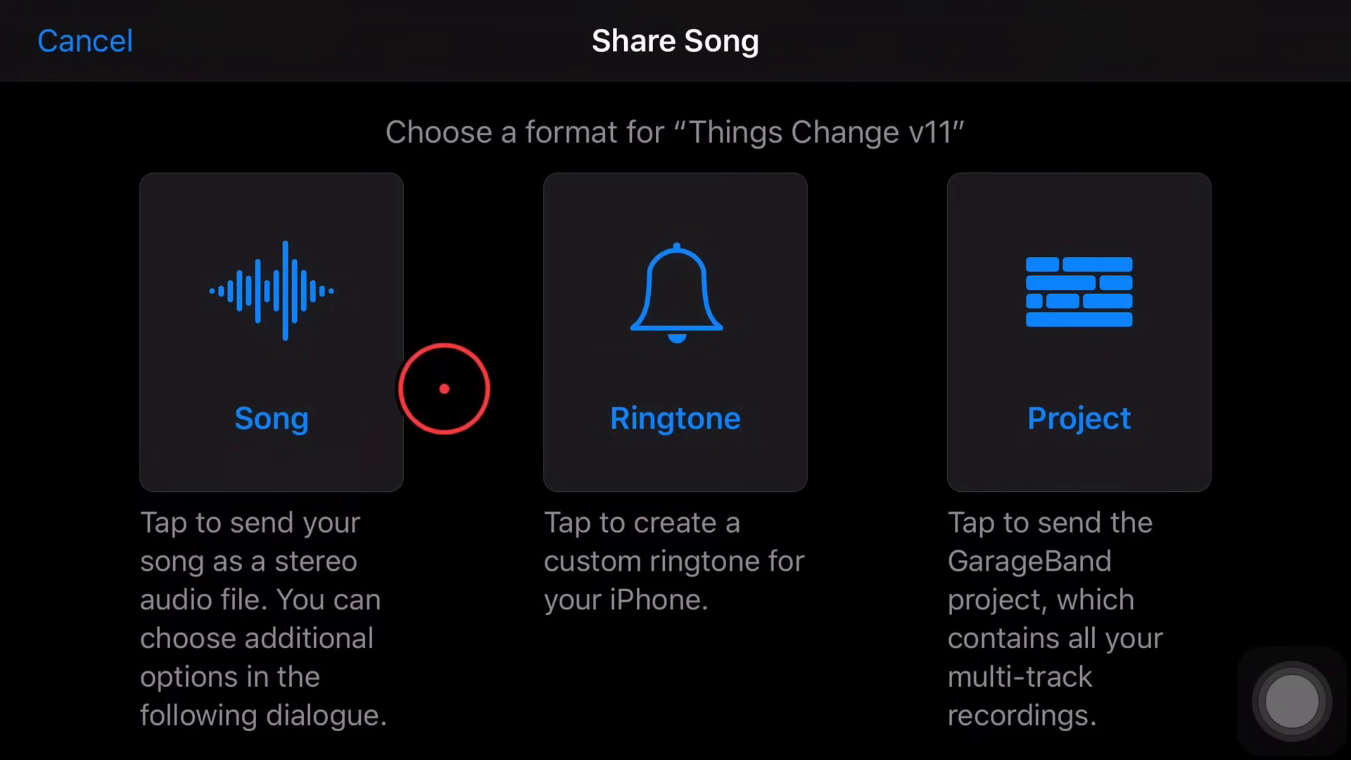
{"action": "mouse_move", "coordinate": [429, 506]}
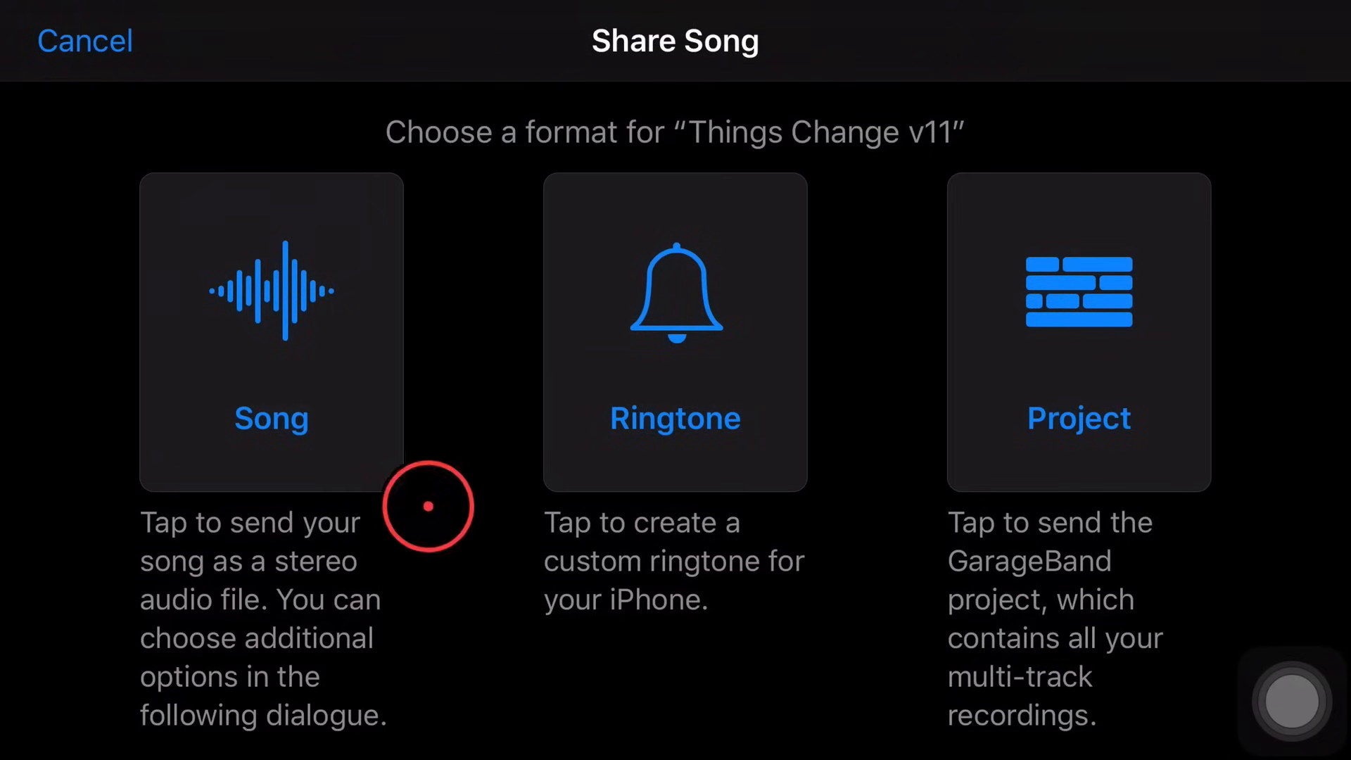
{"action": "mouse_move", "coordinate": [417, 472]}
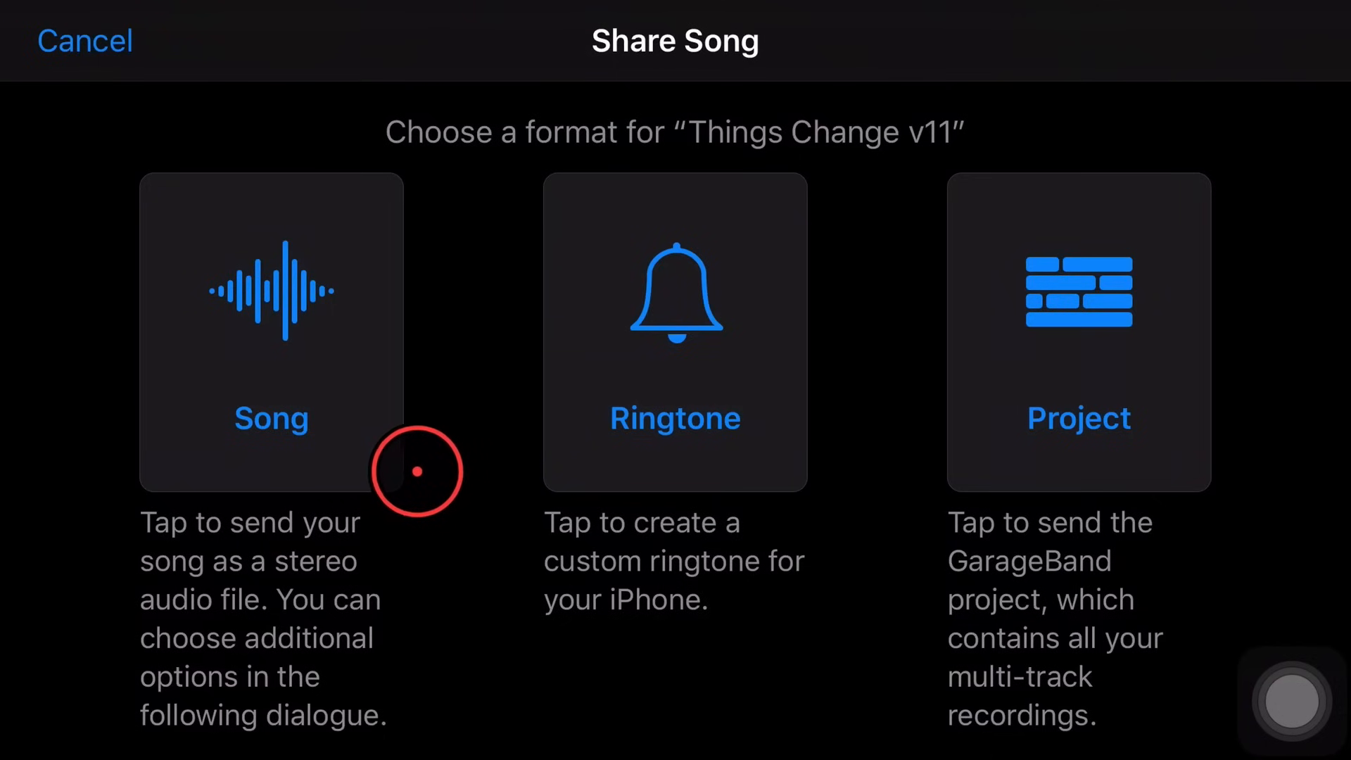
{"action": "mouse_move", "coordinate": [764, 355]}
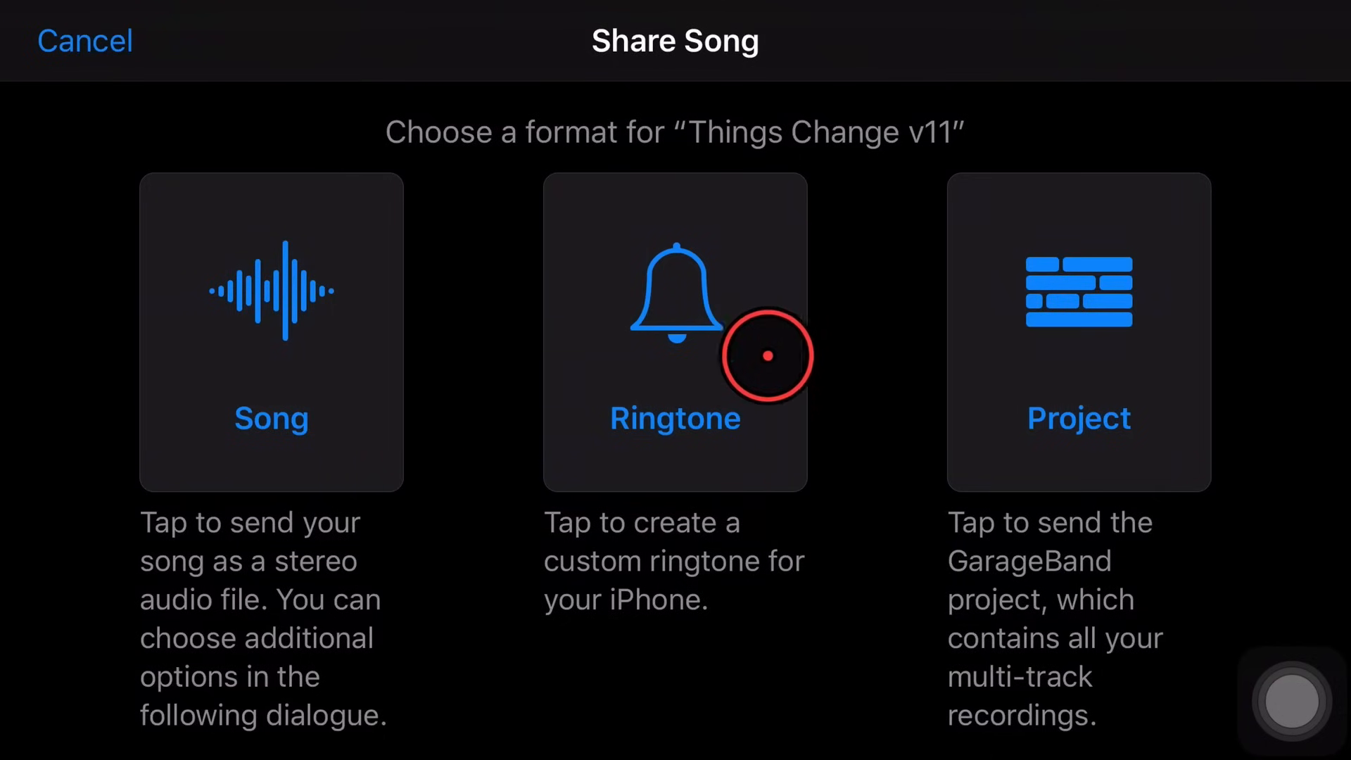
{"action": "mouse_move", "coordinate": [733, 187]}
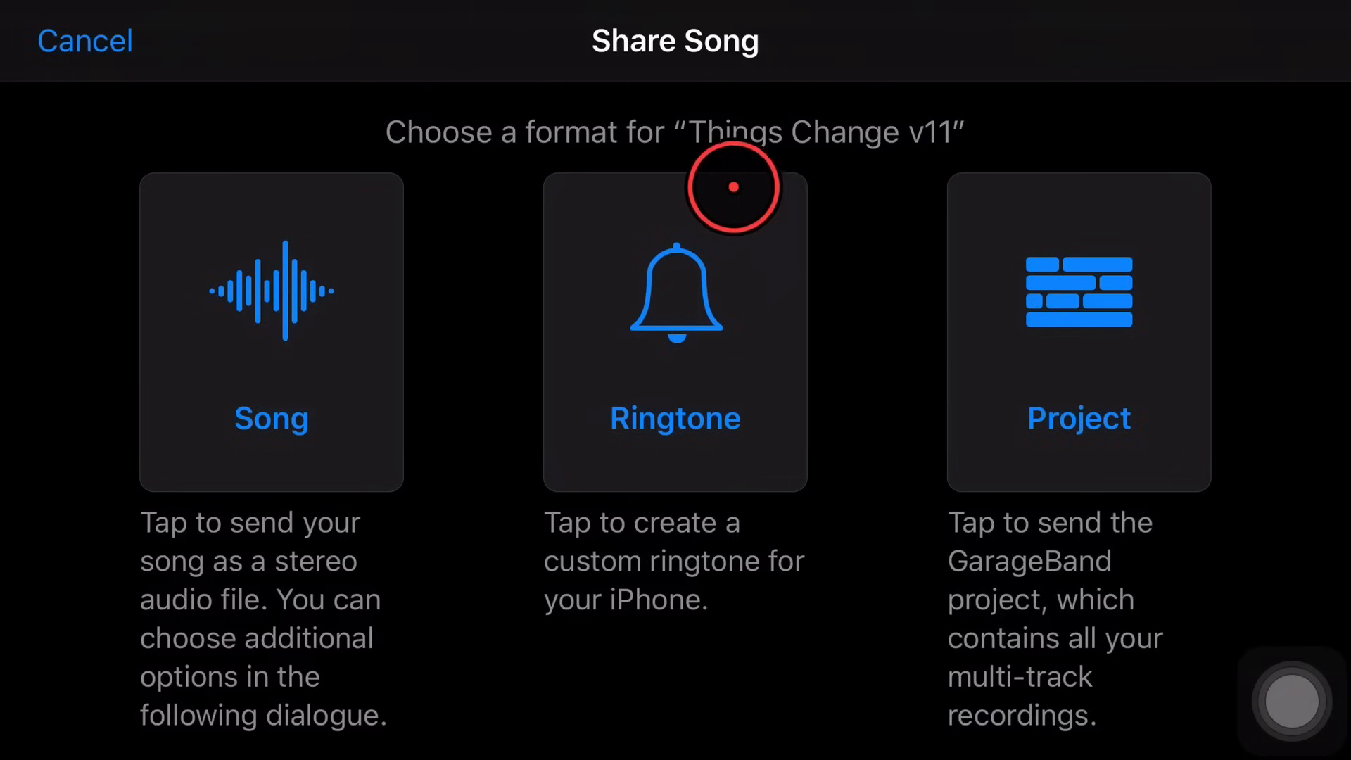
{"action": "mouse_move", "coordinate": [1192, 495]}
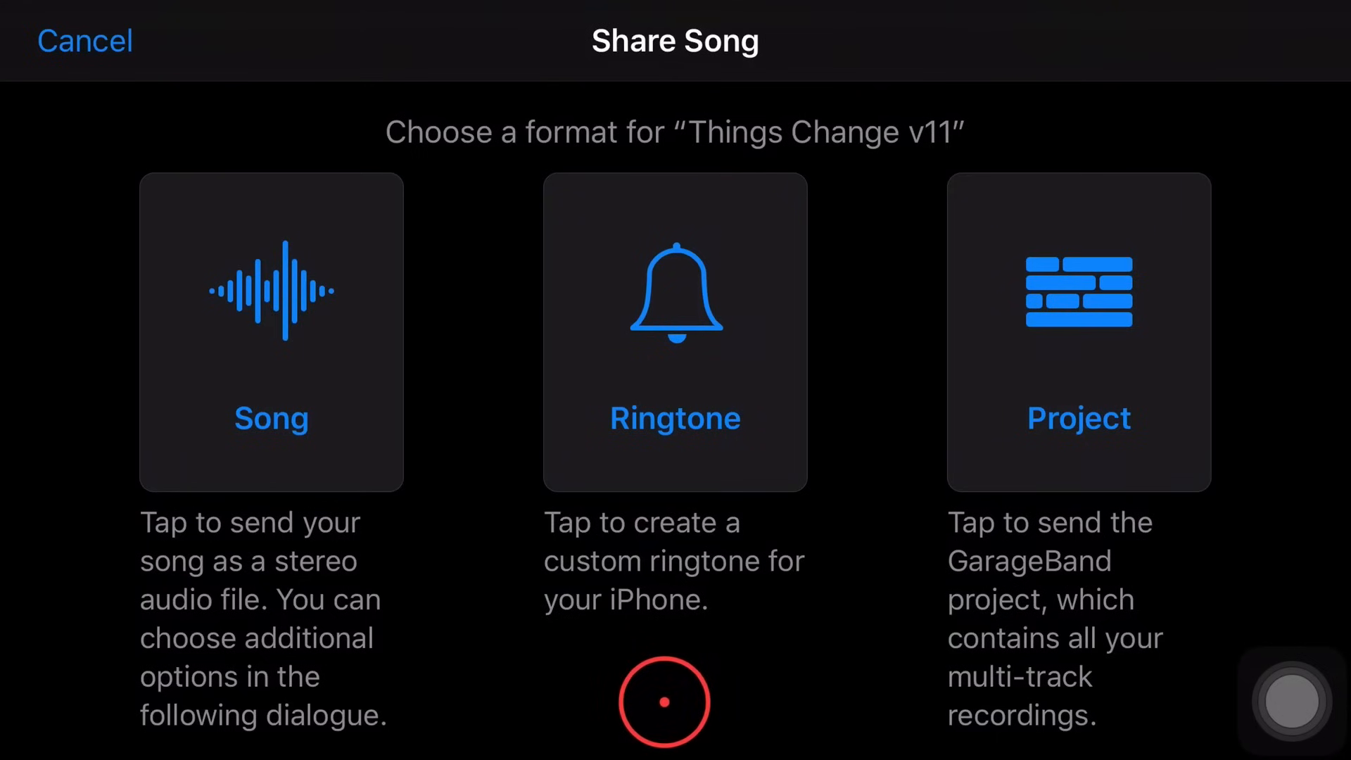
{"action": "left_click", "coordinate": [270, 316]}
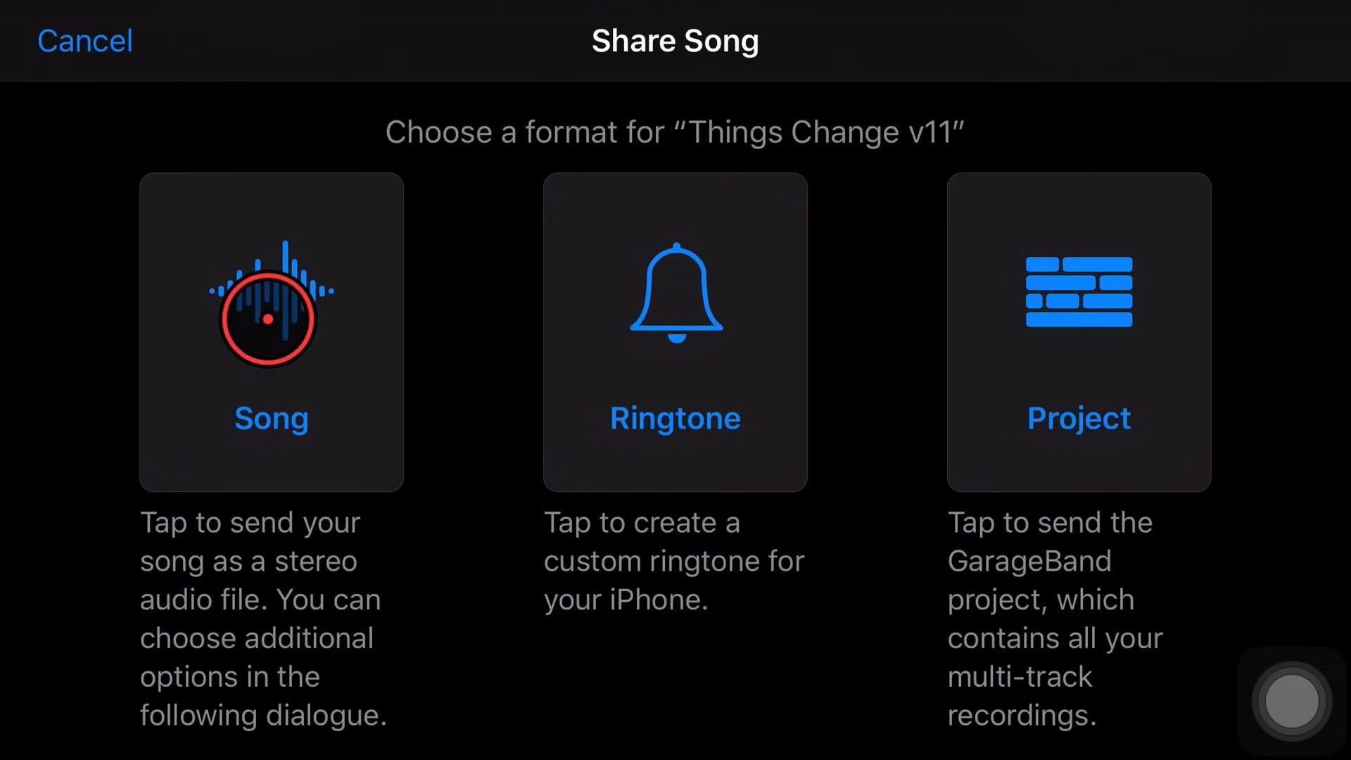
Choose Song export, try Low Quality and WAV, then share at Highest Quality (iTunes Plus)
{"action": "left_click", "coordinate": [270, 332]}
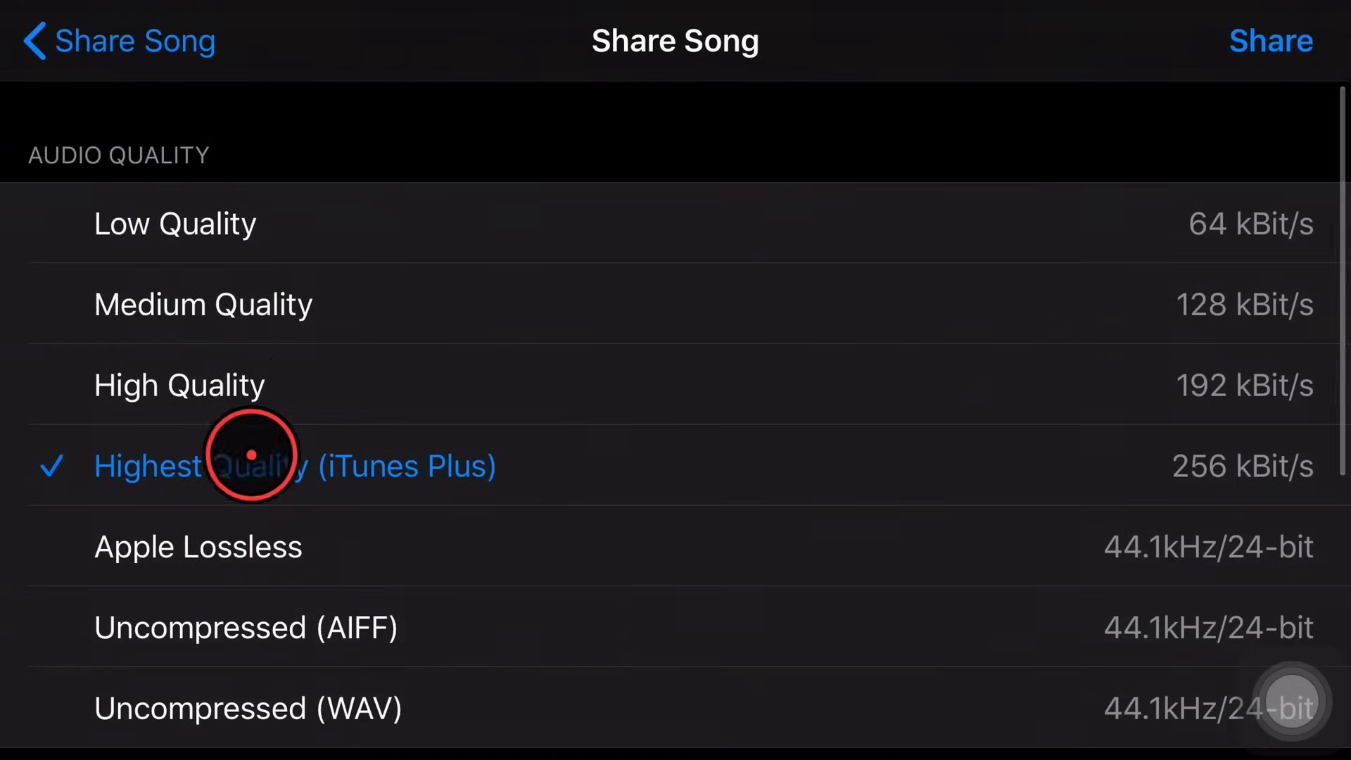
{"action": "left_click", "coordinate": [176, 223]}
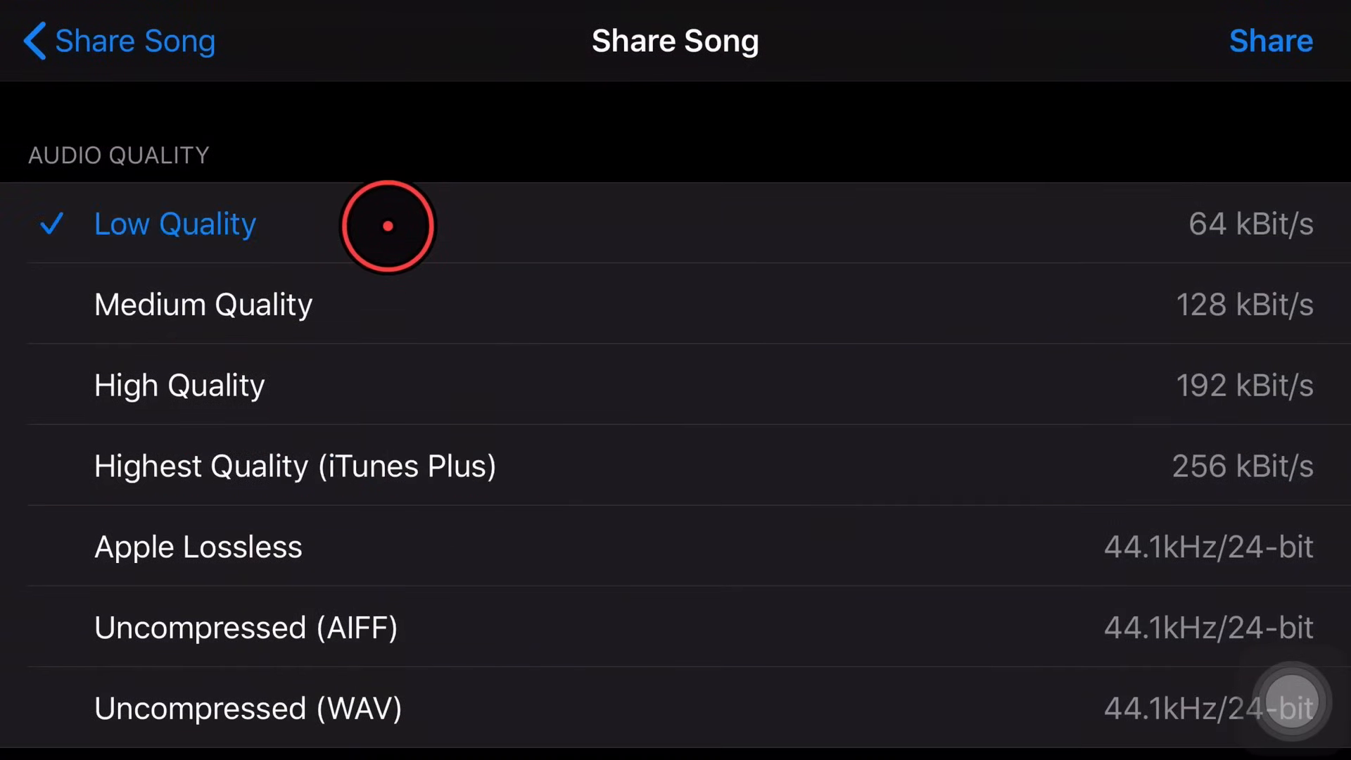
{"action": "mouse_move", "coordinate": [582, 235]}
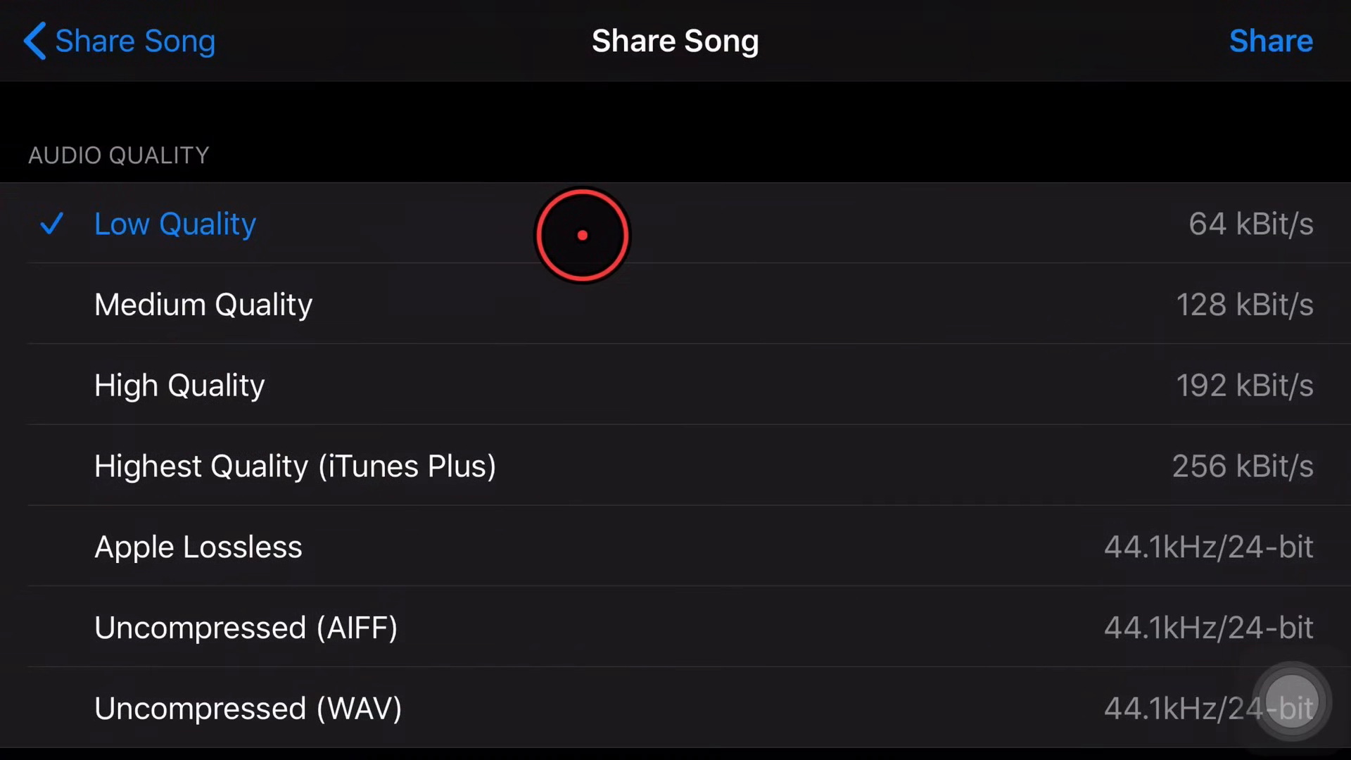
{"action": "left_click", "coordinate": [249, 708]}
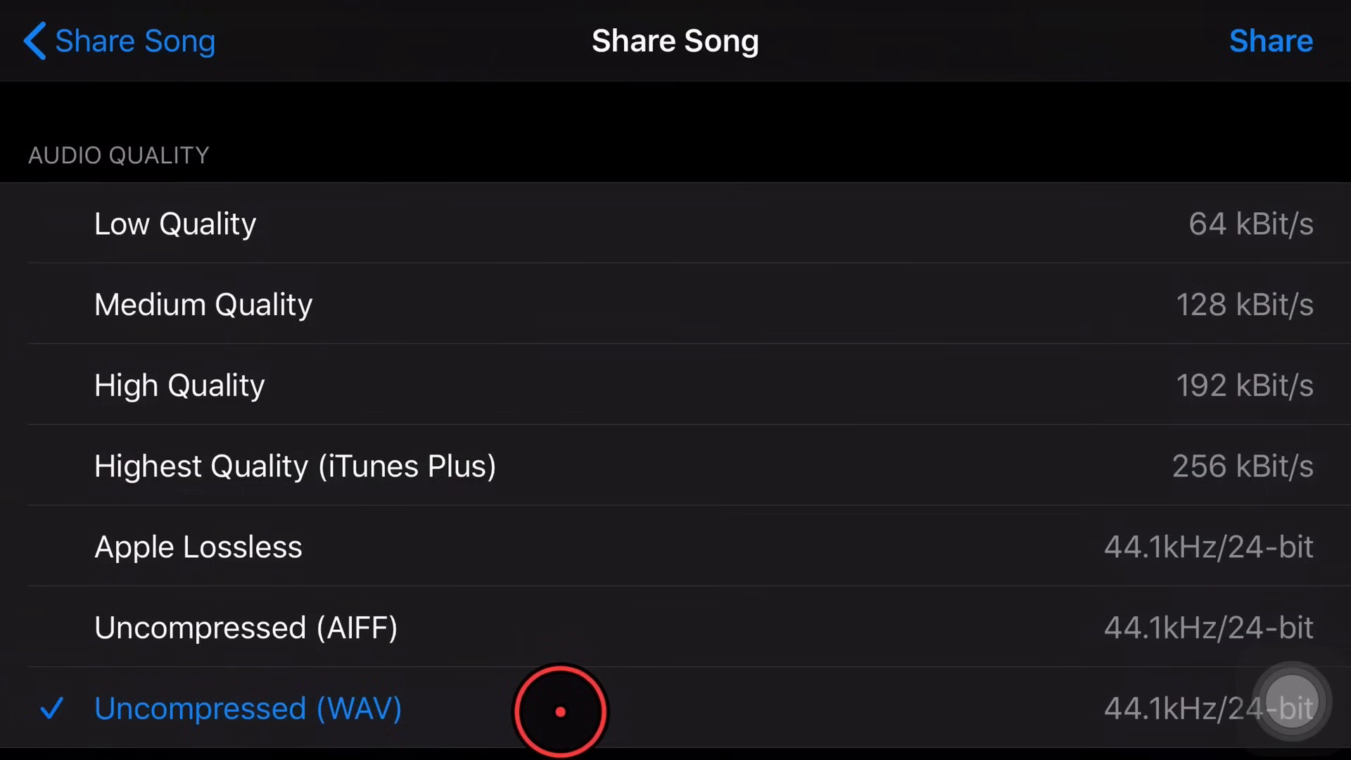
{"action": "mouse_move", "coordinate": [372, 383]}
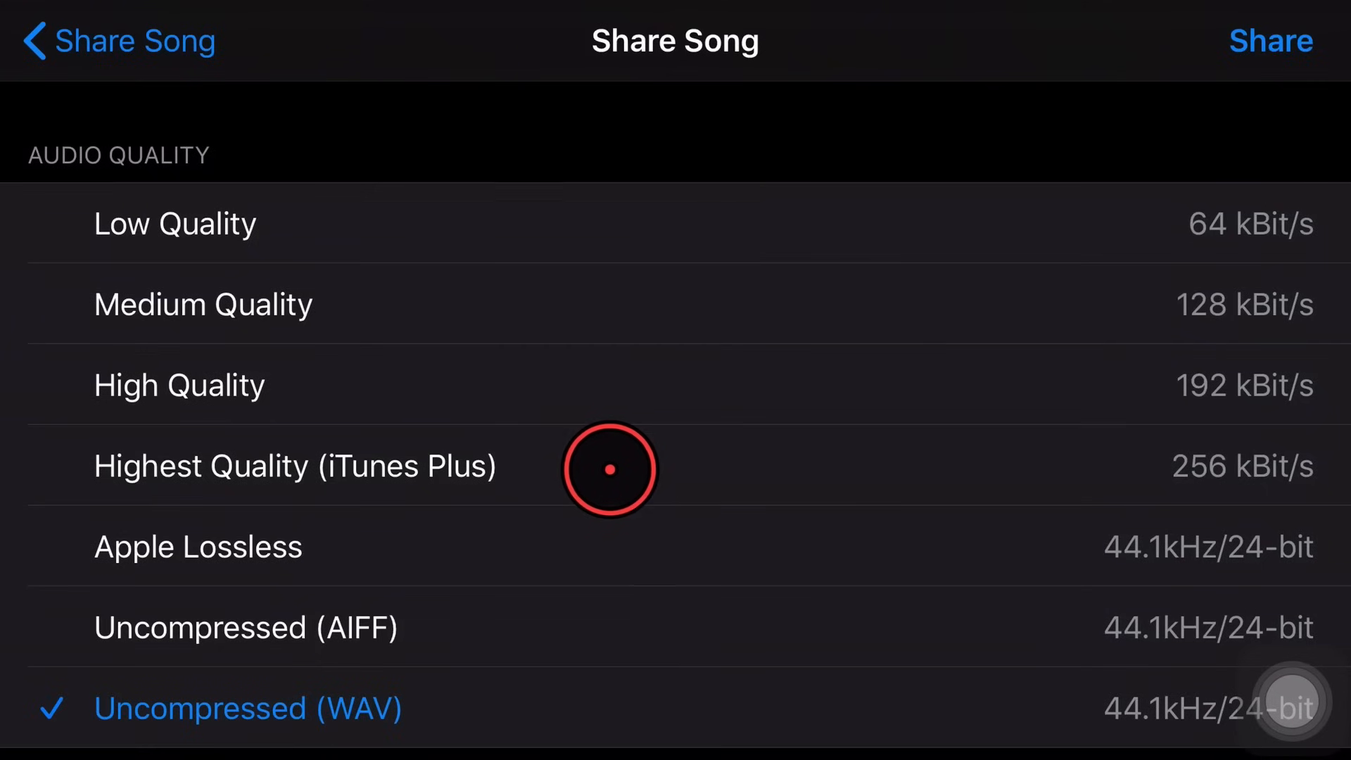
{"action": "left_click", "coordinate": [293, 466]}
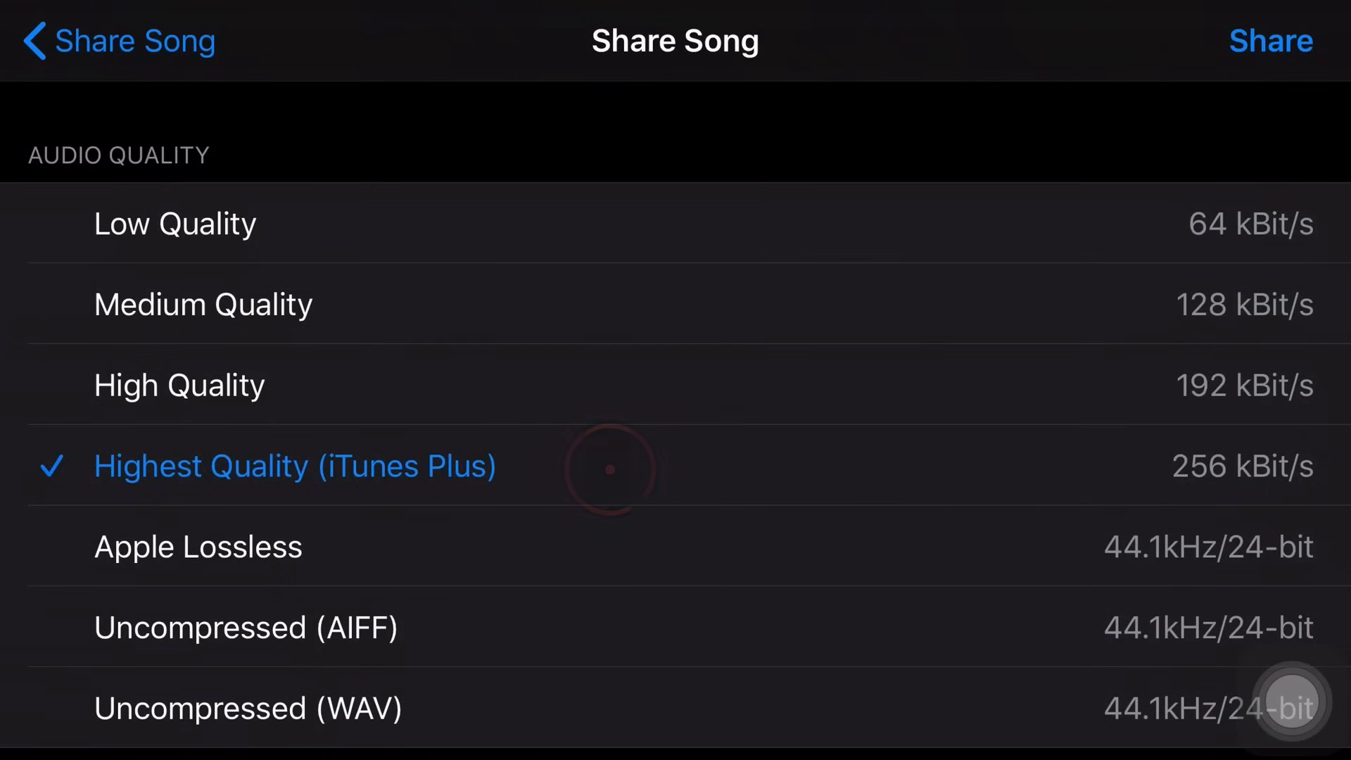
{"action": "left_click", "coordinate": [1270, 41]}
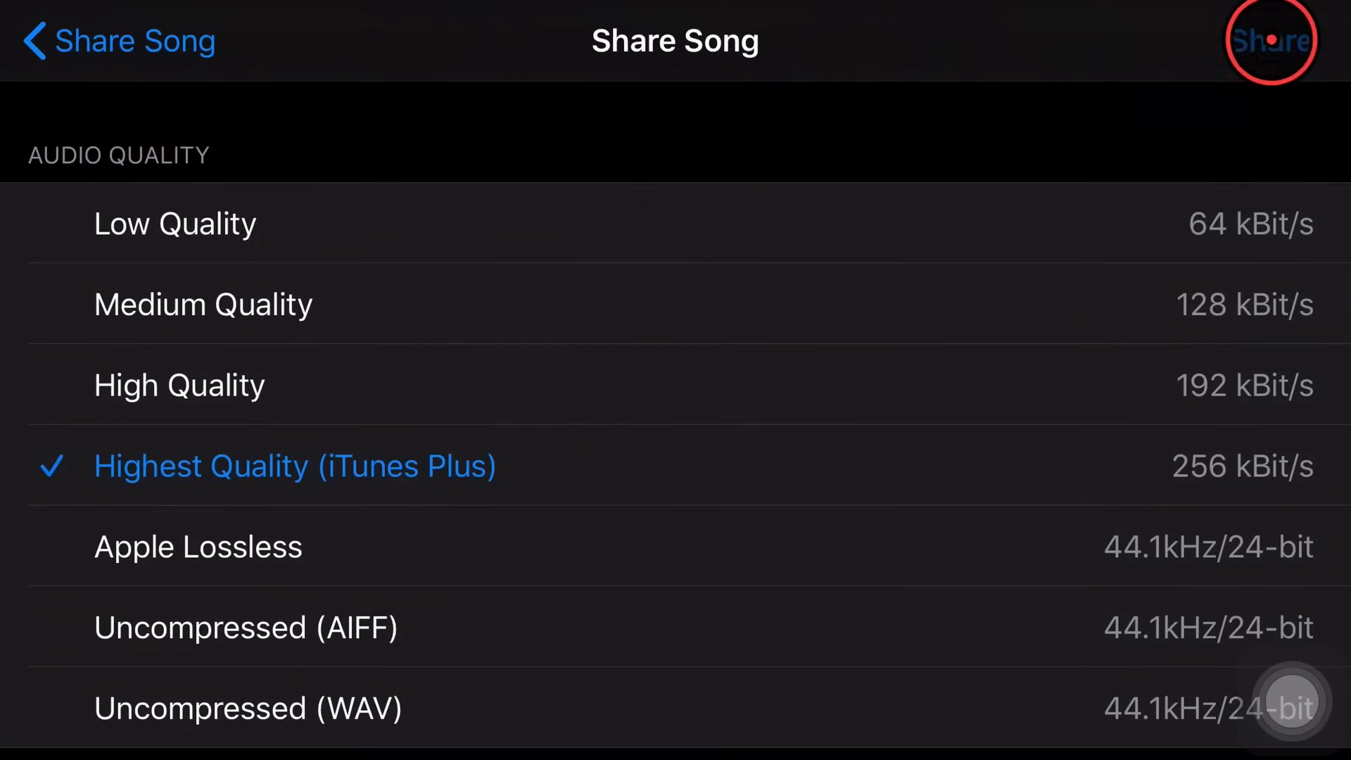
Confirm the export so the share sheet lists AirDrop, Mail, SoundCloud and other destinations
{"action": "left_click", "coordinate": [1270, 40]}
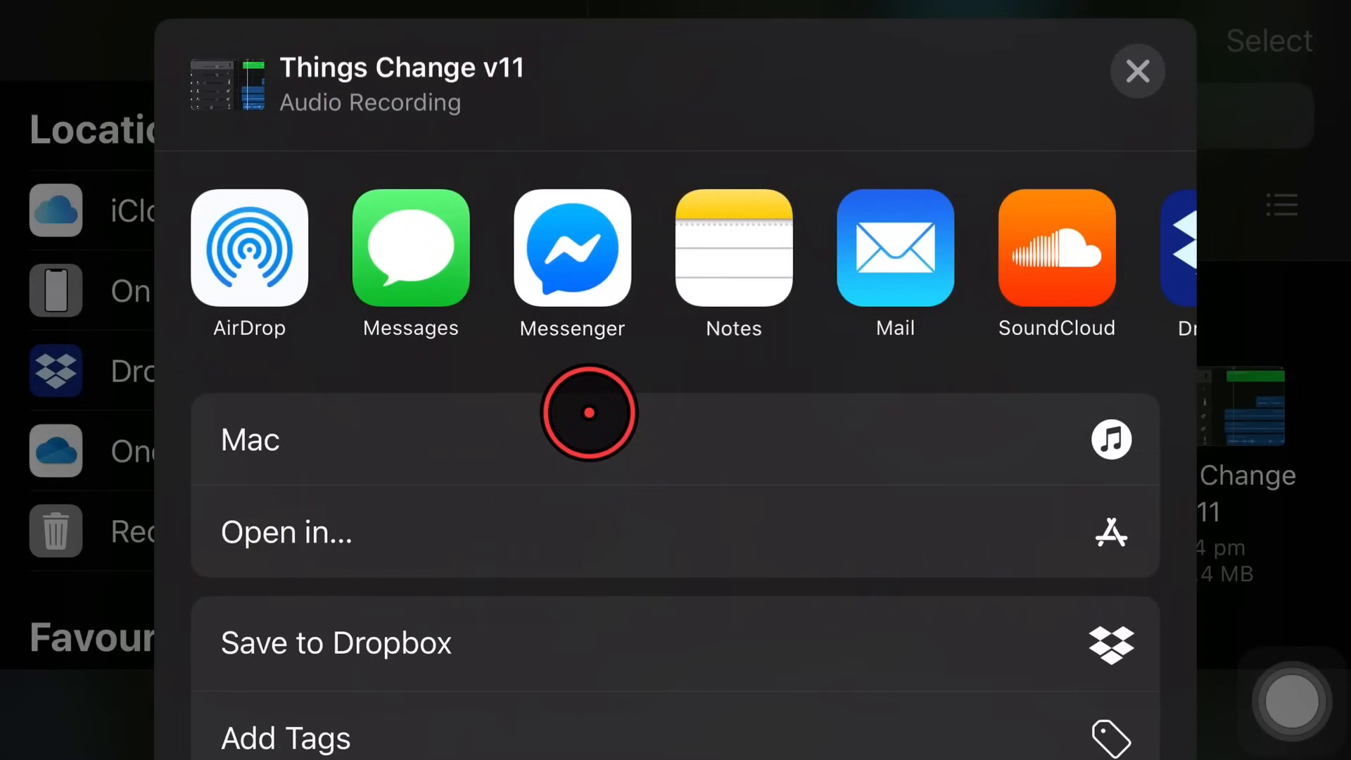
{"action": "mouse_move", "coordinate": [814, 390]}
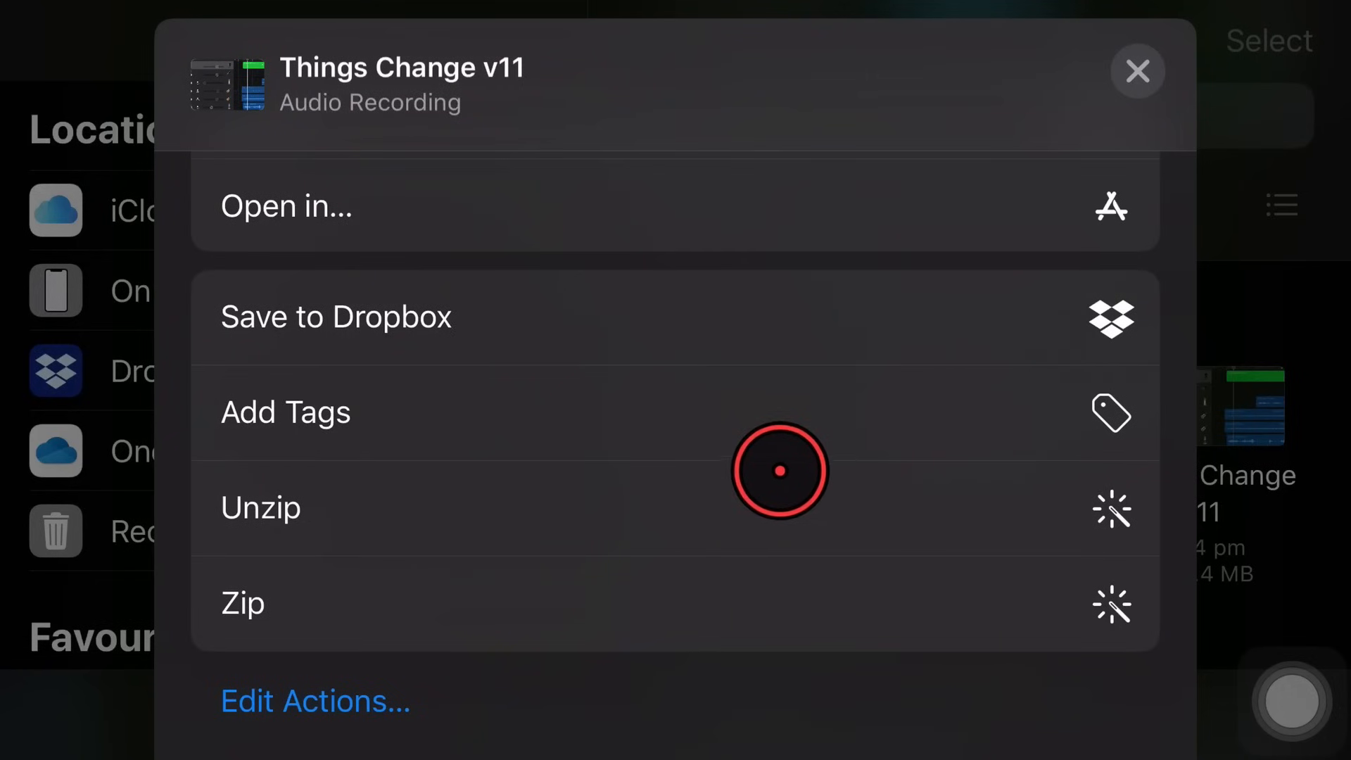
{"action": "mouse_move", "coordinate": [431, 513]}
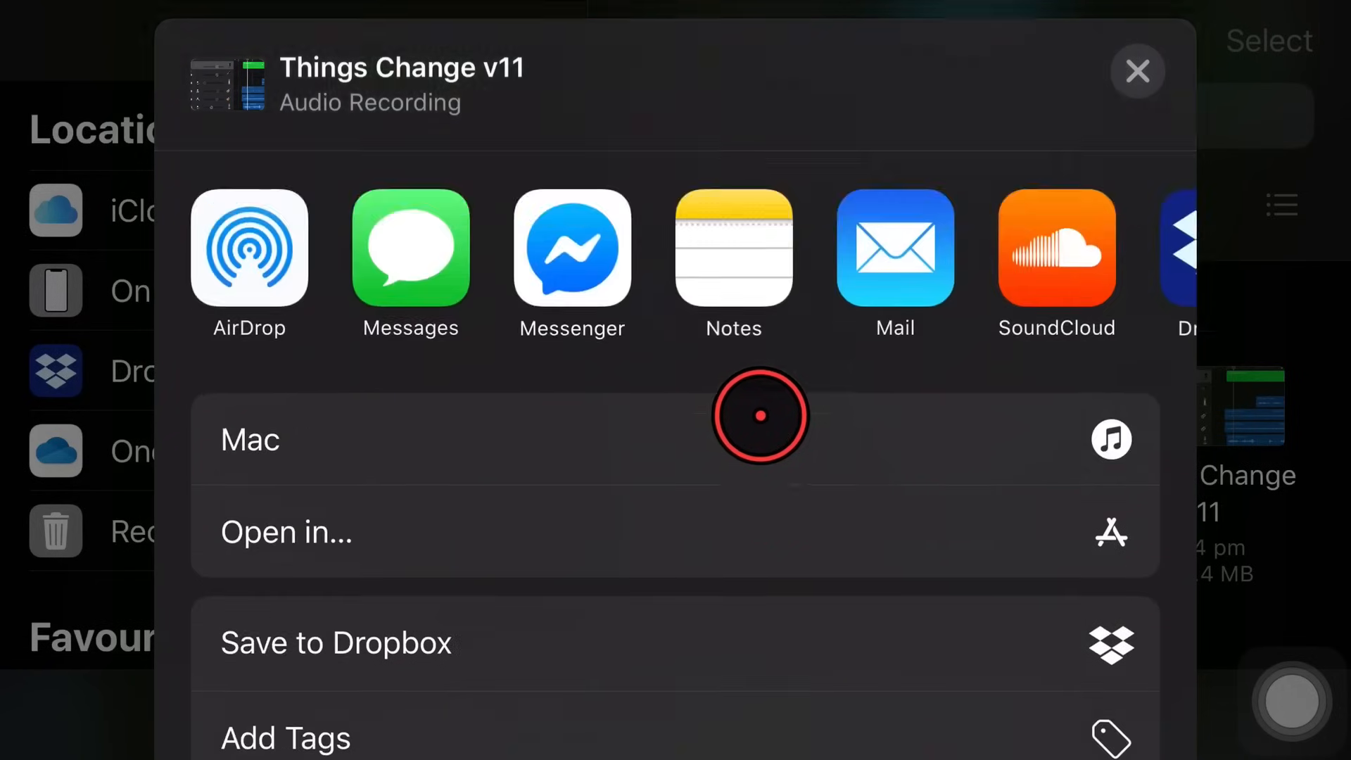
{"action": "mouse_move", "coordinate": [484, 534]}
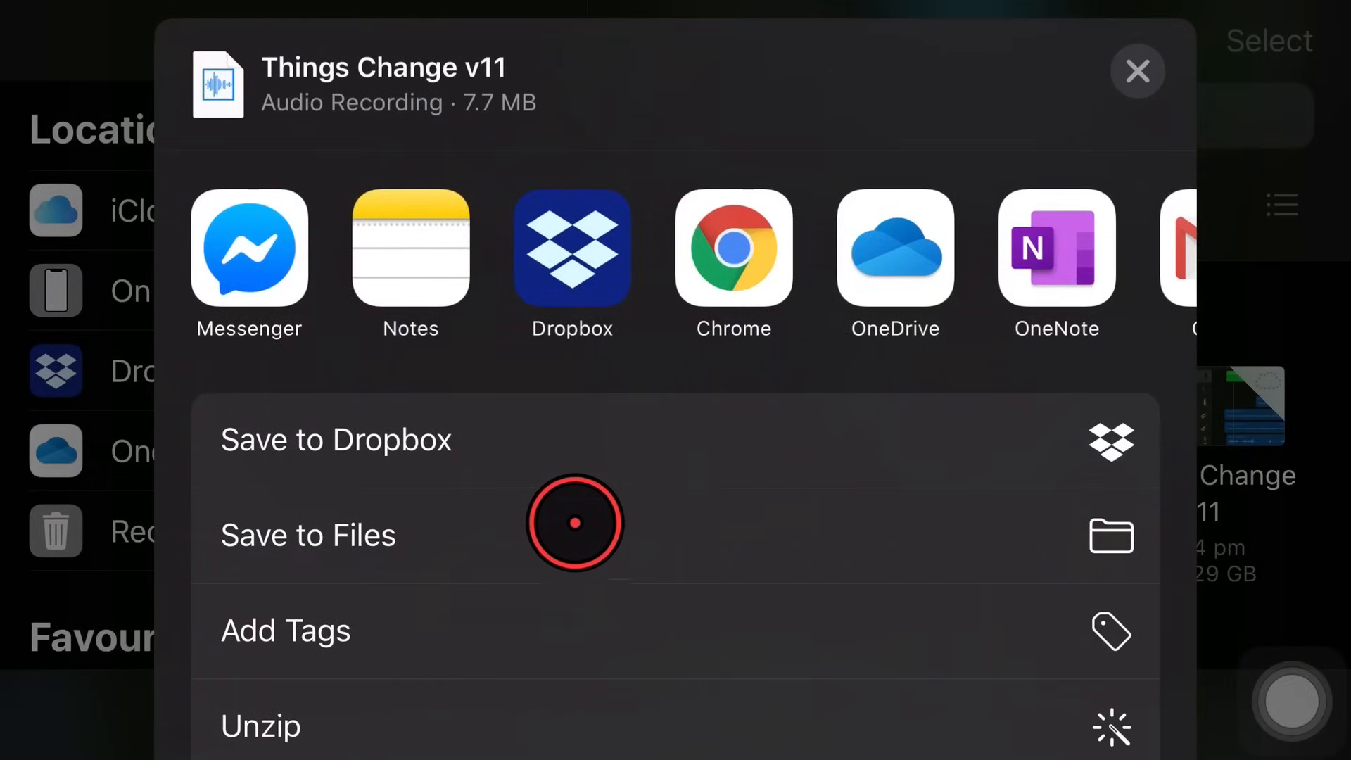
{"action": "mouse_move", "coordinate": [577, 445]}
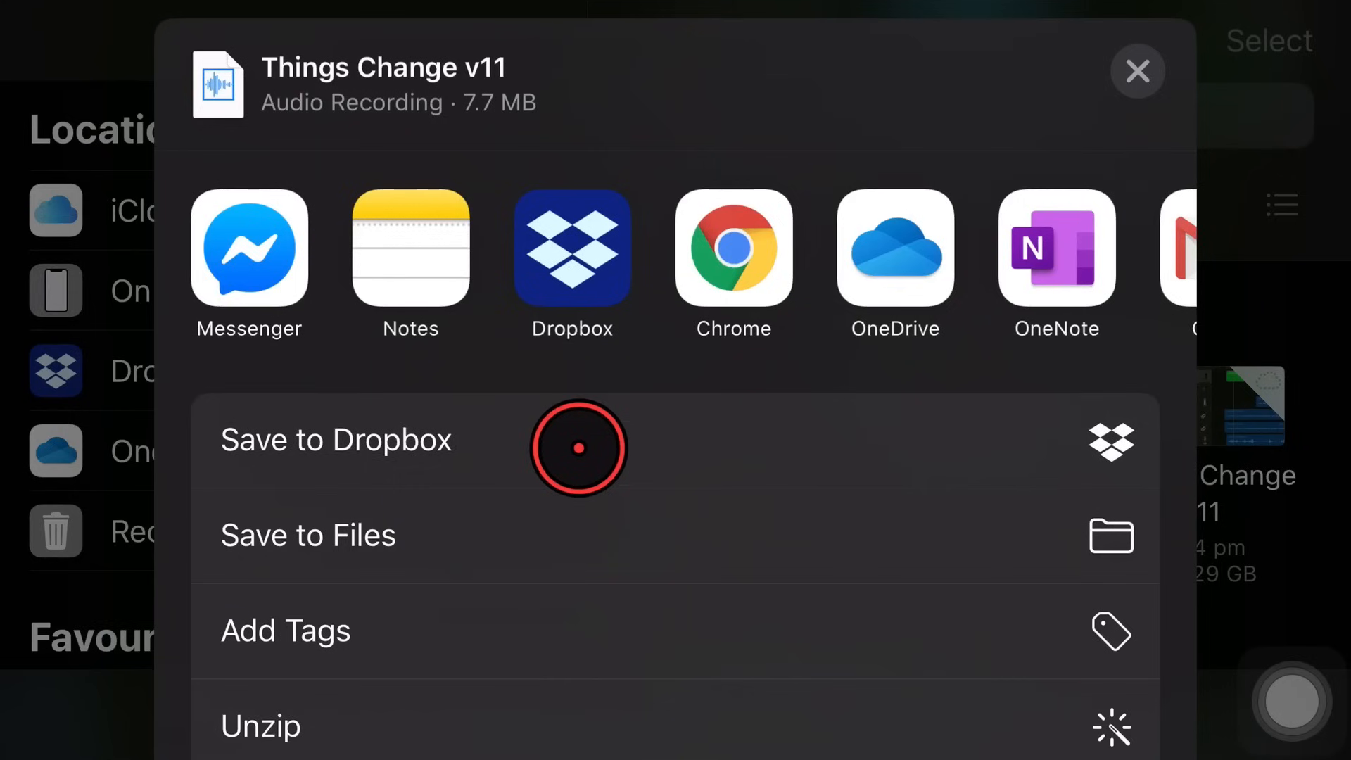
{"action": "mouse_move", "coordinate": [606, 590]}
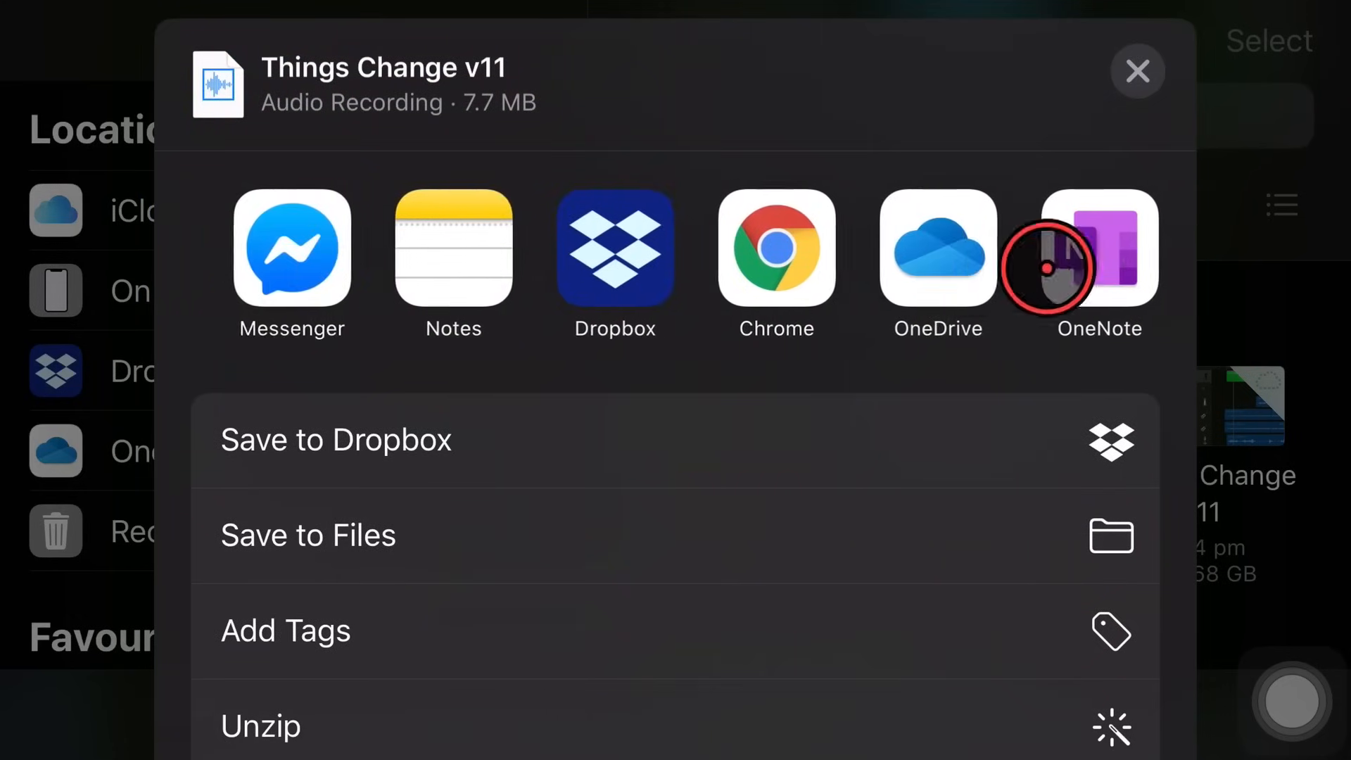
Browse the full Apps list for sharing, showing Voice Memos, iMovie and LumaFusion
{"action": "scroll", "scroll_direction": "left", "scroll_amount": 3}
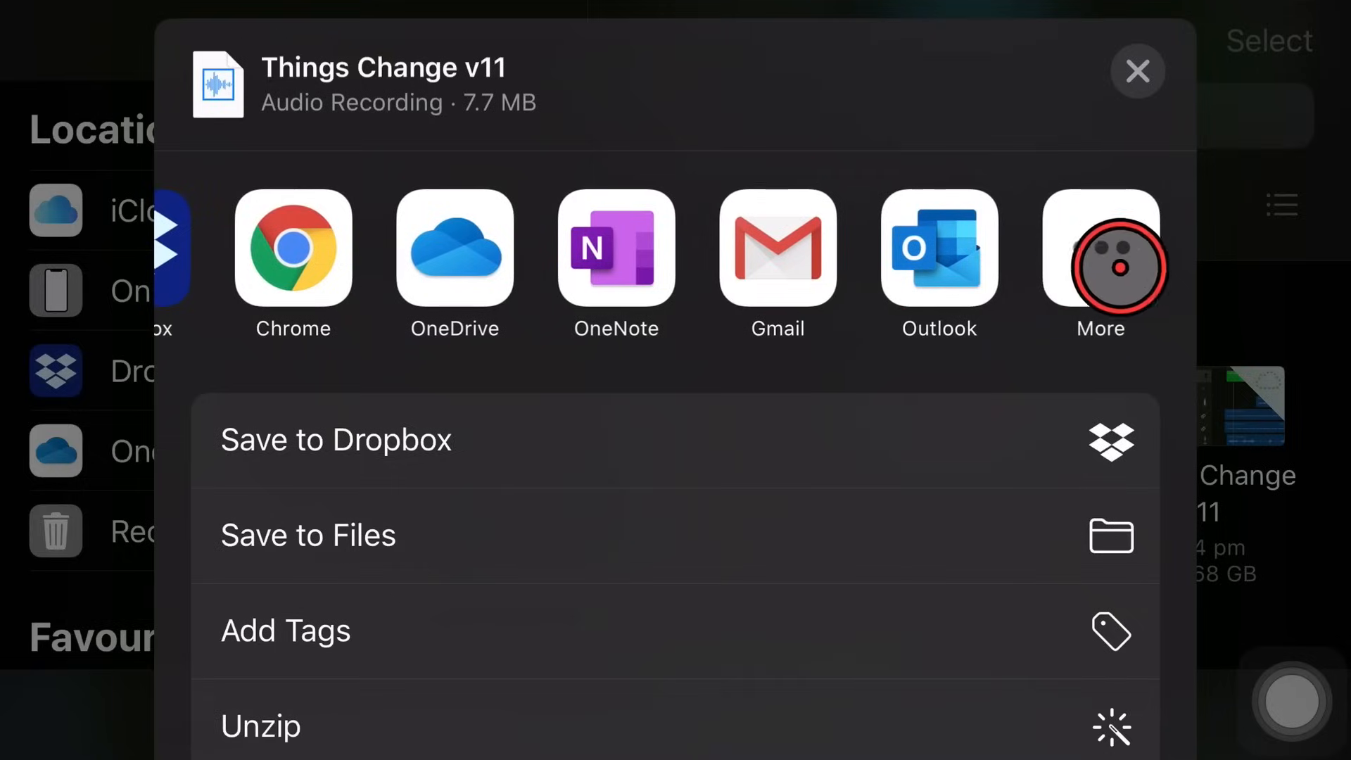
{"action": "left_click", "coordinate": [1100, 250]}
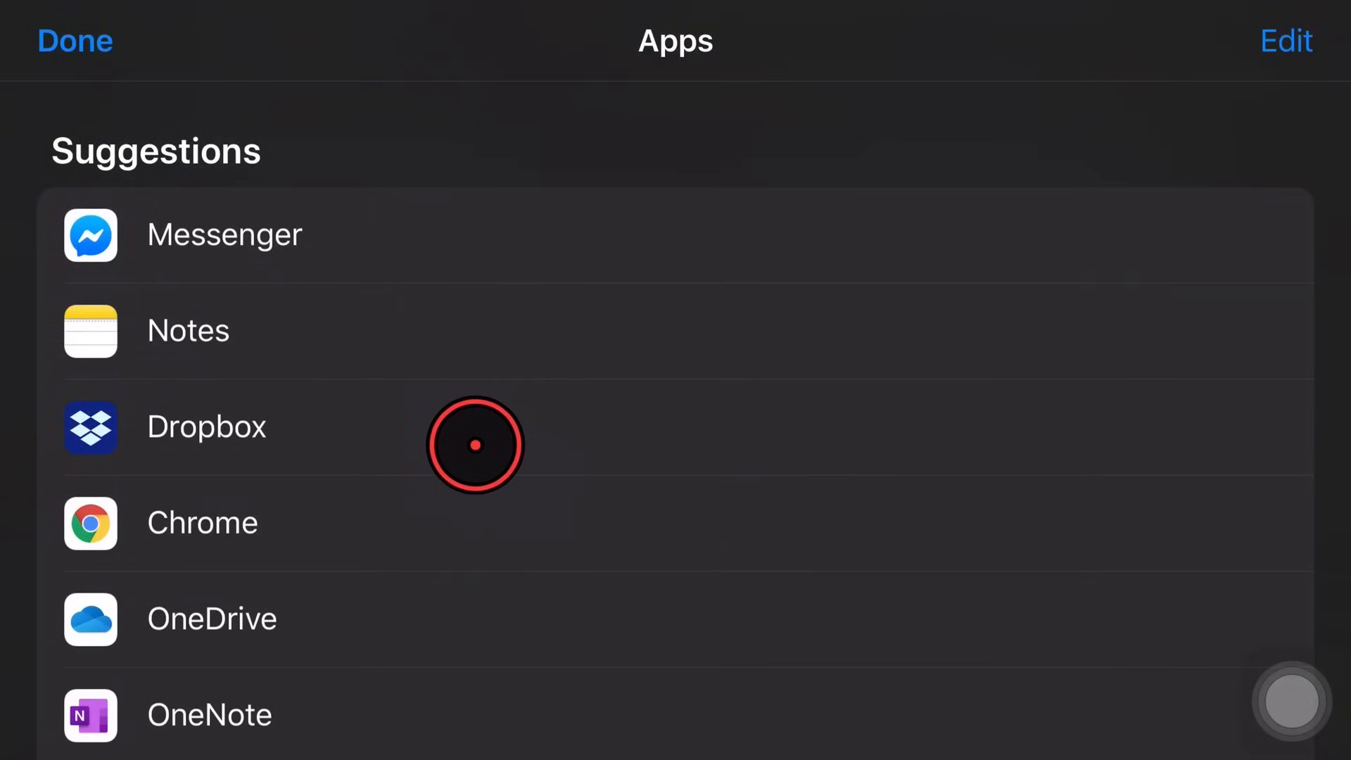
{"action": "scroll", "scroll_direction": "down", "scroll_amount": 3}
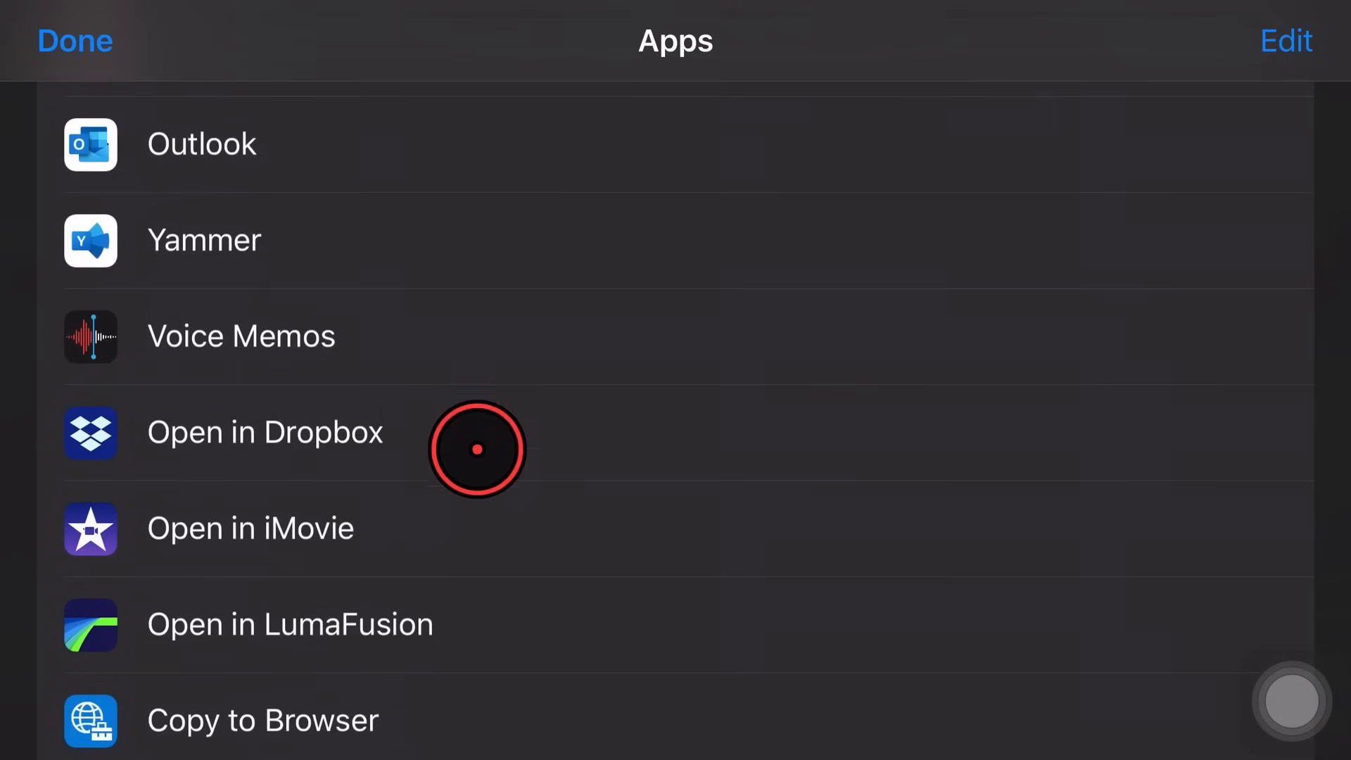
{"action": "mouse_move", "coordinate": [344, 530]}
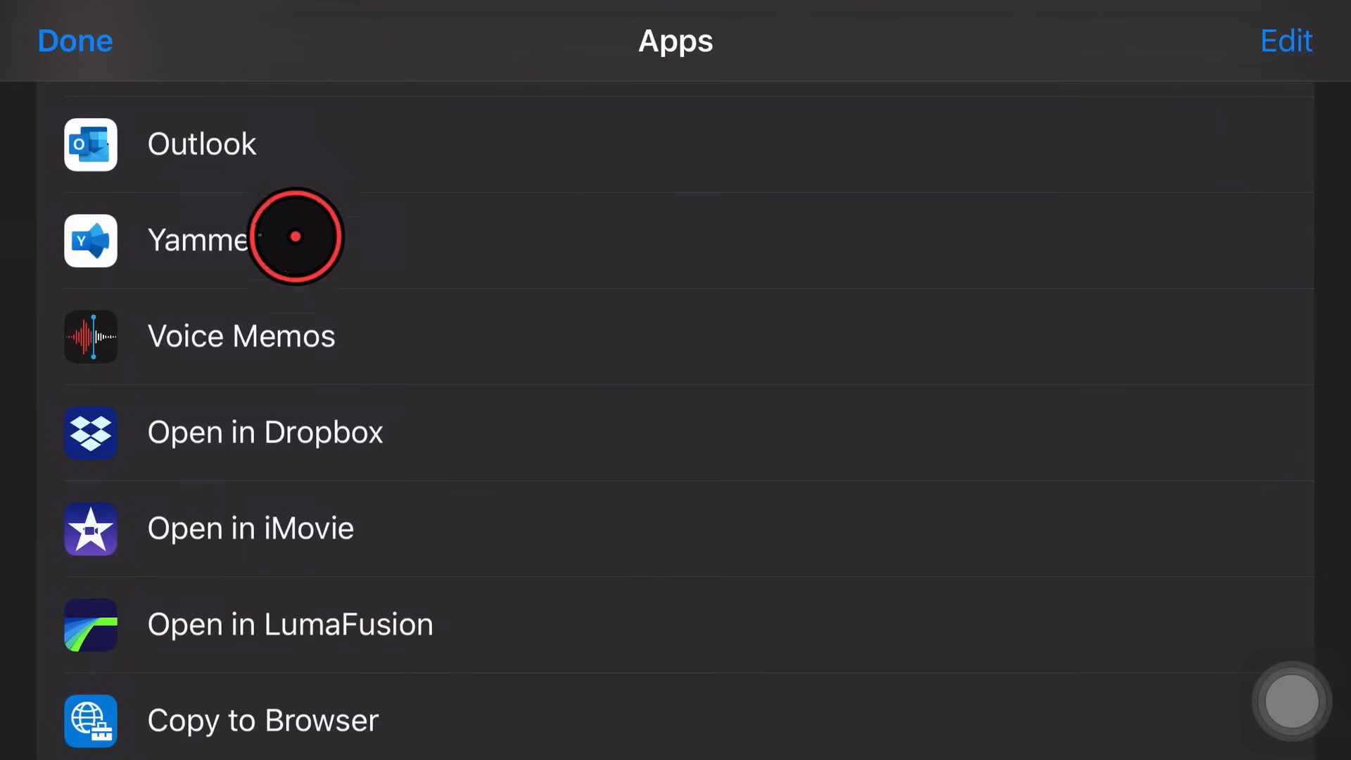
{"action": "mouse_move", "coordinate": [76, 41]}
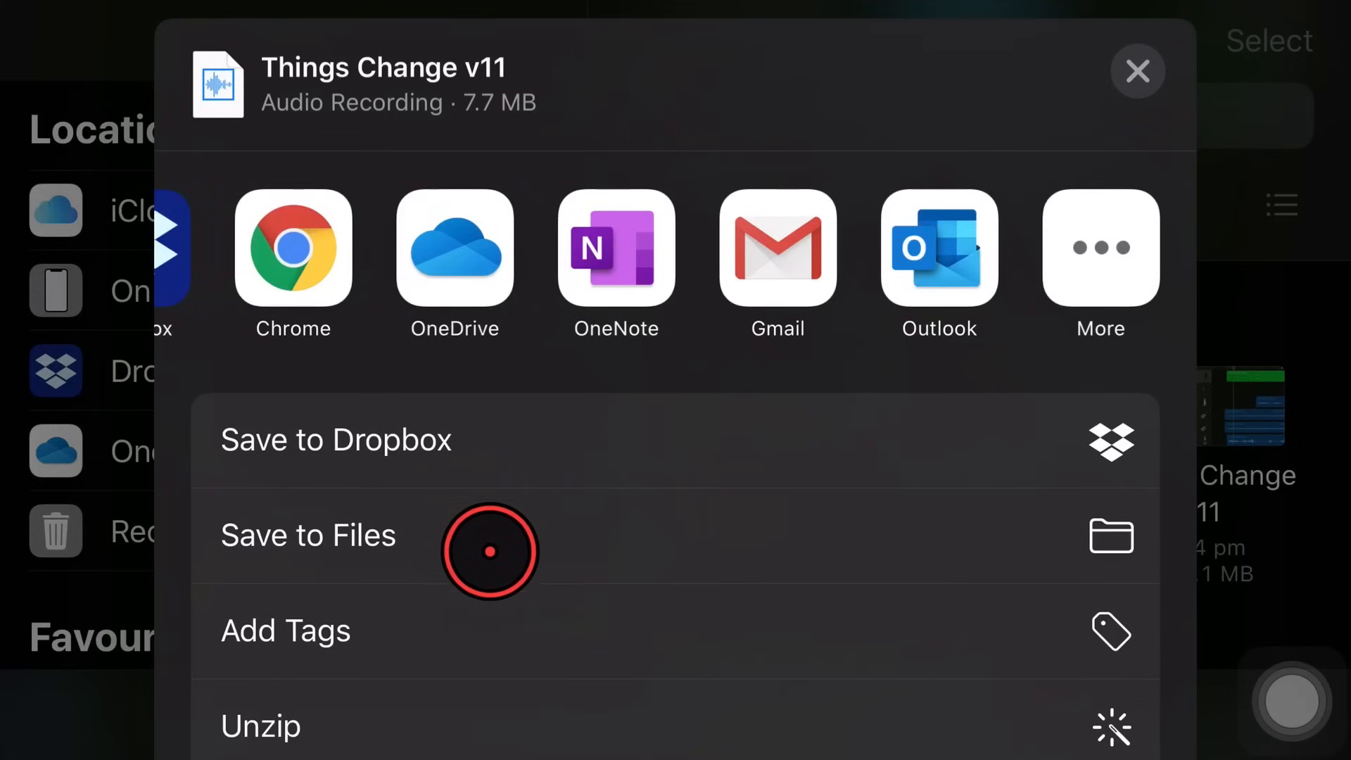
Save the audio to iCloud Drive > Studio Live Today > Music - Background and Stings
{"action": "left_click", "coordinate": [308, 534]}
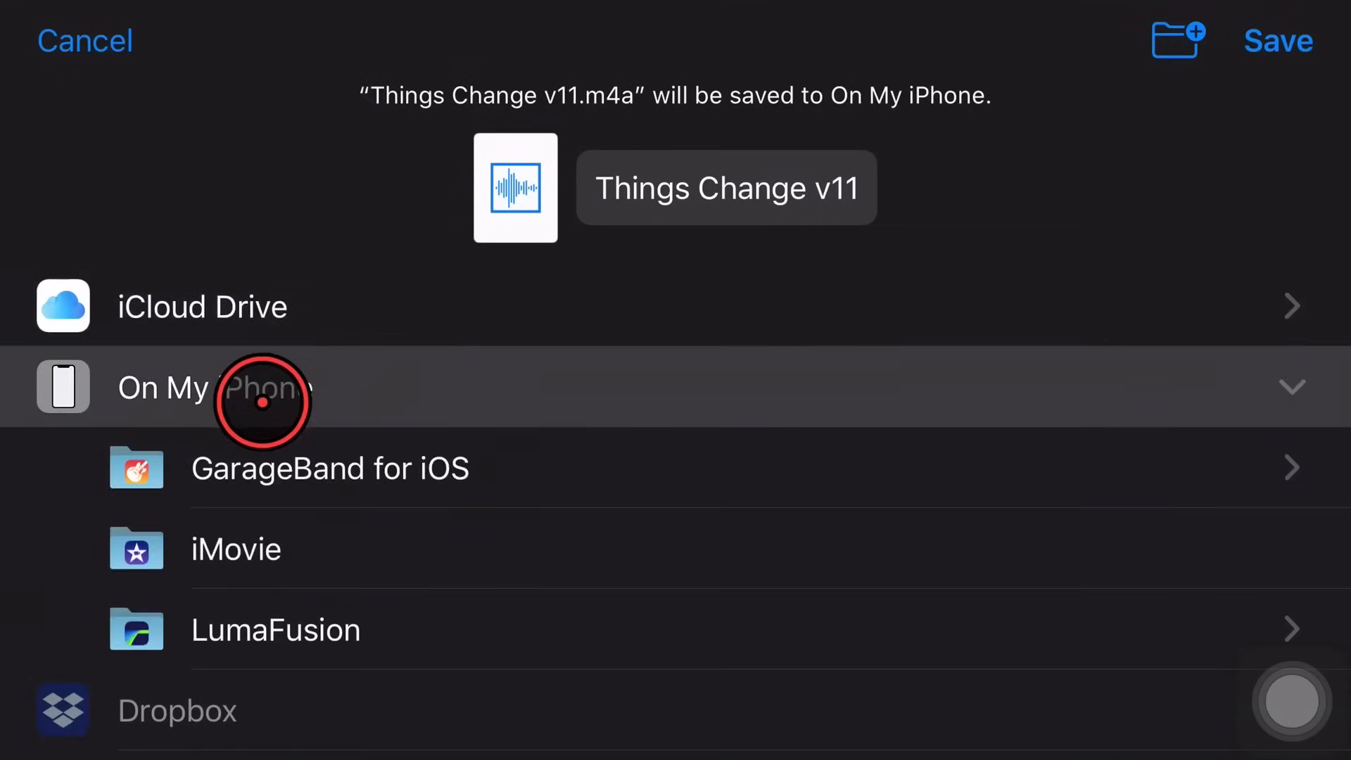
{"action": "left_click", "coordinate": [330, 468]}
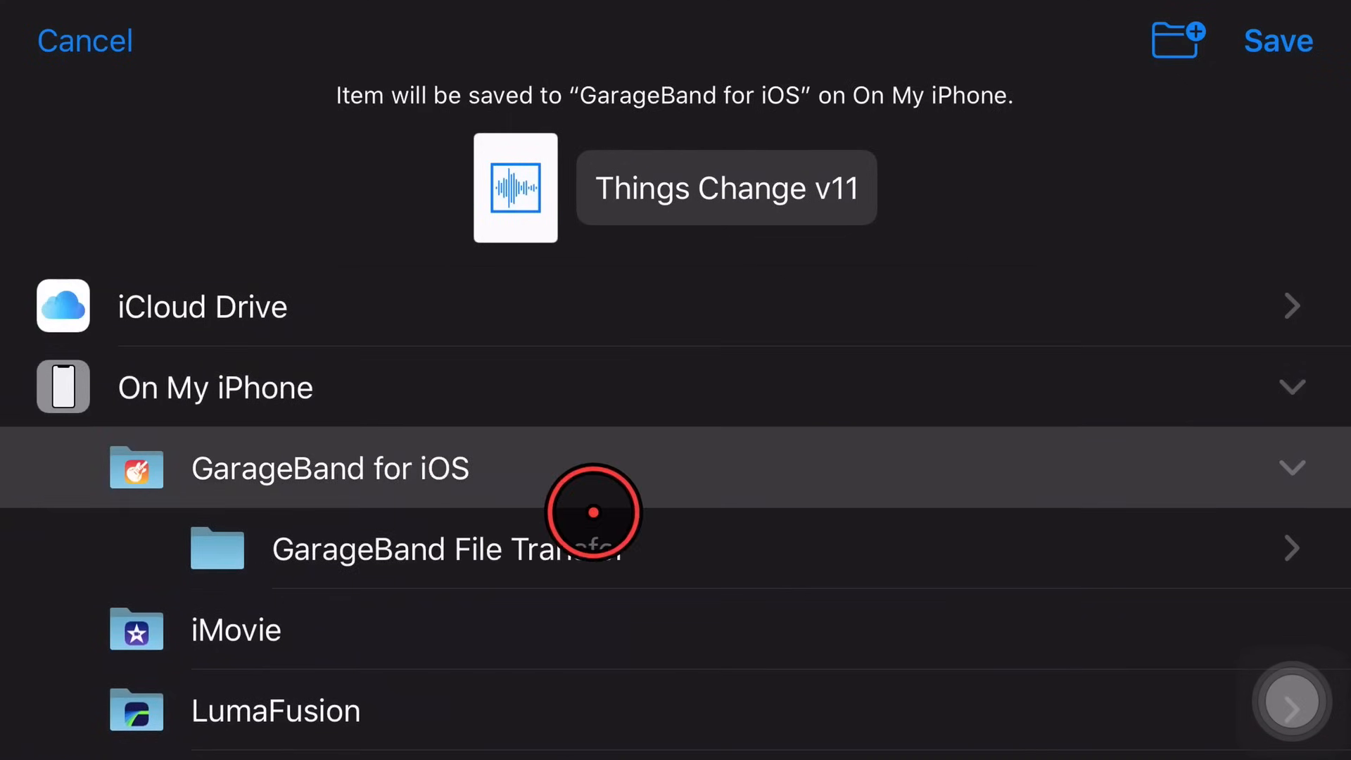
{"action": "left_click", "coordinate": [203, 306]}
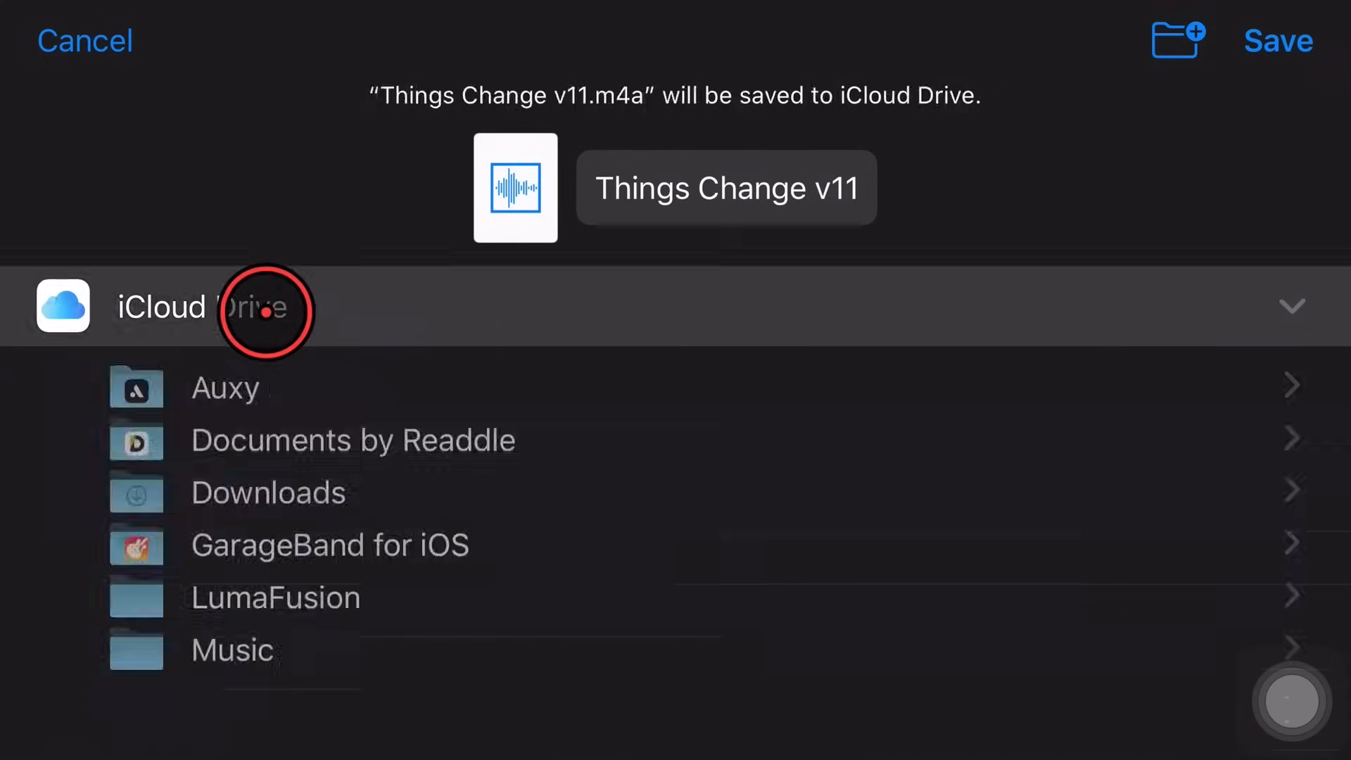
{"action": "scroll", "scroll_direction": "down", "scroll_amount": 3}
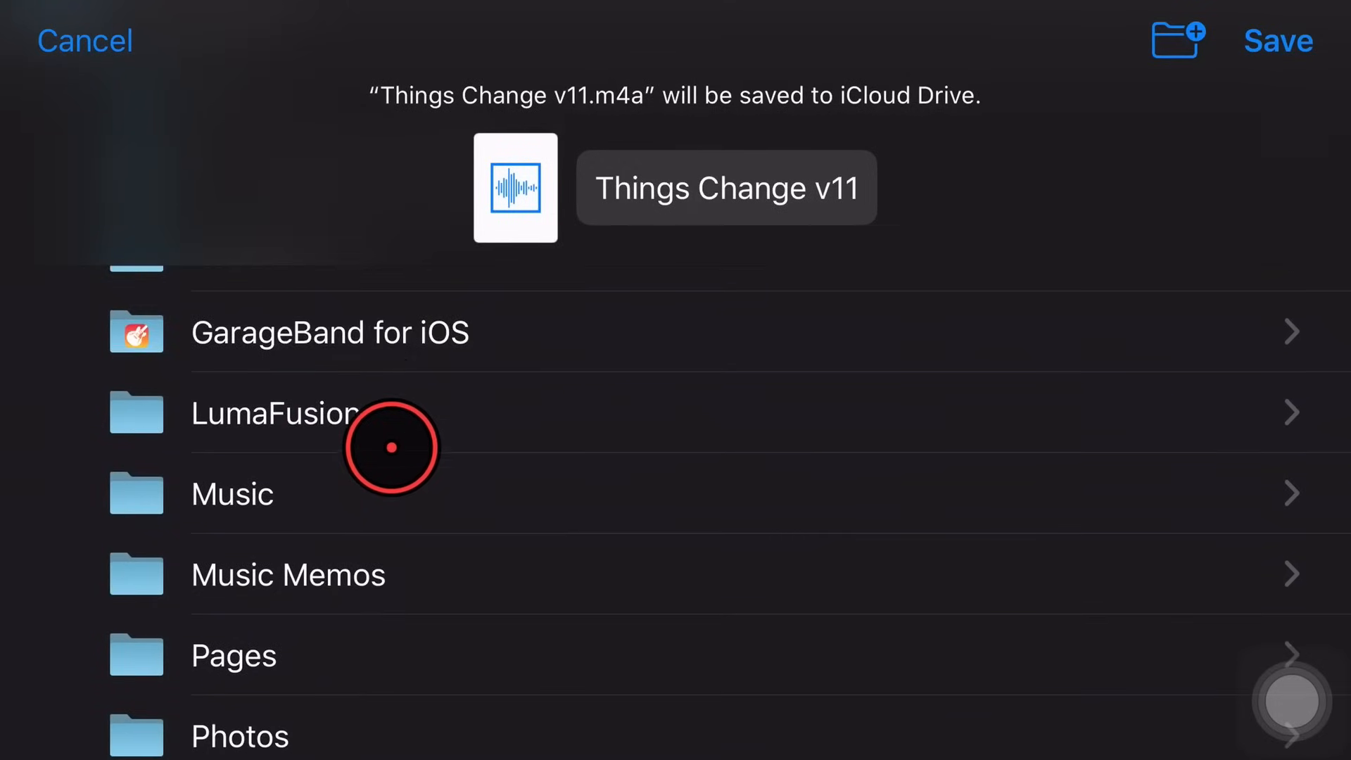
{"action": "scroll", "scroll_direction": "down", "scroll_amount": 3}
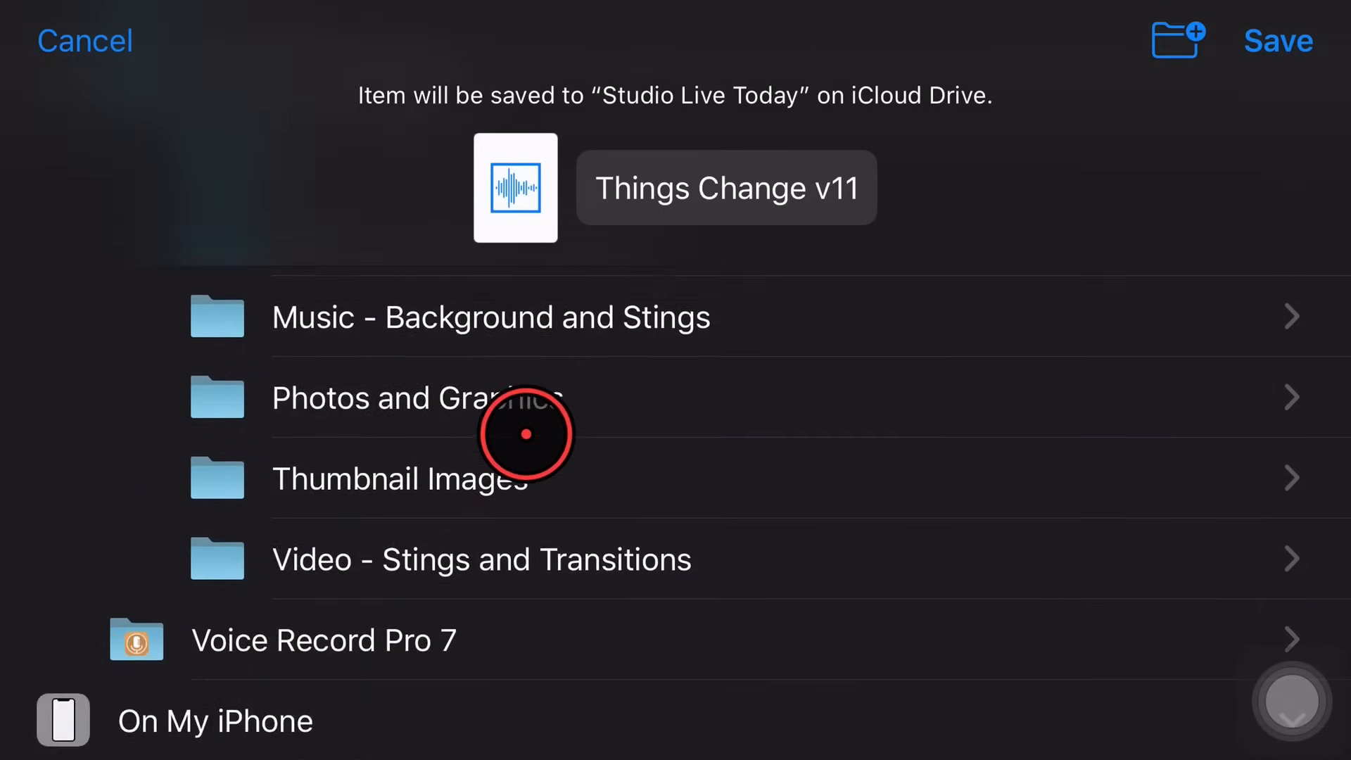
{"action": "scroll", "scroll_direction": "down", "scroll_amount": 3}
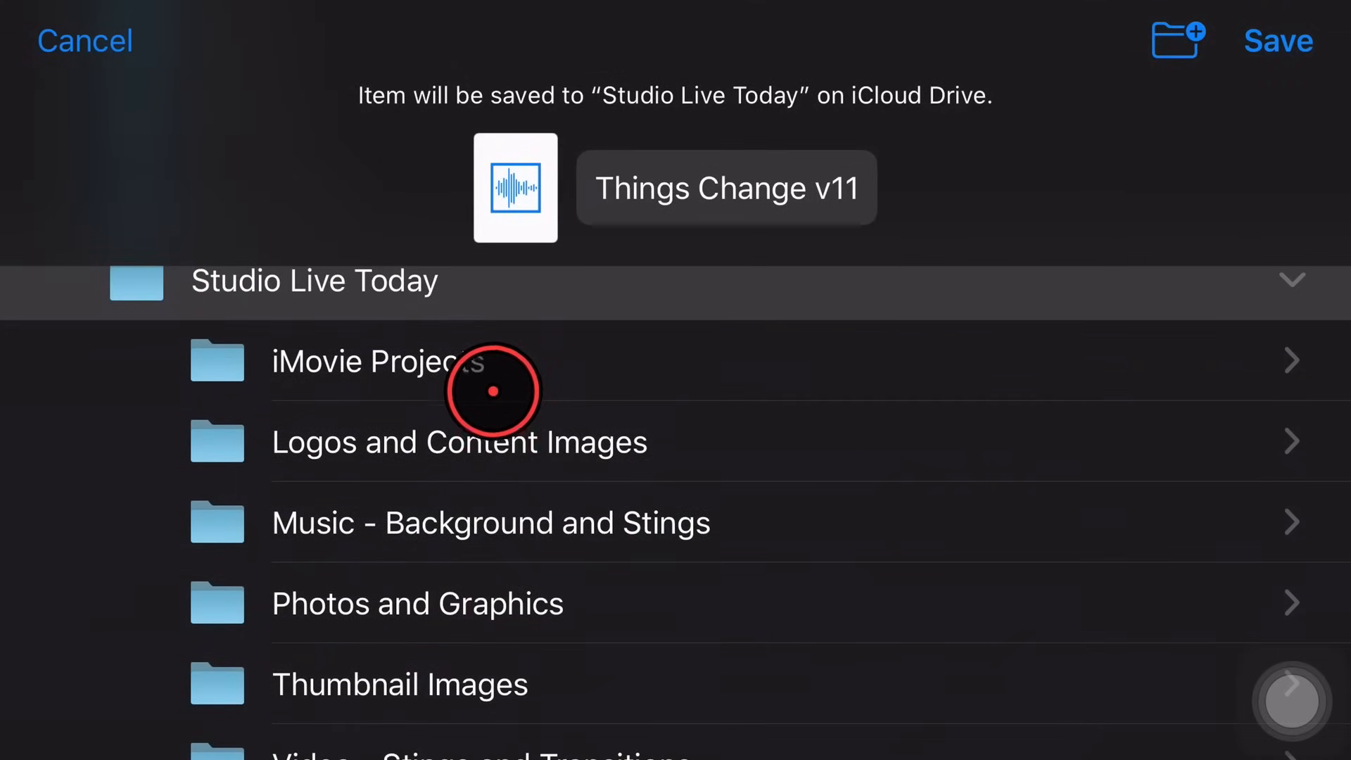
{"action": "left_click", "coordinate": [490, 522]}
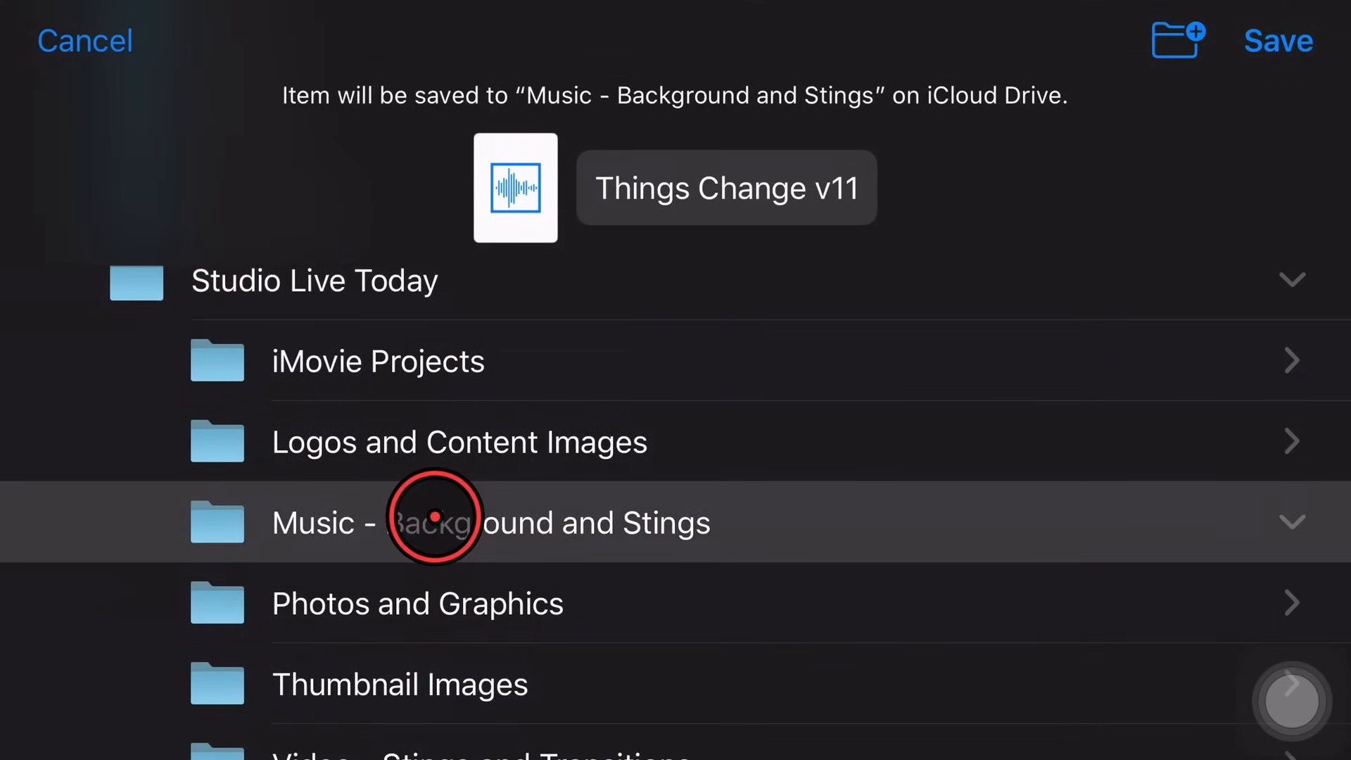
{"action": "left_click", "coordinate": [1277, 41]}
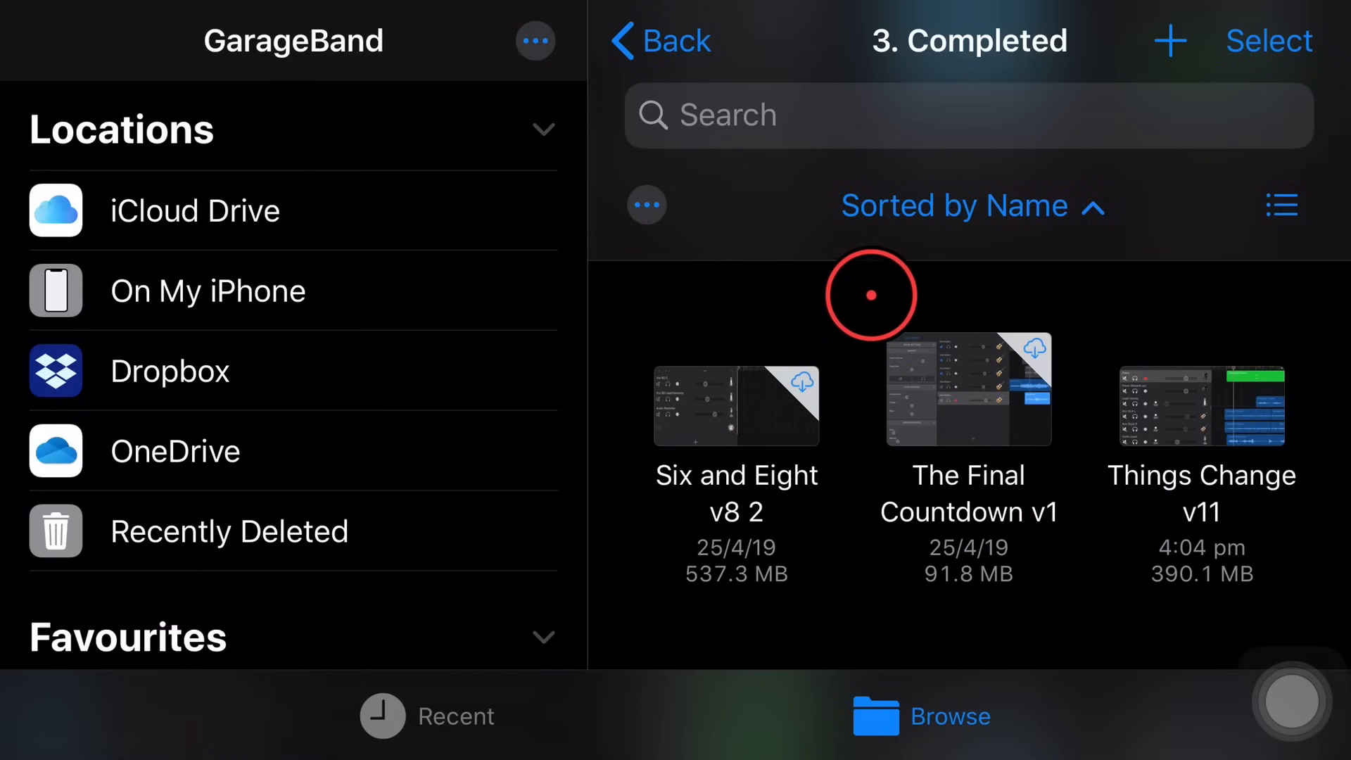
{"action": "mouse_move", "coordinate": [762, 284]}
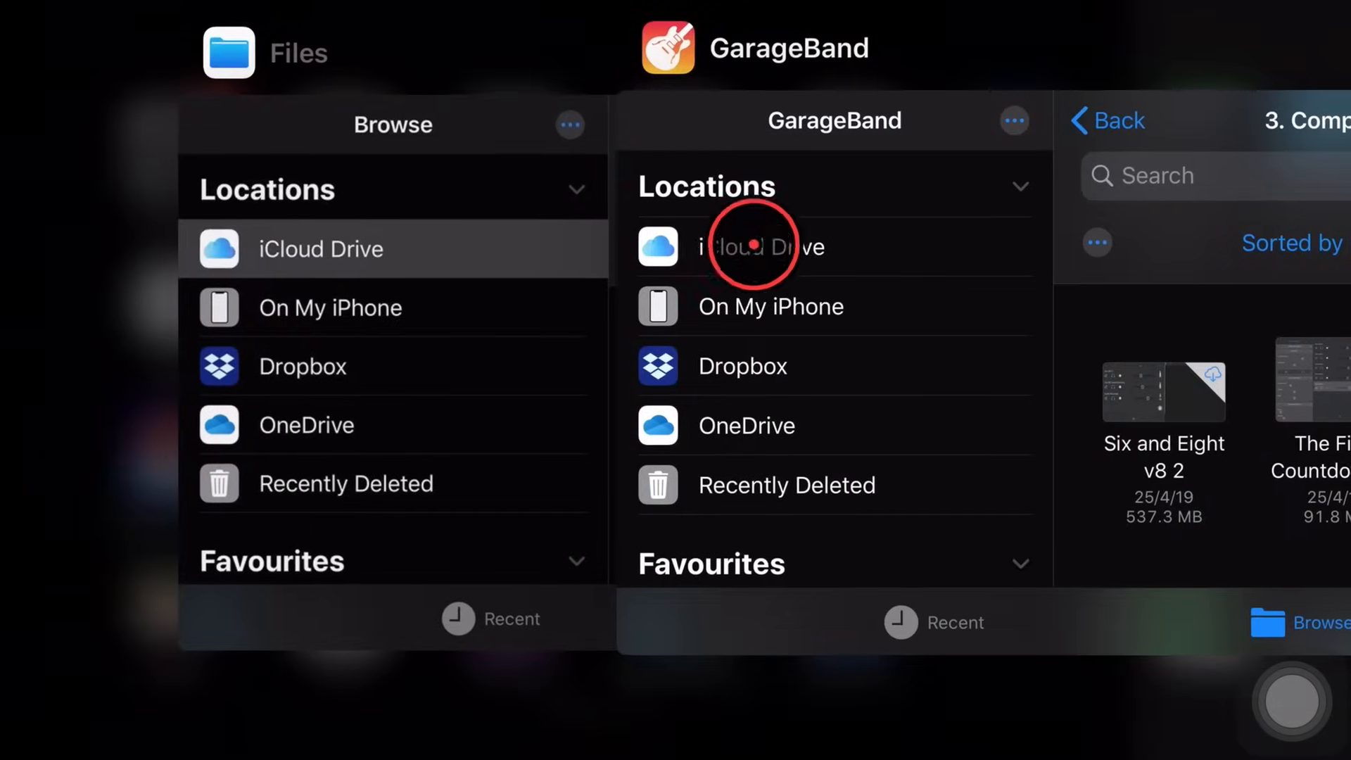
Switch to Files and open the Music - Background and Stings folder to find Things Change v11
{"action": "left_click", "coordinate": [750, 246]}
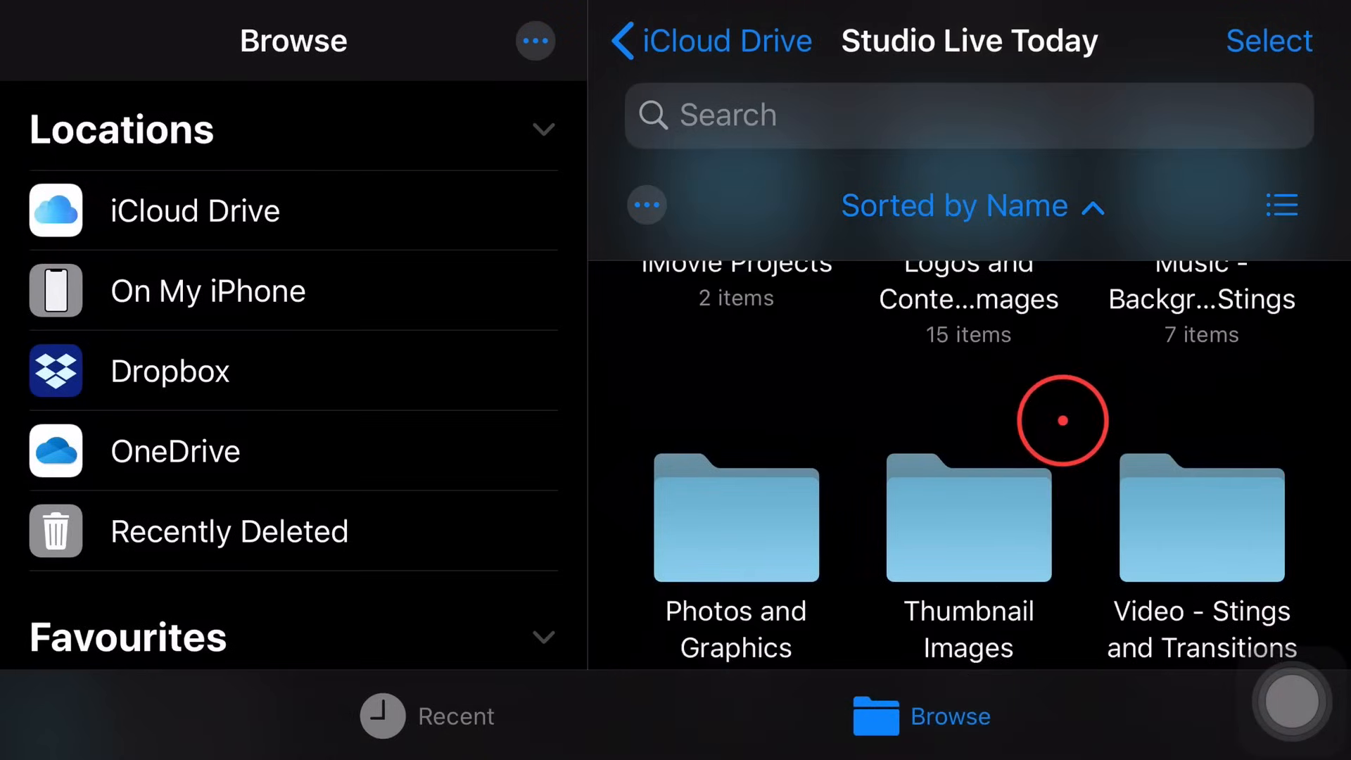
{"action": "left_click", "coordinate": [1198, 302]}
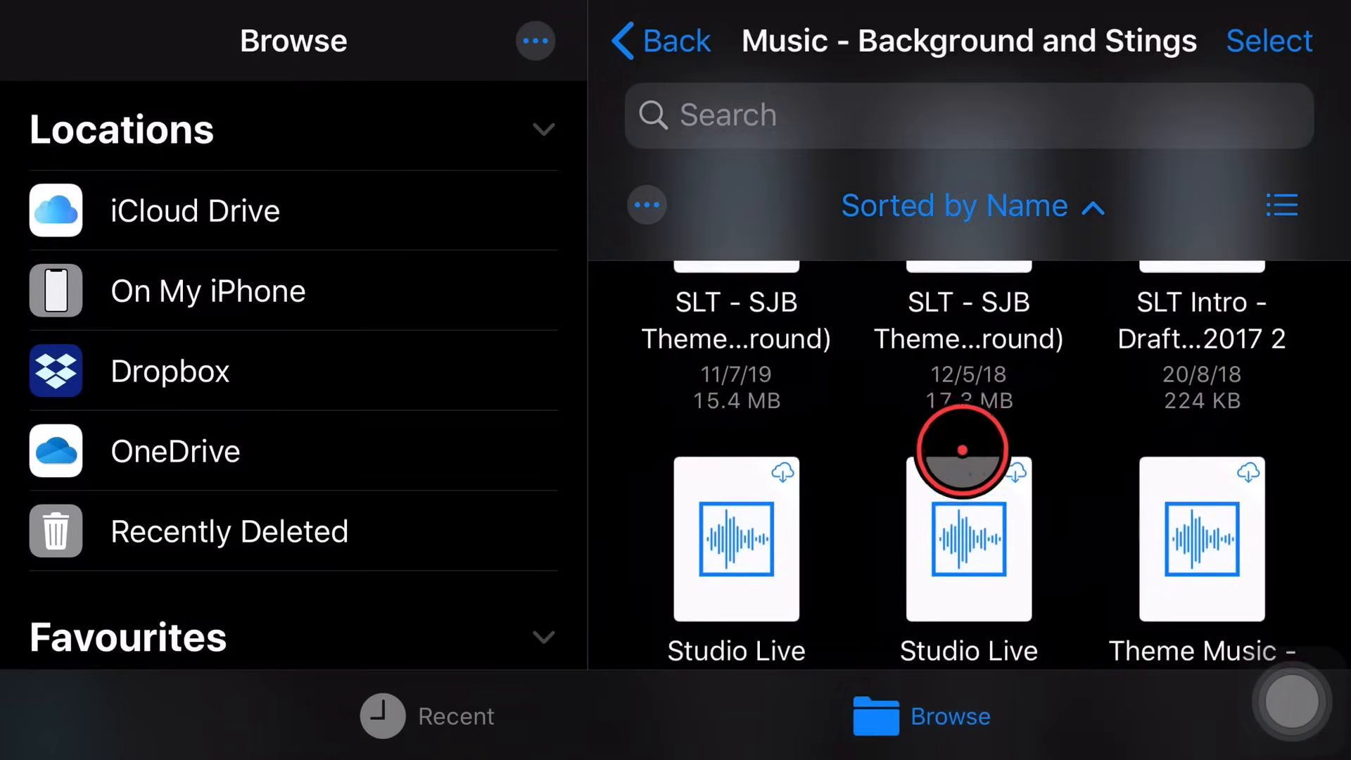
{"action": "scroll", "scroll_direction": "down", "scroll_amount": 3}
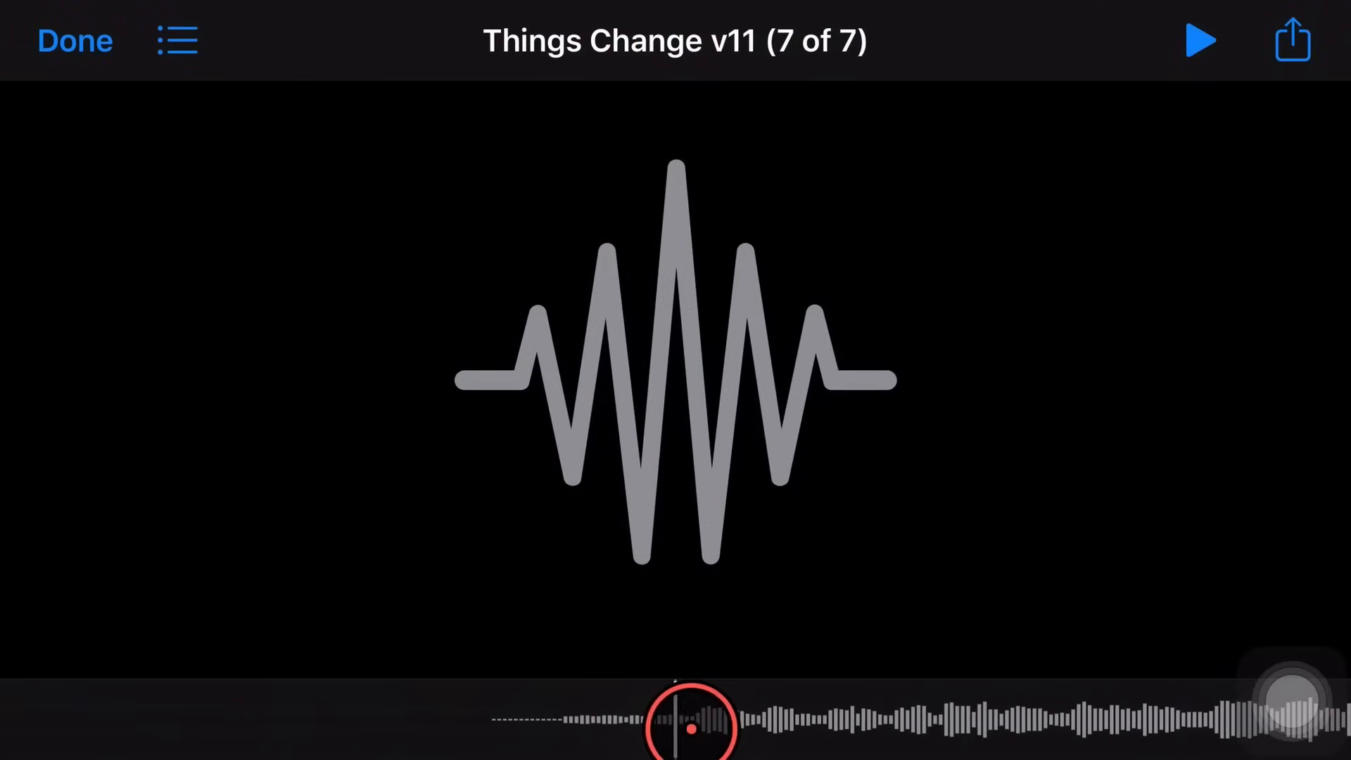
Play and pause the Things Change v11 preview, then browse its share sheet destinations
{"action": "left_click", "coordinate": [1199, 41]}
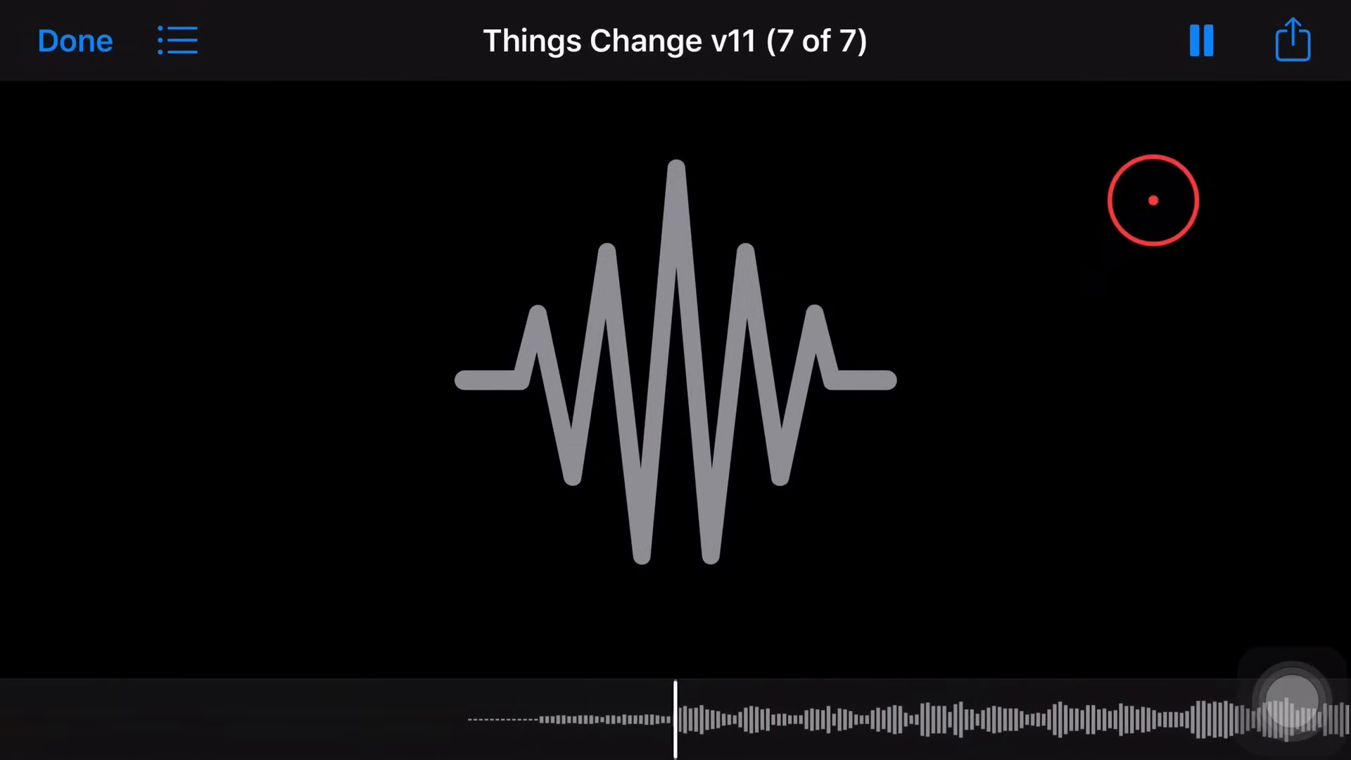
{"action": "left_click", "coordinate": [1200, 41]}
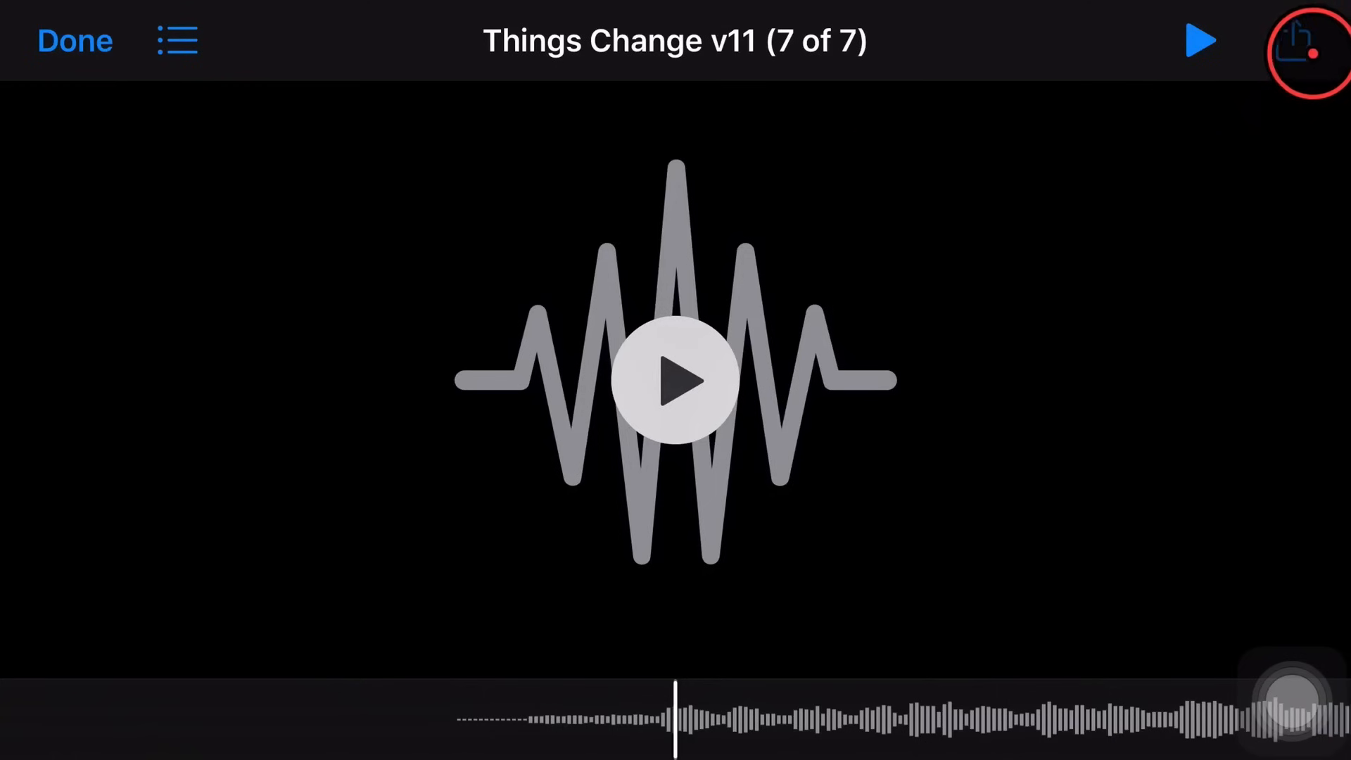
{"action": "left_click", "coordinate": [1290, 41]}
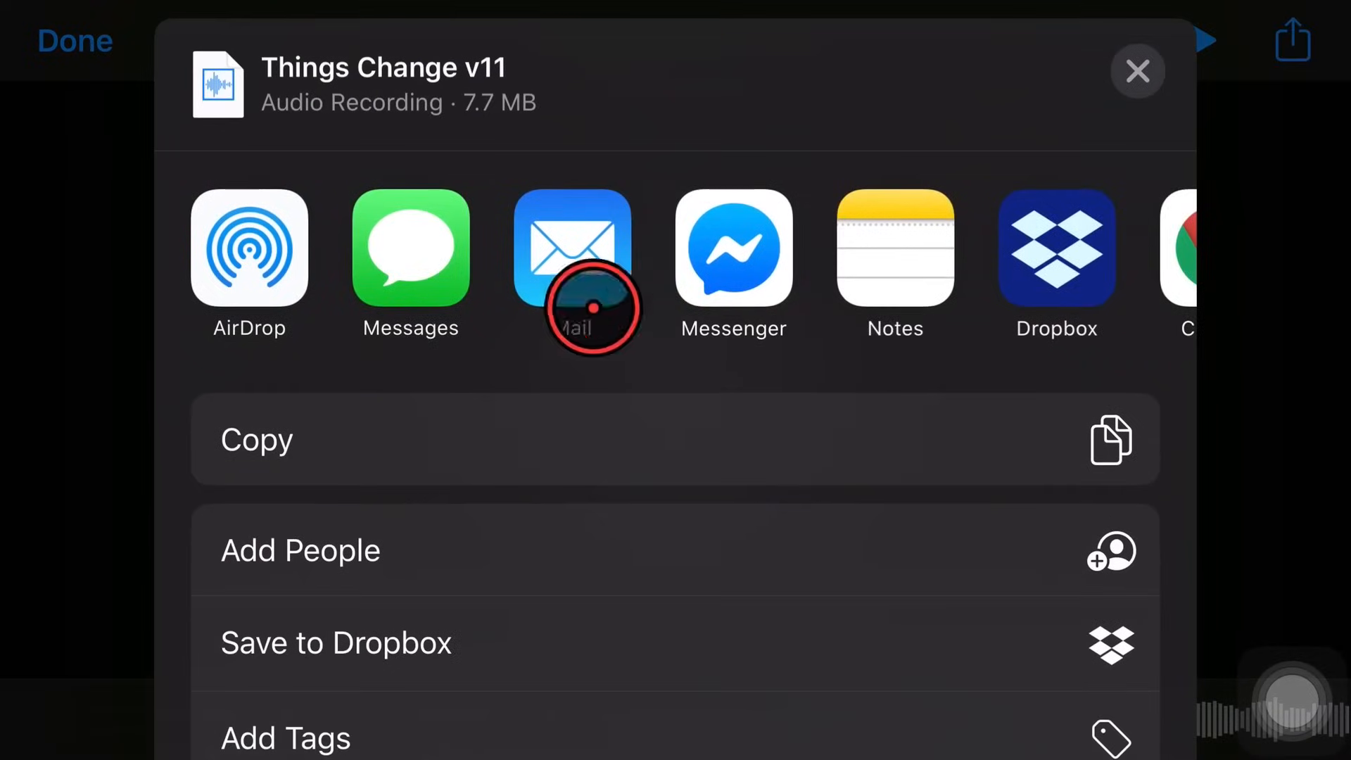
{"action": "scroll", "scroll_direction": "left", "scroll_amount": 3}
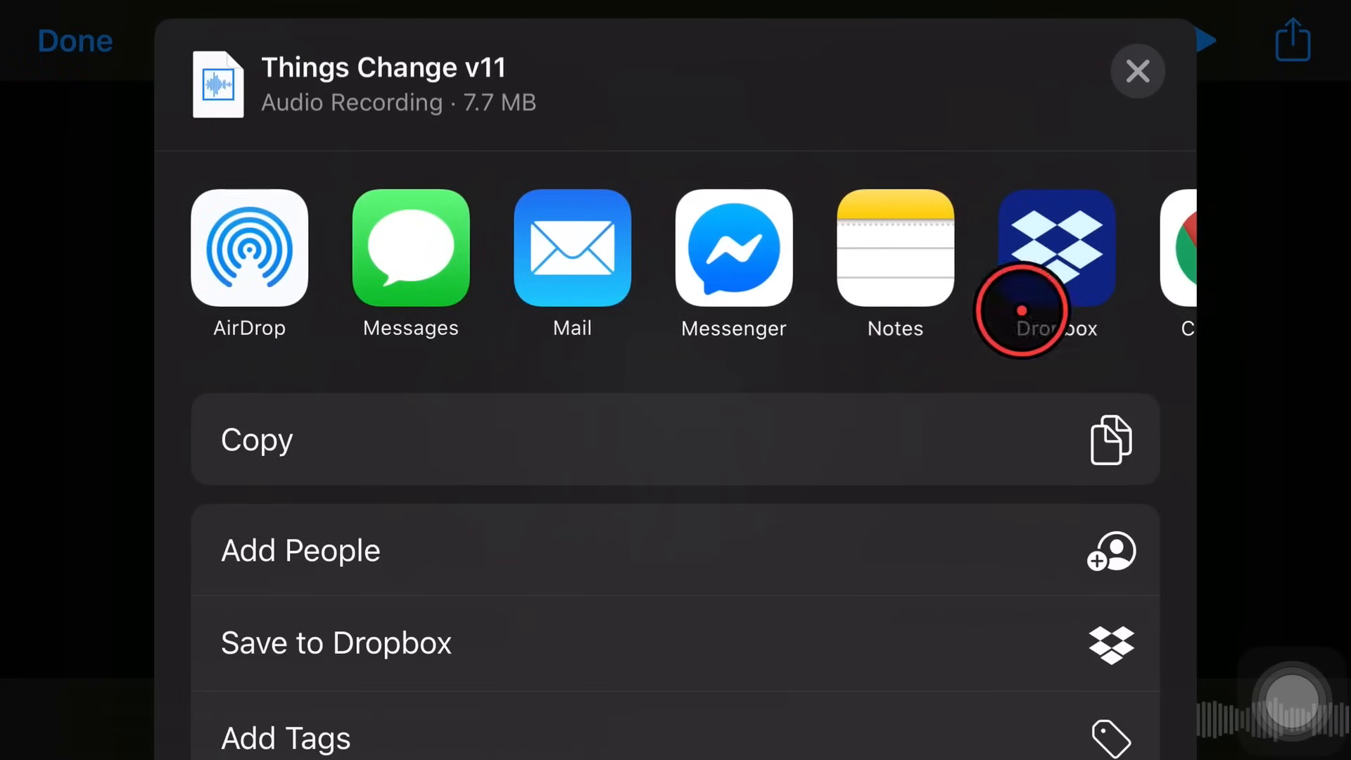
{"action": "mouse_move", "coordinate": [543, 545]}
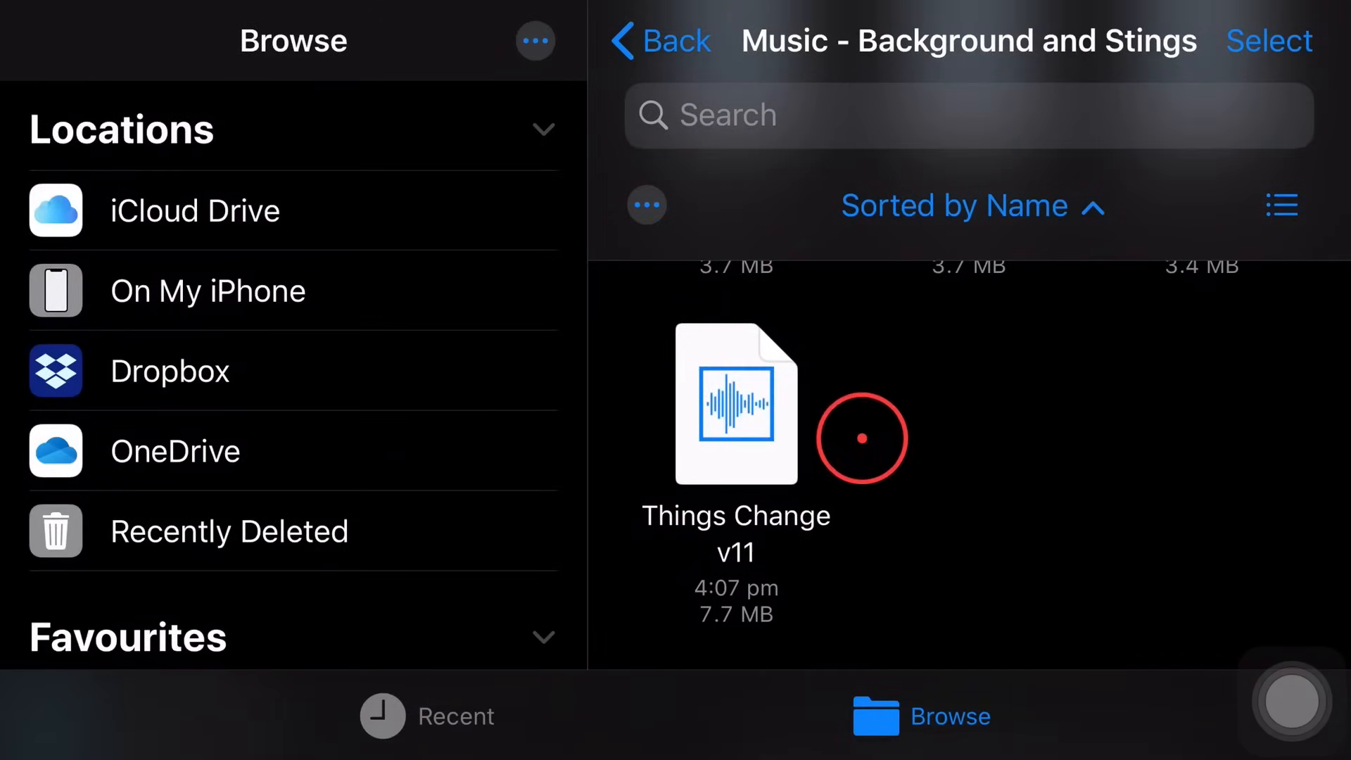
Export Things Change v11 as a 30-second ringtone and view its Use sound as options
{"action": "left_click", "coordinate": [734, 404]}
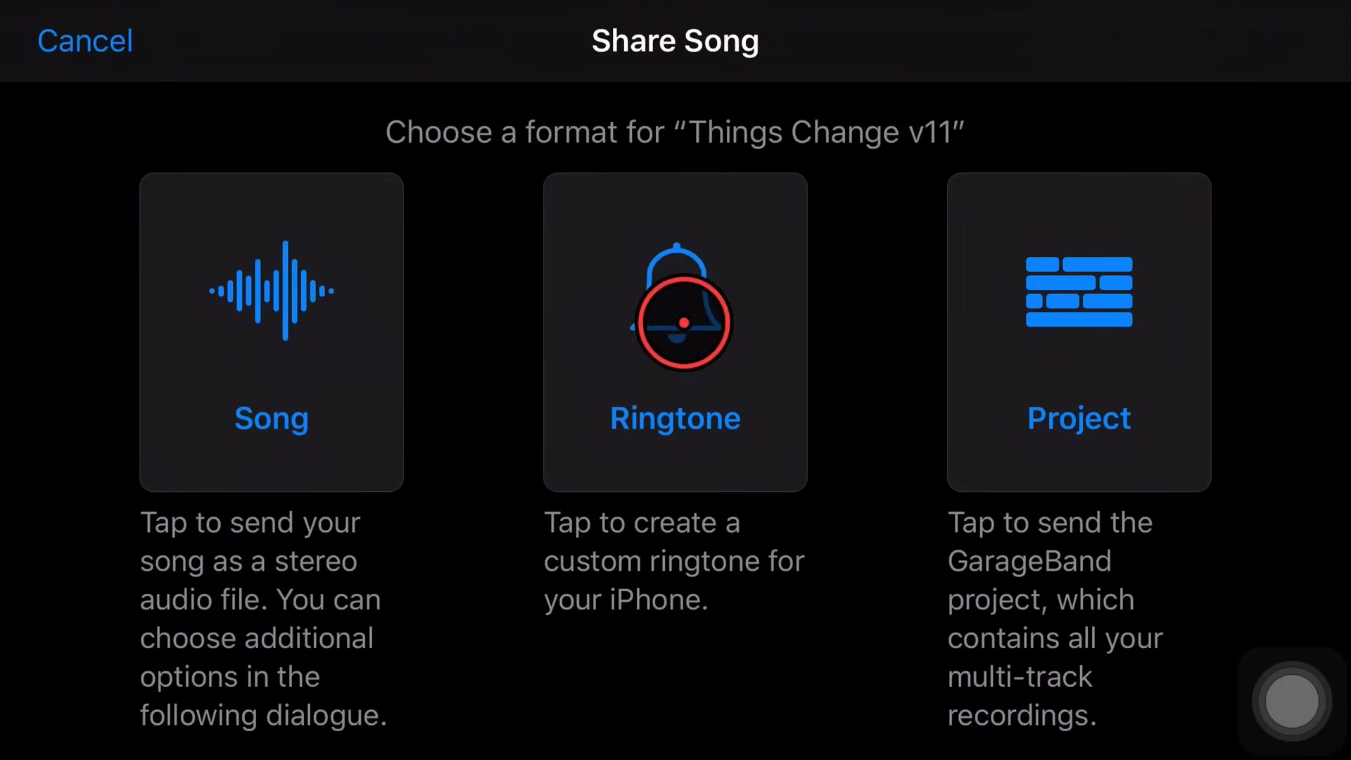
{"action": "left_click", "coordinate": [675, 331]}
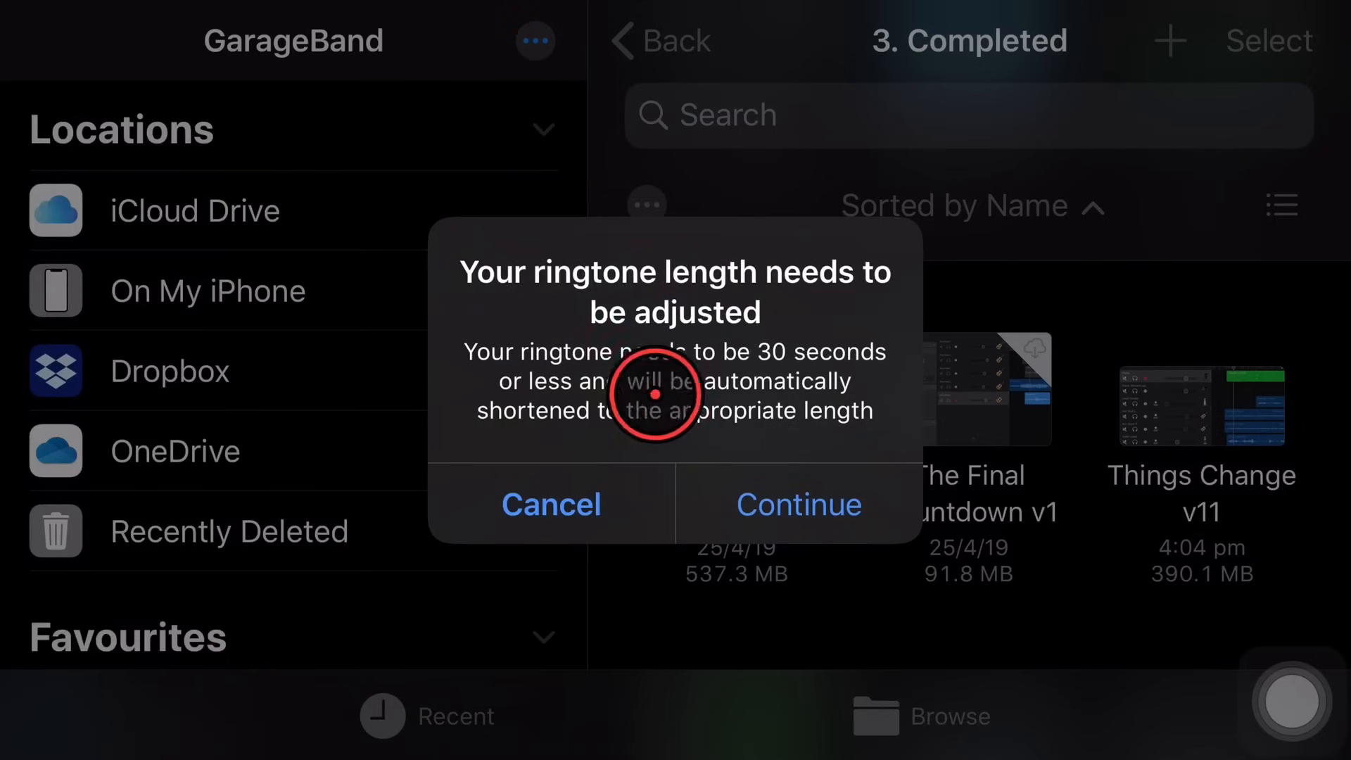
{"action": "mouse_move", "coordinate": [836, 310]}
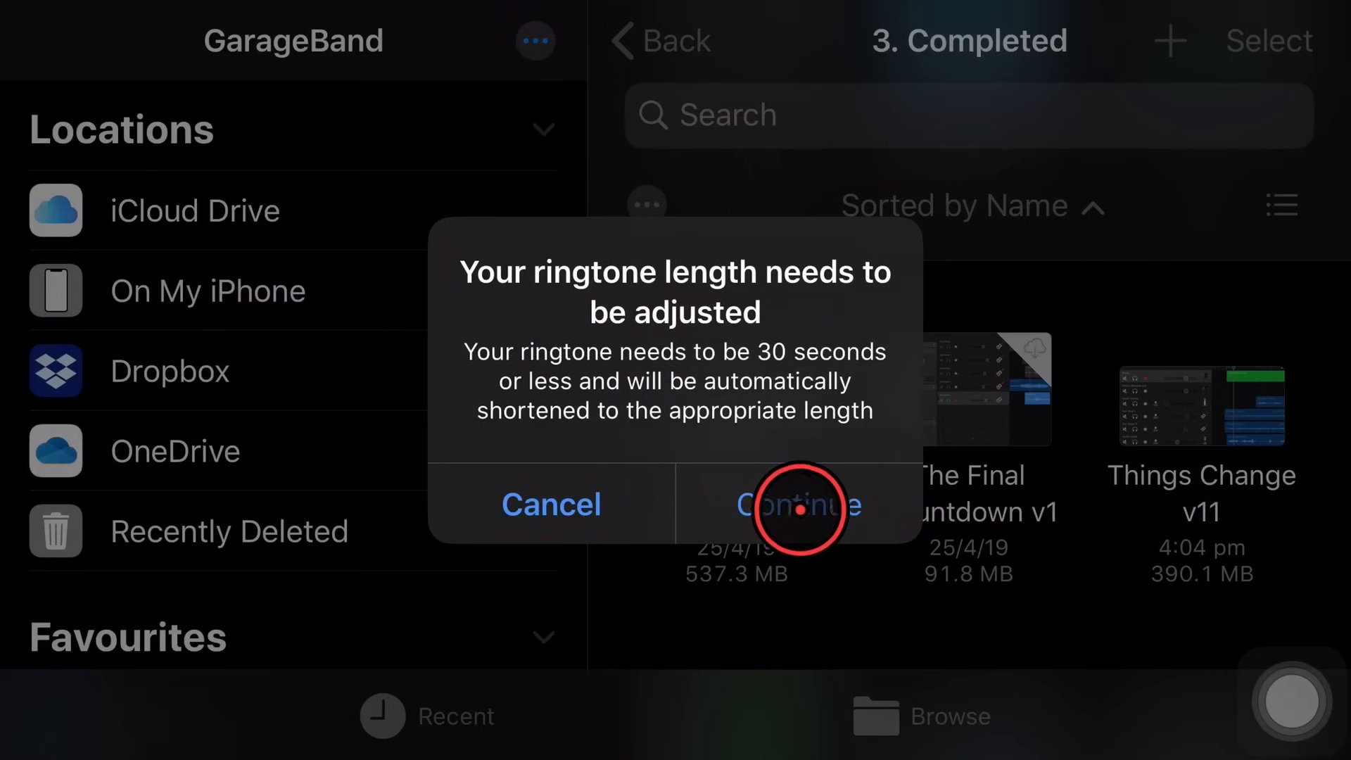
{"action": "left_click", "coordinate": [799, 504]}
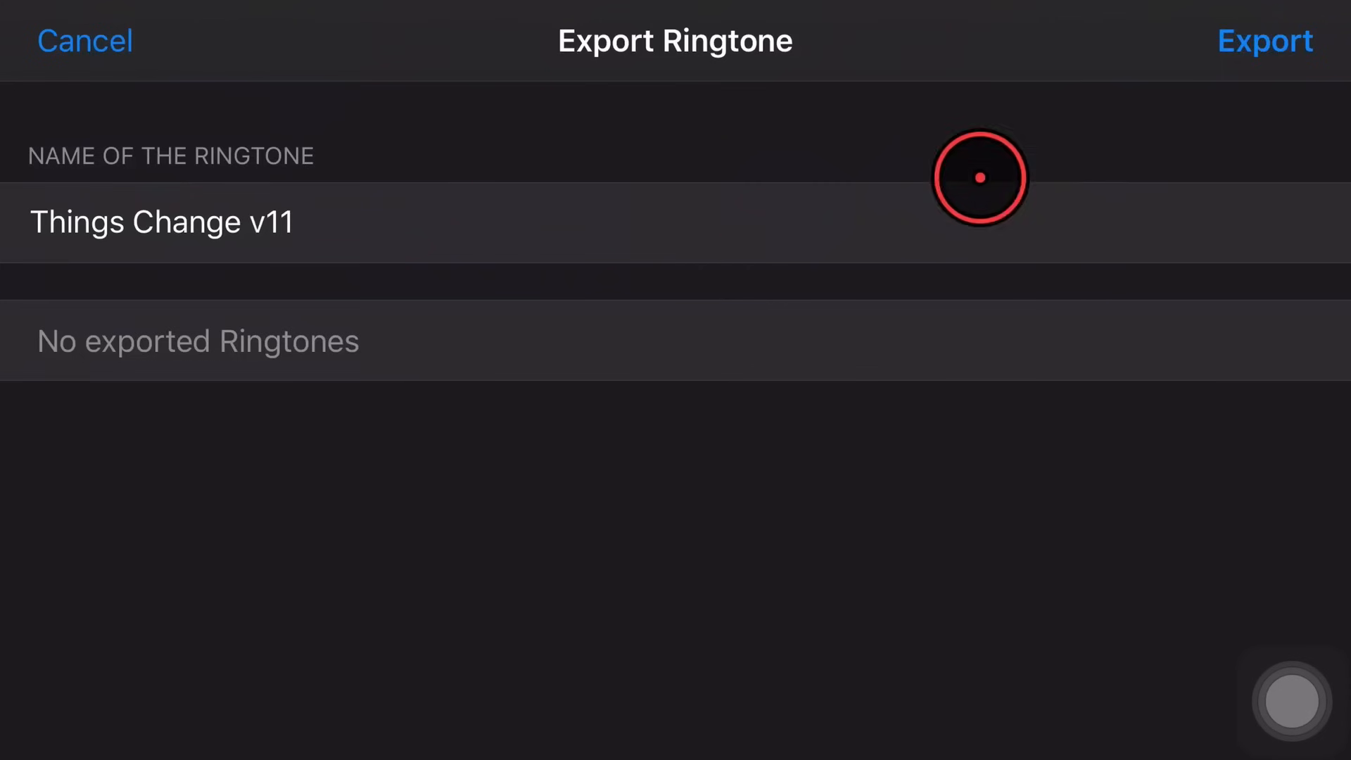
{"action": "left_click", "coordinate": [1264, 40]}
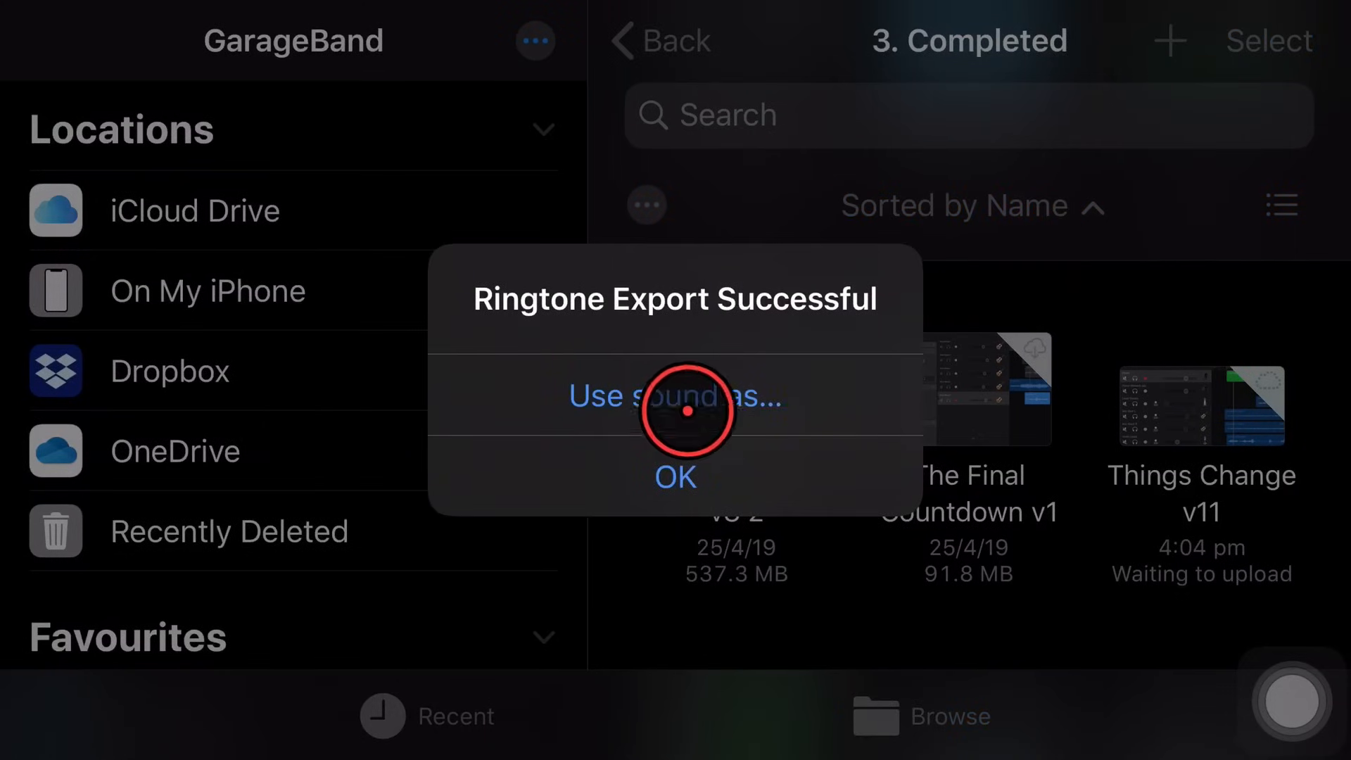
{"action": "left_click", "coordinate": [675, 396]}
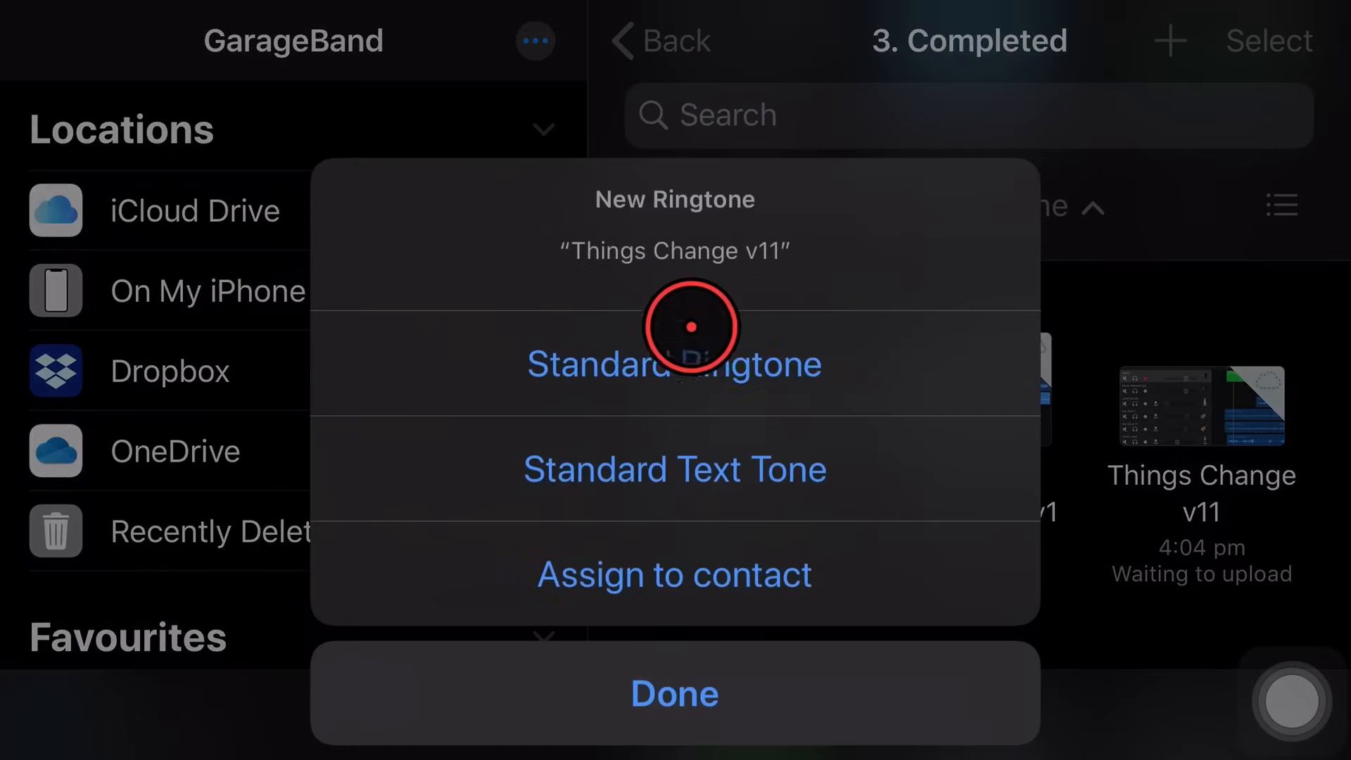
{"action": "mouse_move", "coordinate": [860, 539]}
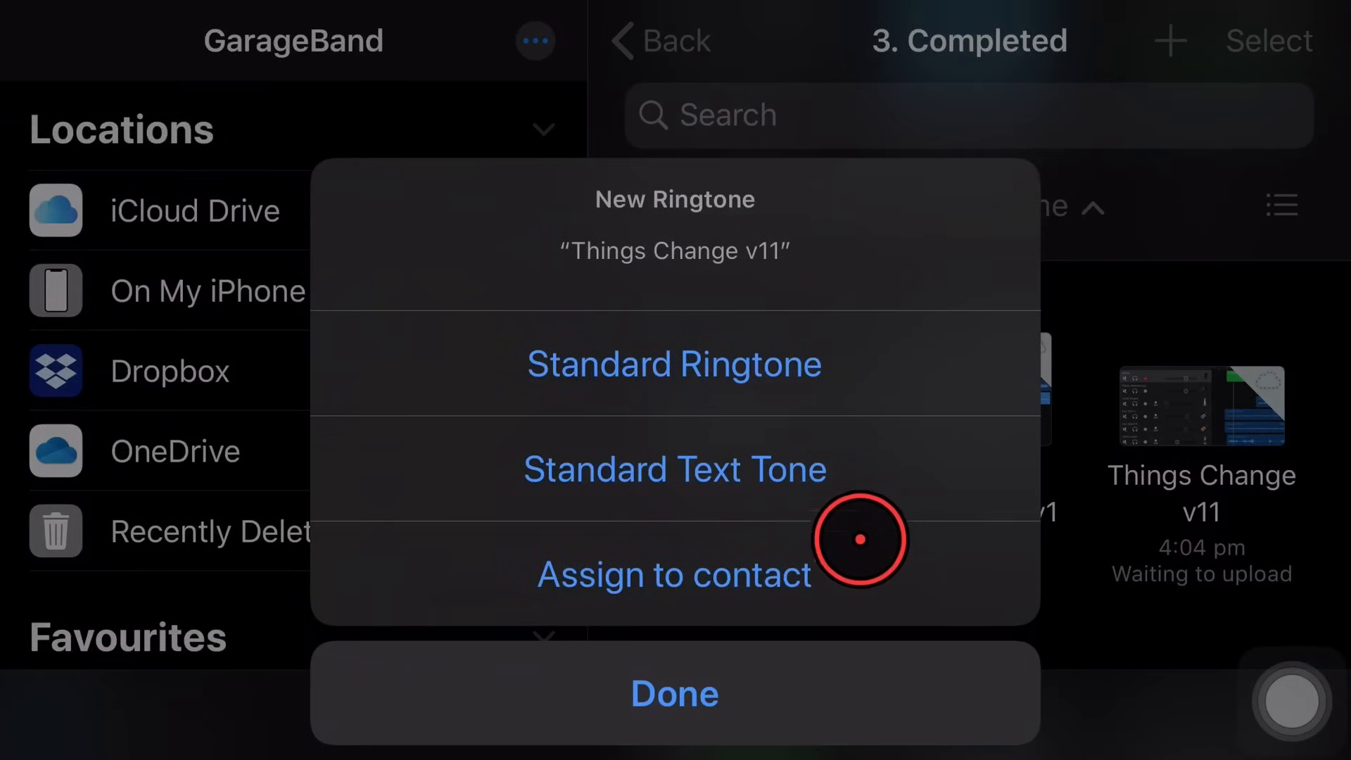
{"action": "mouse_move", "coordinate": [674, 208]}
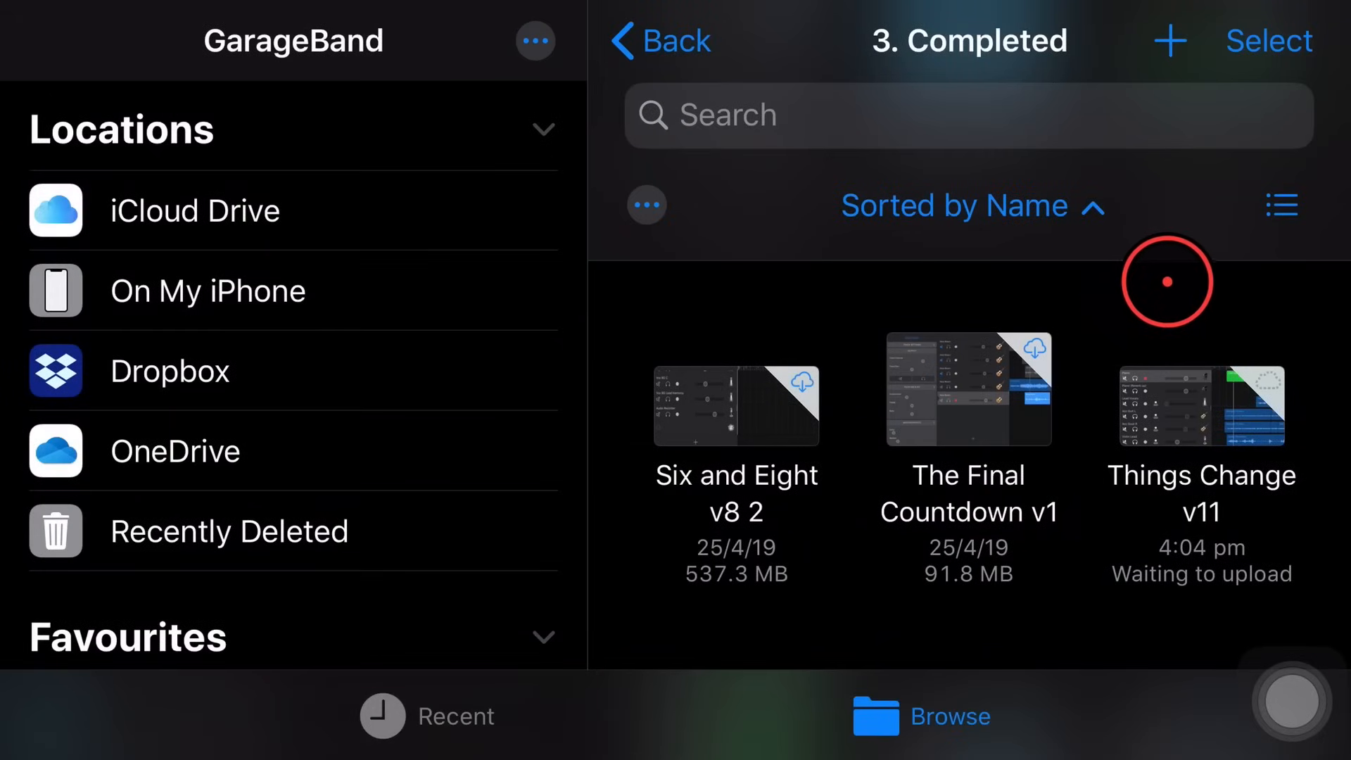
{"action": "left_click", "coordinate": [1201, 405]}
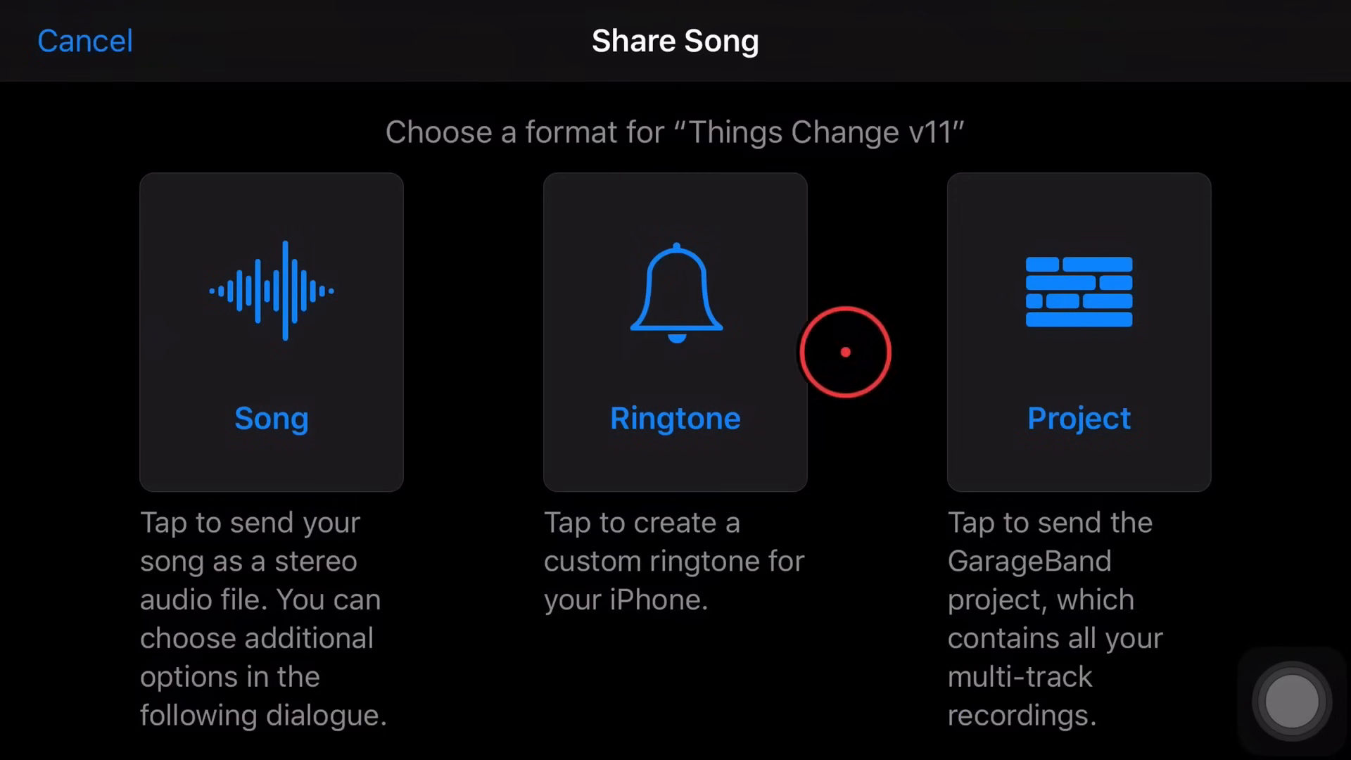
{"action": "mouse_move", "coordinate": [1082, 311]}
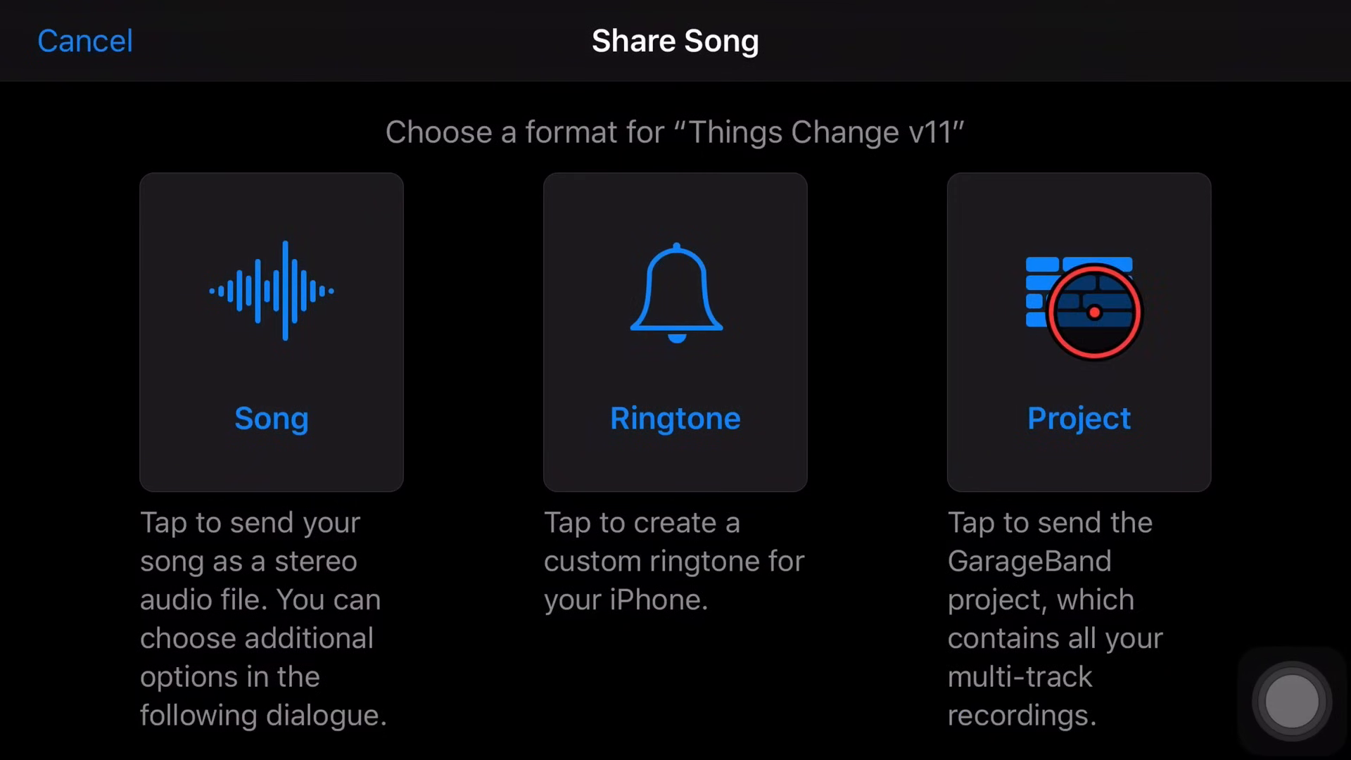
{"action": "left_click", "coordinate": [1077, 332]}
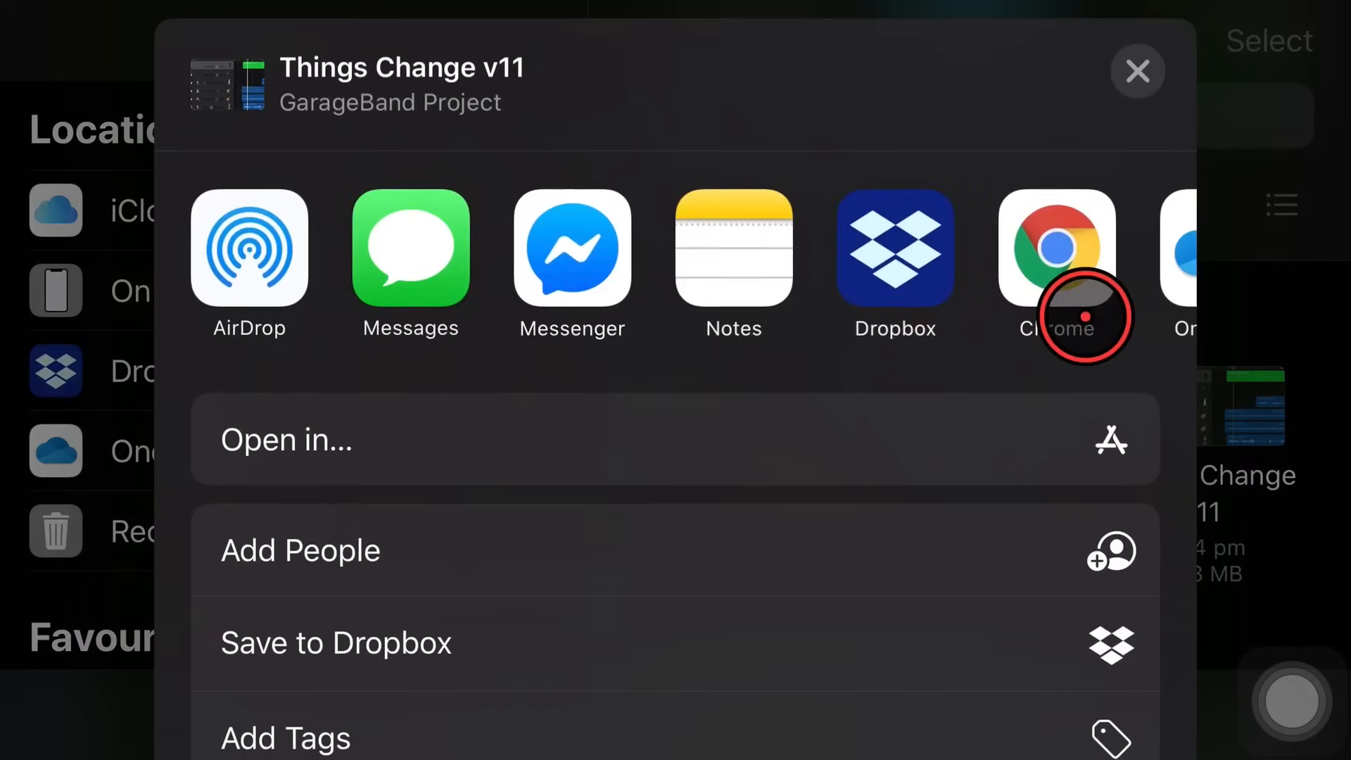
{"action": "mouse_move", "coordinate": [496, 178]}
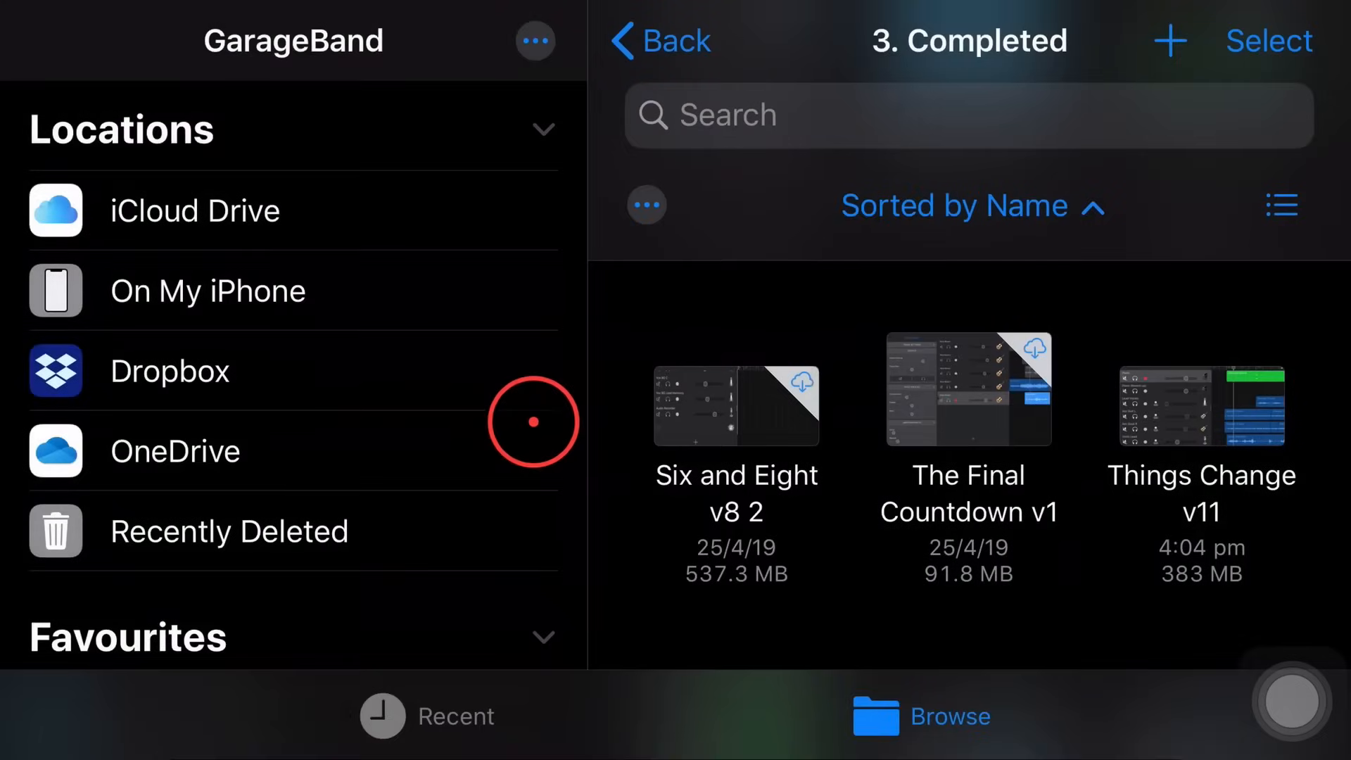
{"action": "left_click", "coordinate": [1200, 405]}
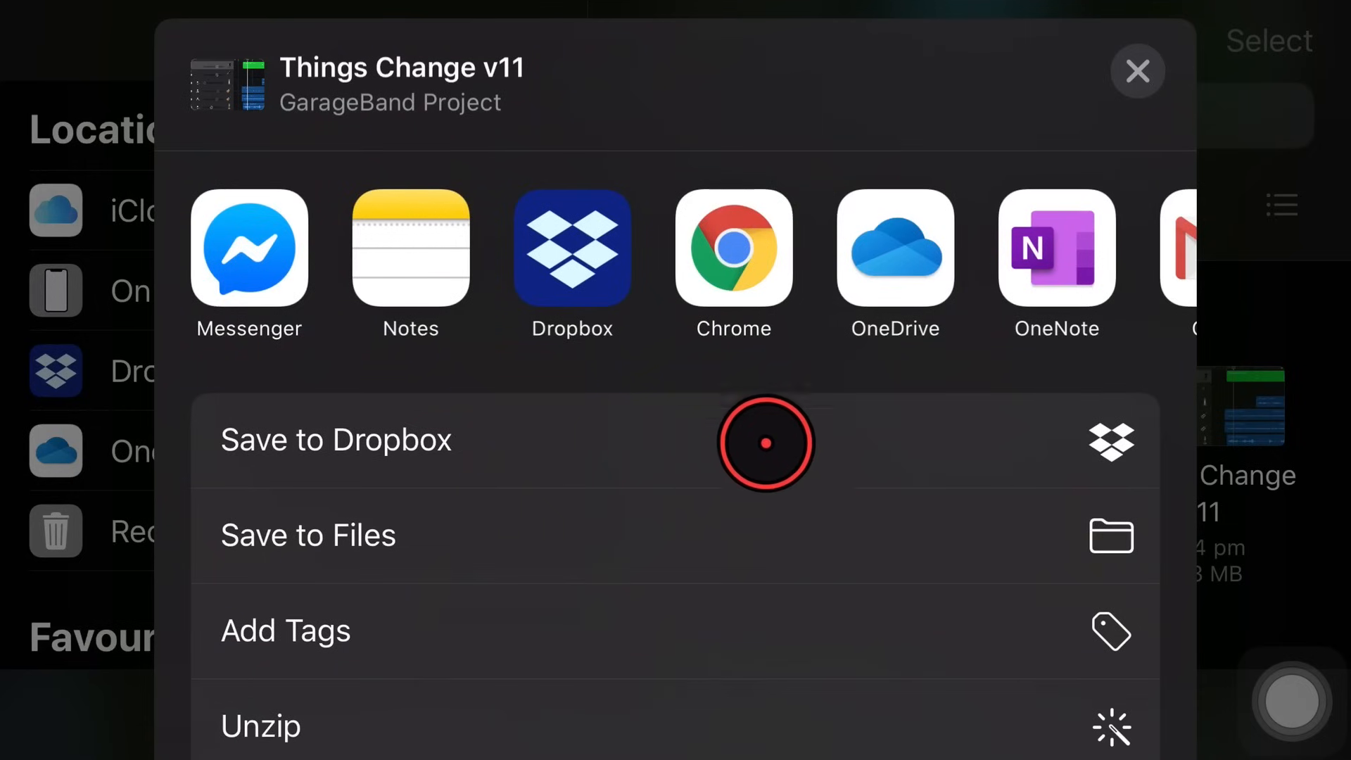
{"action": "mouse_move", "coordinate": [526, 537]}
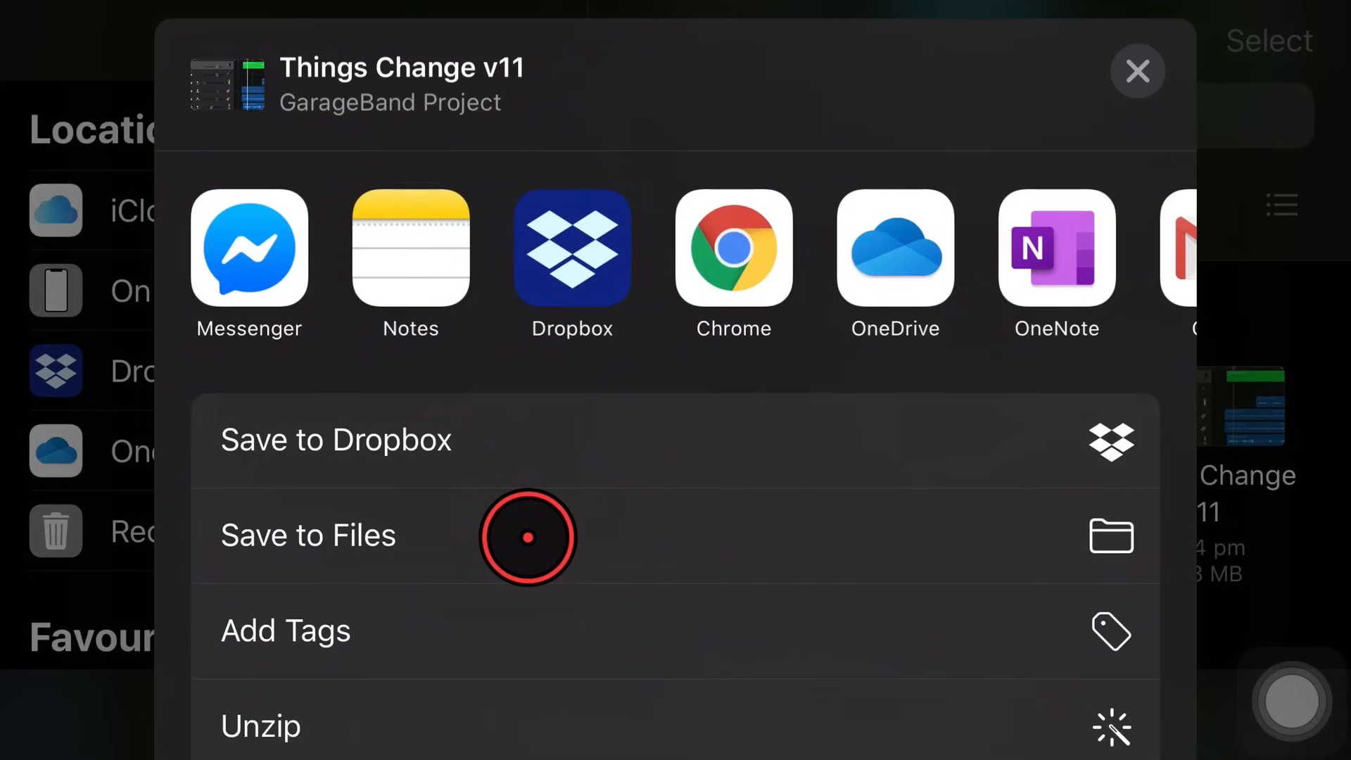
{"action": "mouse_move", "coordinate": [590, 89]}
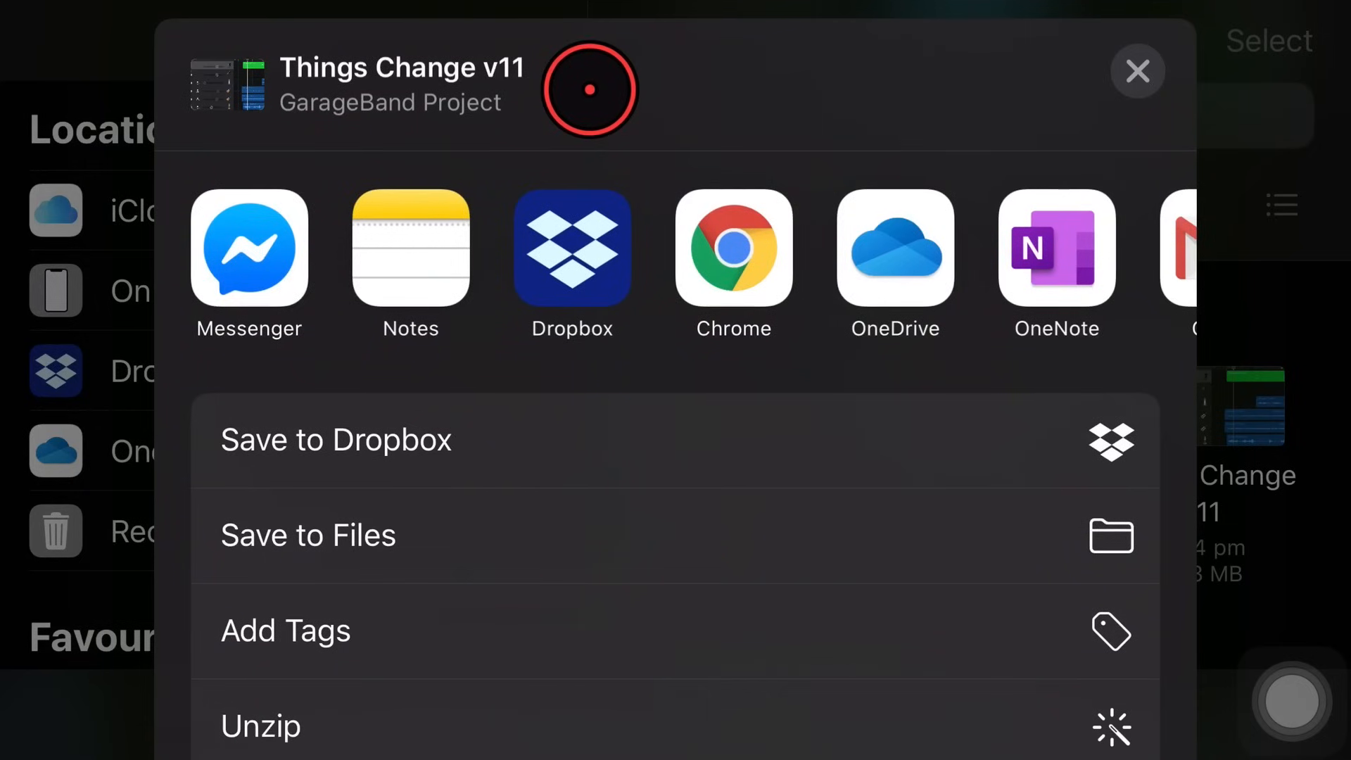
{"action": "mouse_move", "coordinate": [521, 555]}
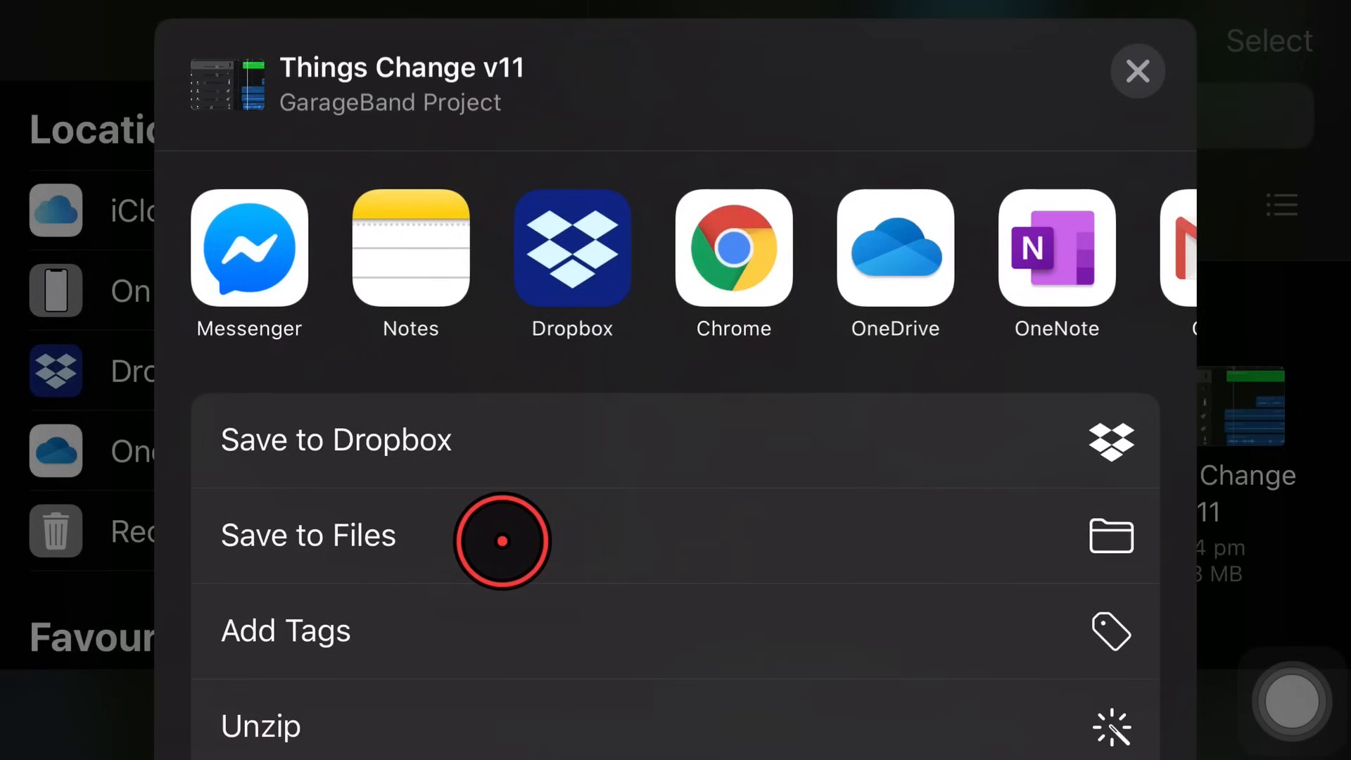
{"action": "mouse_move", "coordinate": [767, 480]}
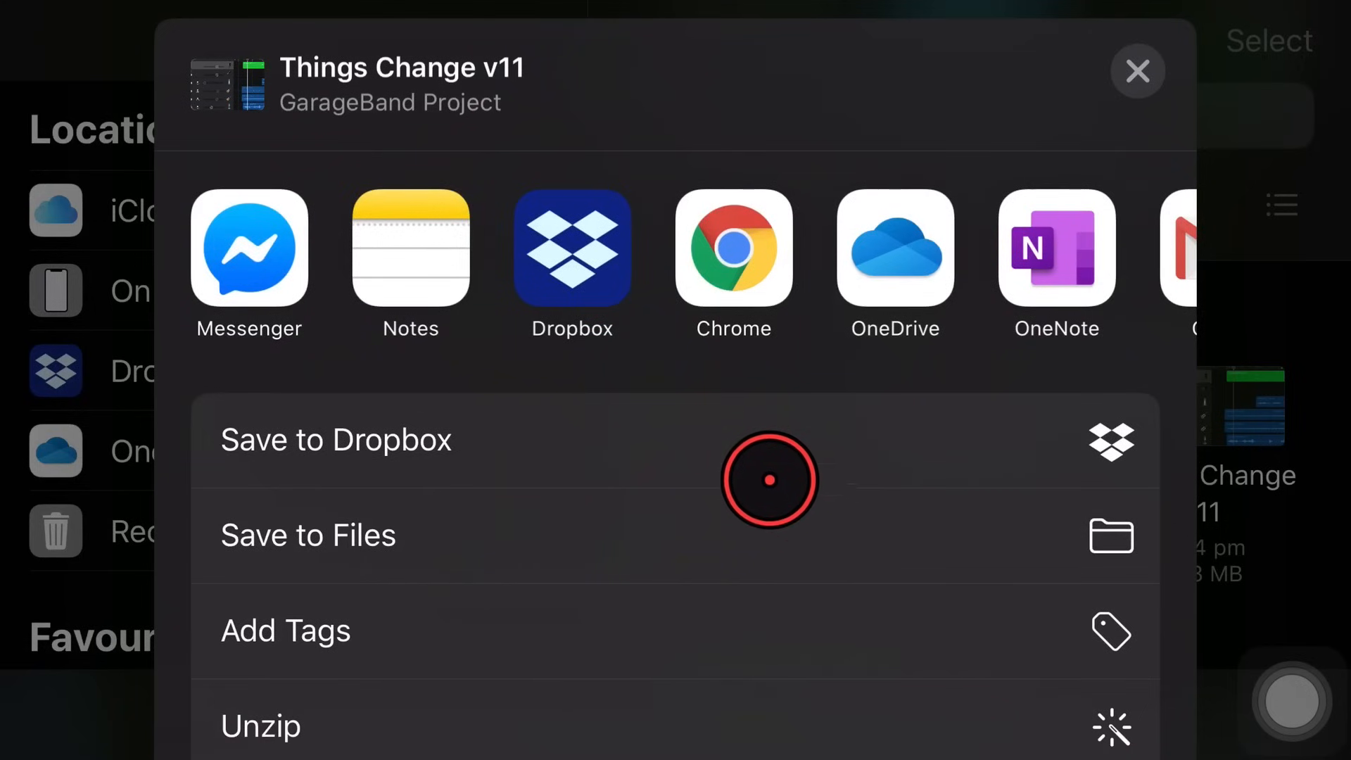
{"action": "mouse_move", "coordinate": [517, 542]}
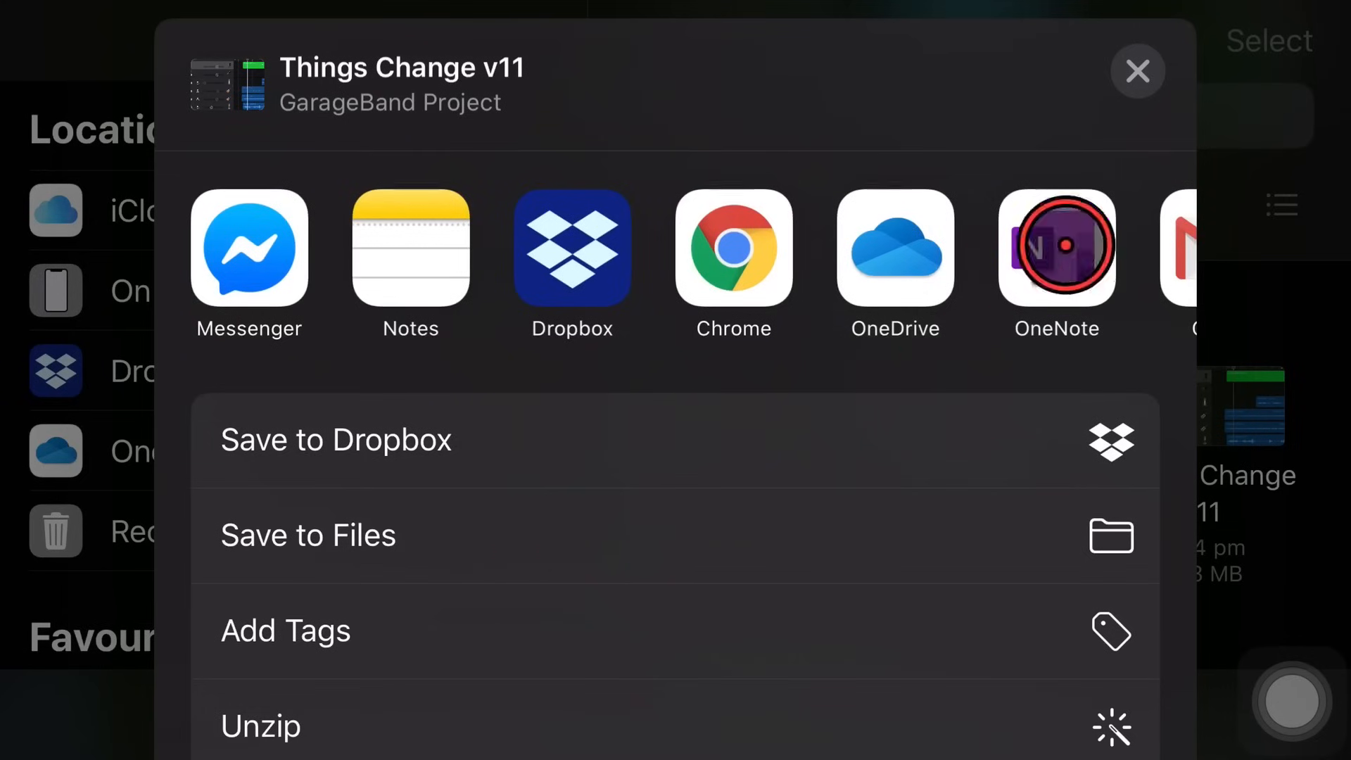
{"action": "left_click", "coordinate": [1137, 72]}
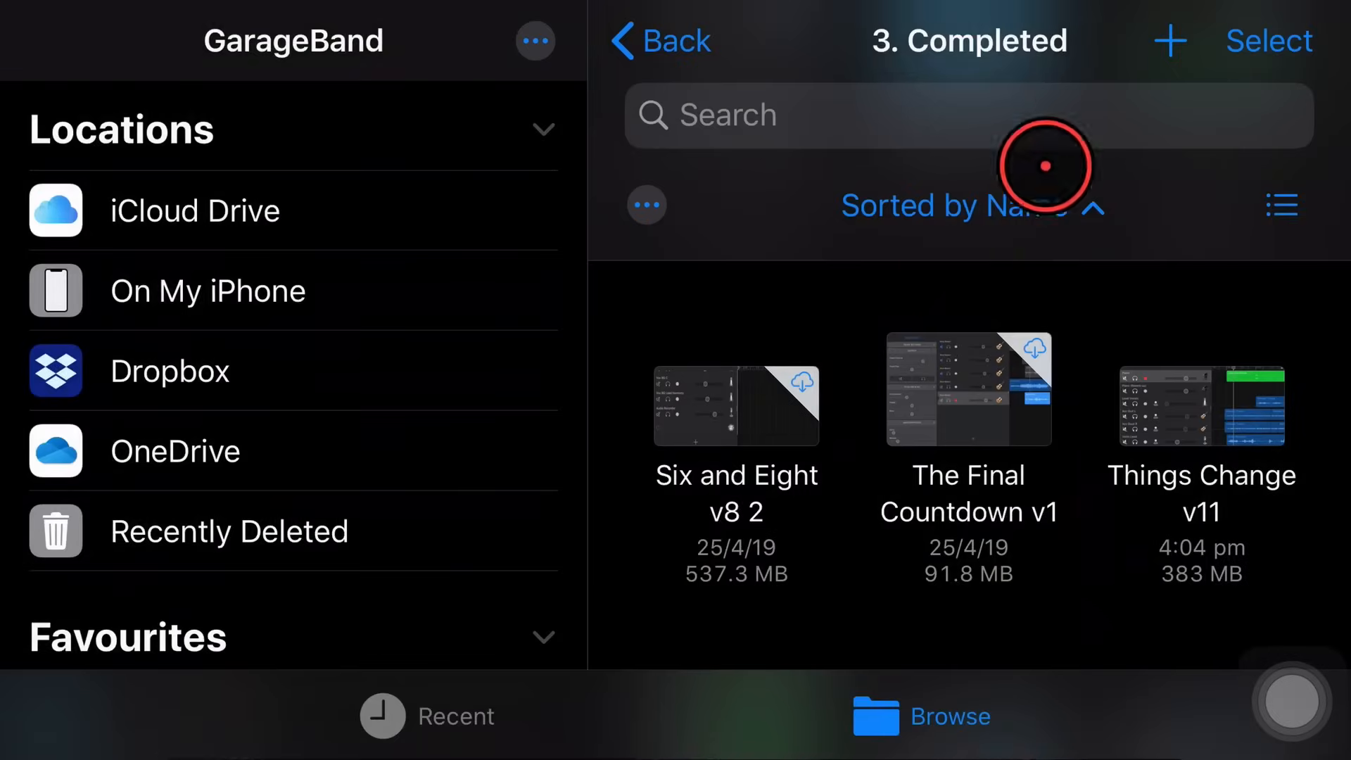
Copy the Things Change v11 project into iCloud Drive's Music - Background and Stings folder
{"action": "left_click", "coordinate": [1267, 41]}
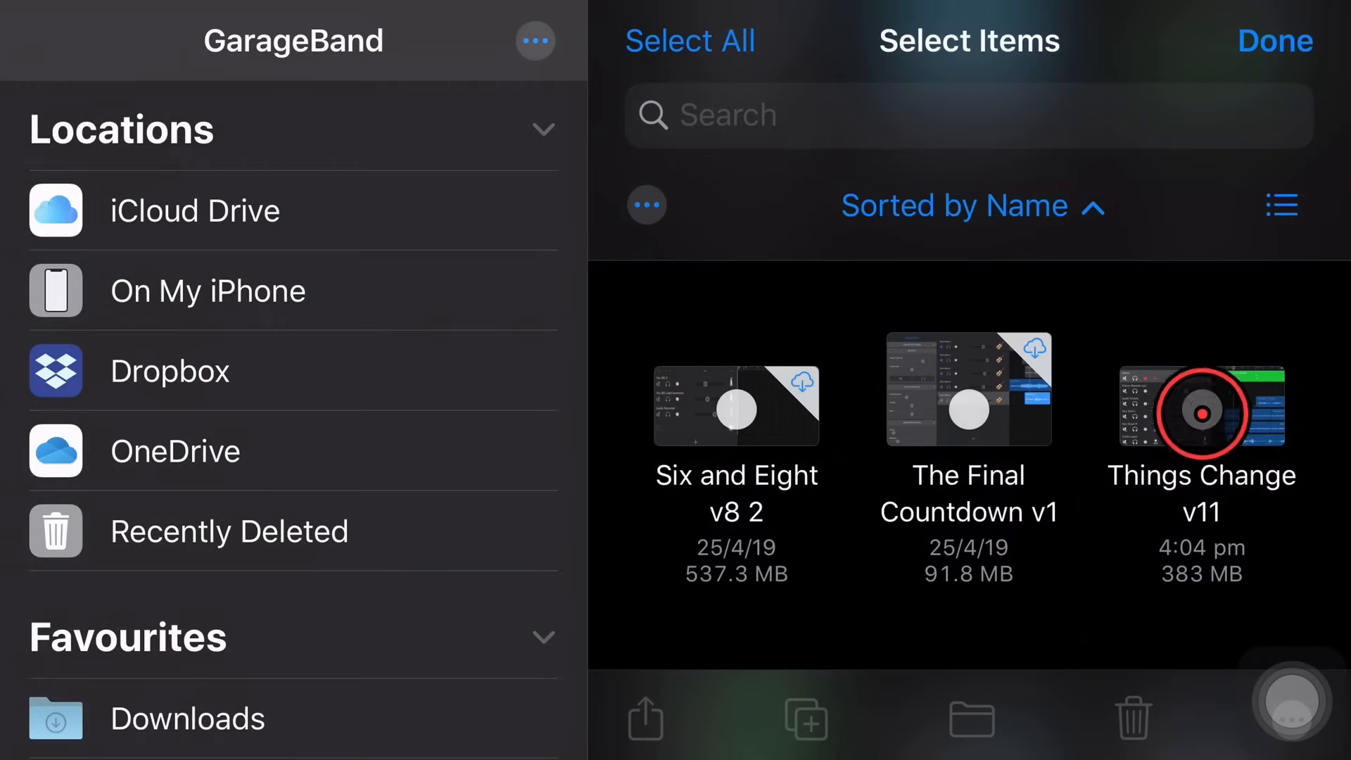
{"action": "left_click", "coordinate": [1201, 411]}
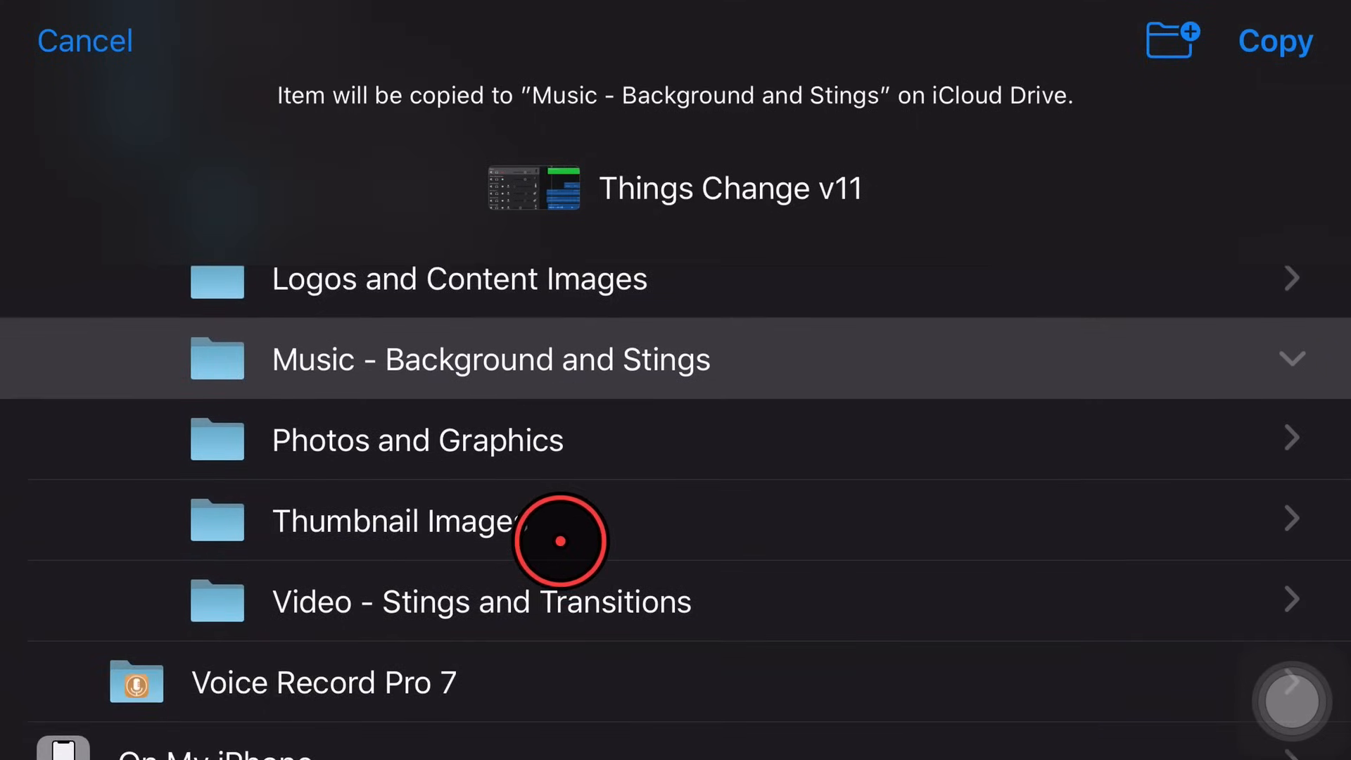
{"action": "scroll", "scroll_direction": "down", "scroll_amount": 3}
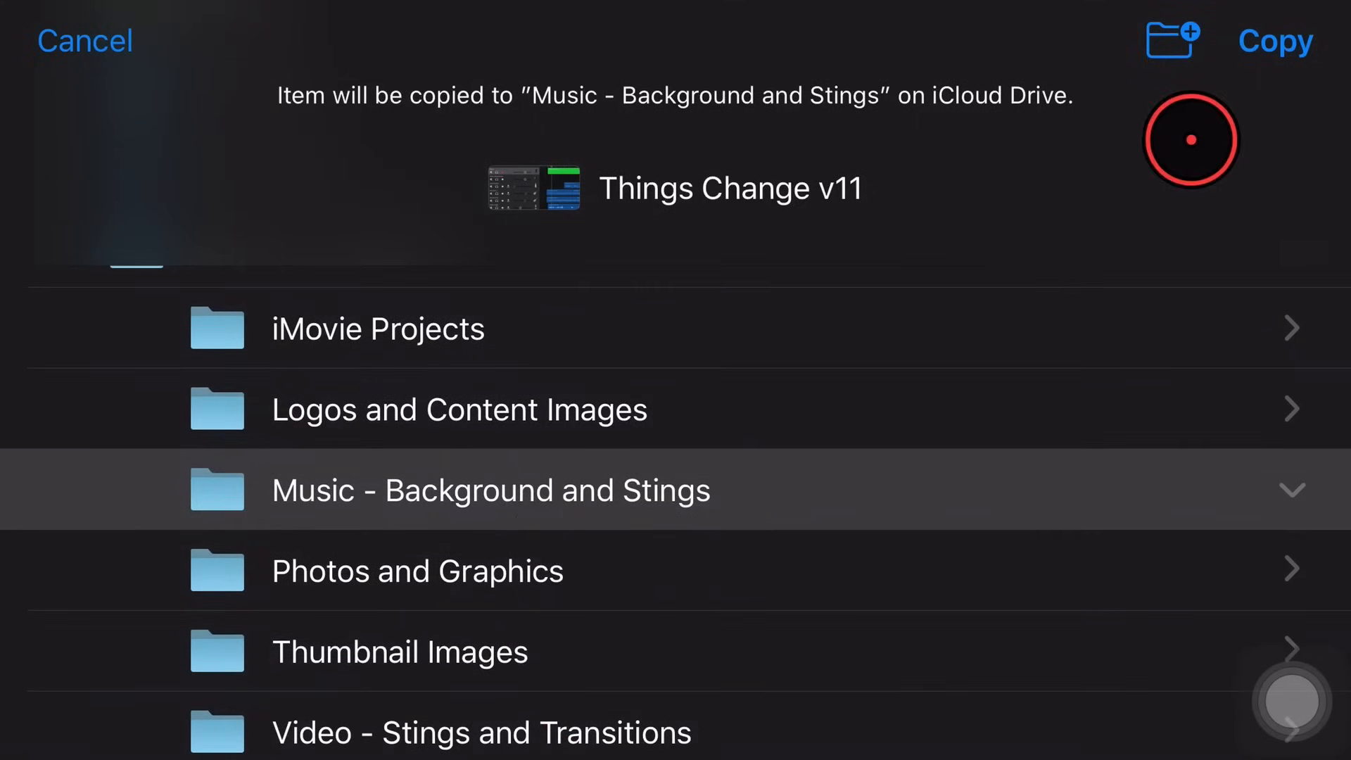
{"action": "left_click", "coordinate": [1274, 39]}
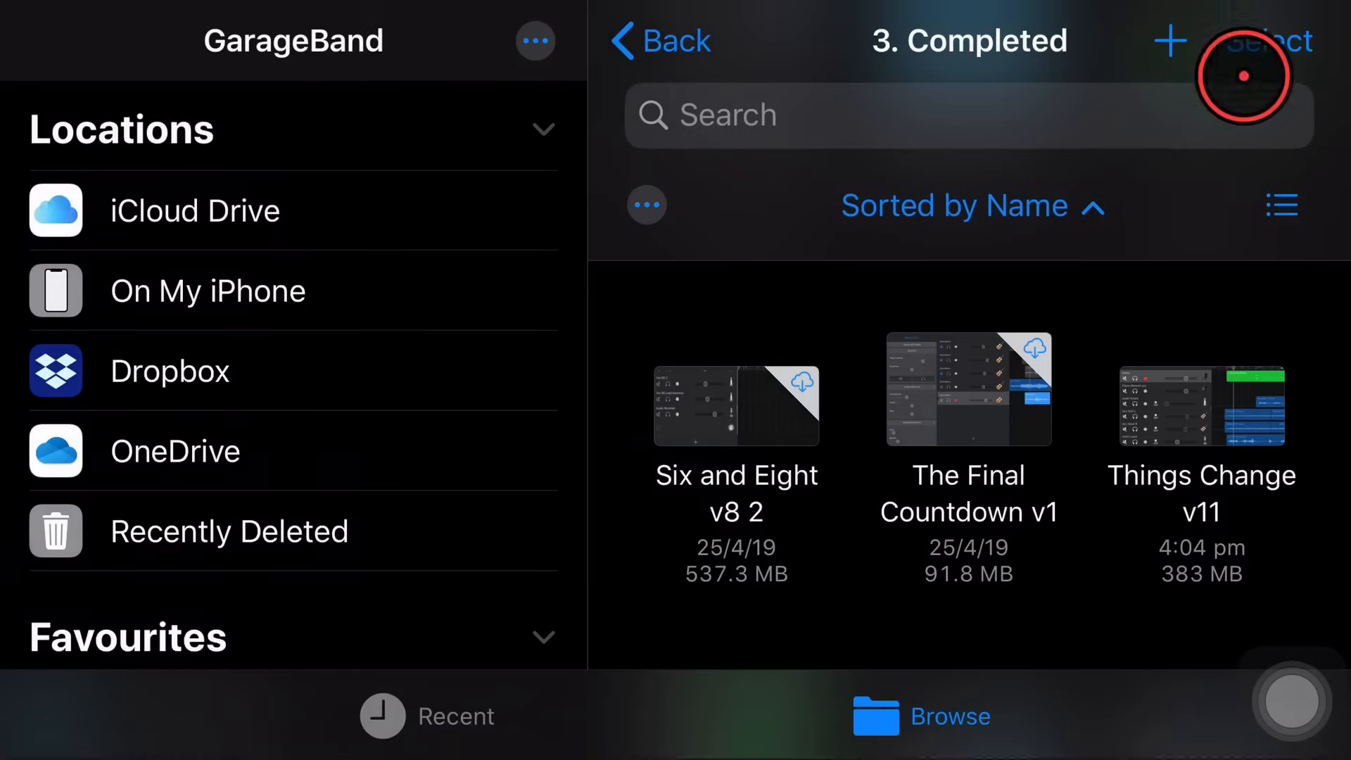
{"action": "mouse_move", "coordinate": [855, 403]}
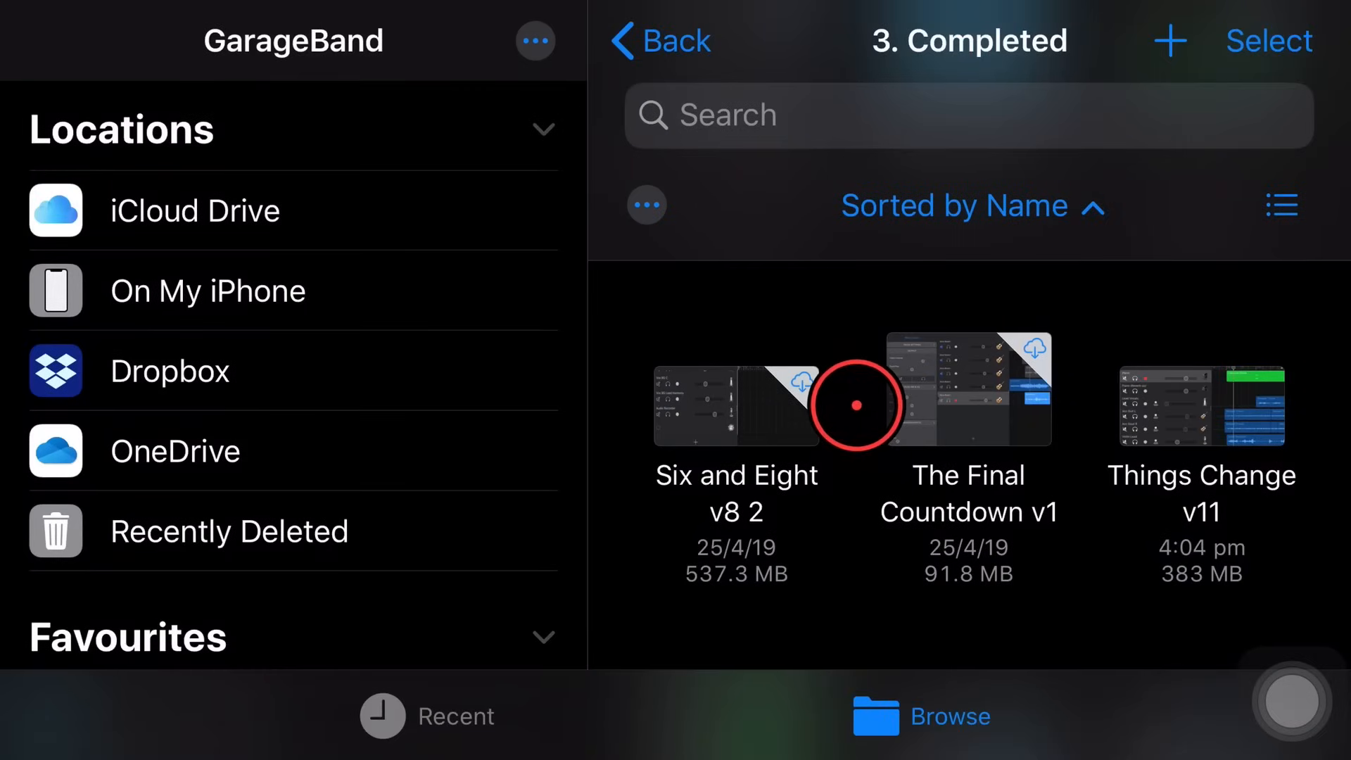
{"action": "mouse_move", "coordinate": [834, 374]}
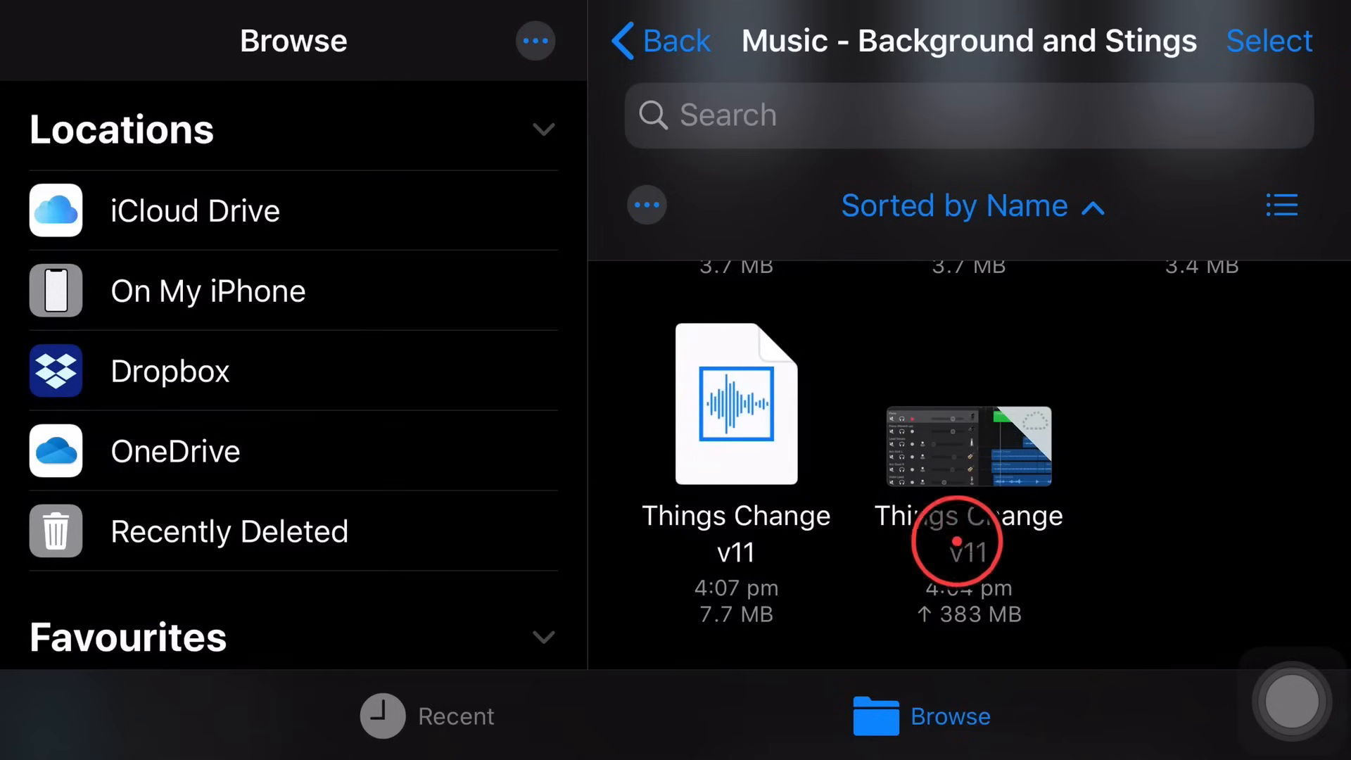
{"action": "left_click", "coordinate": [734, 402]}
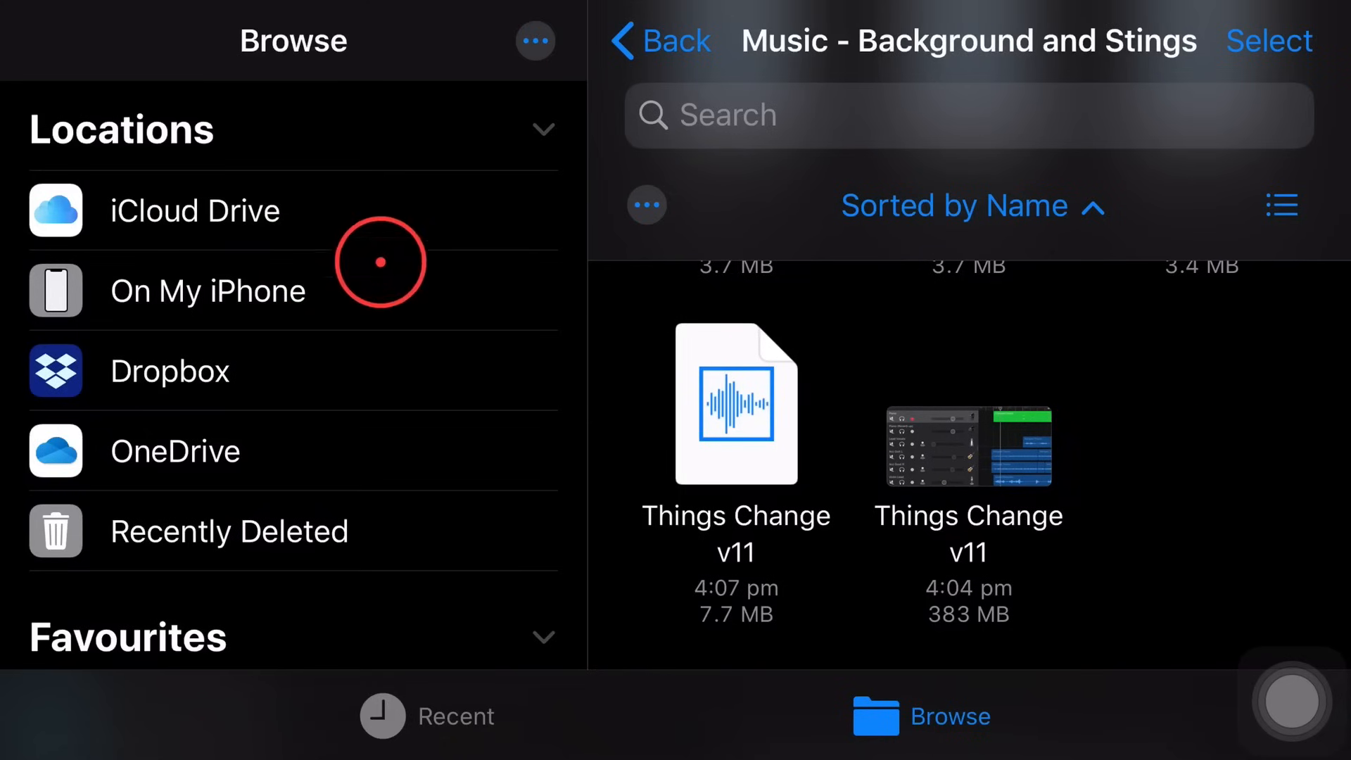
{"action": "mouse_move", "coordinate": [808, 481]}
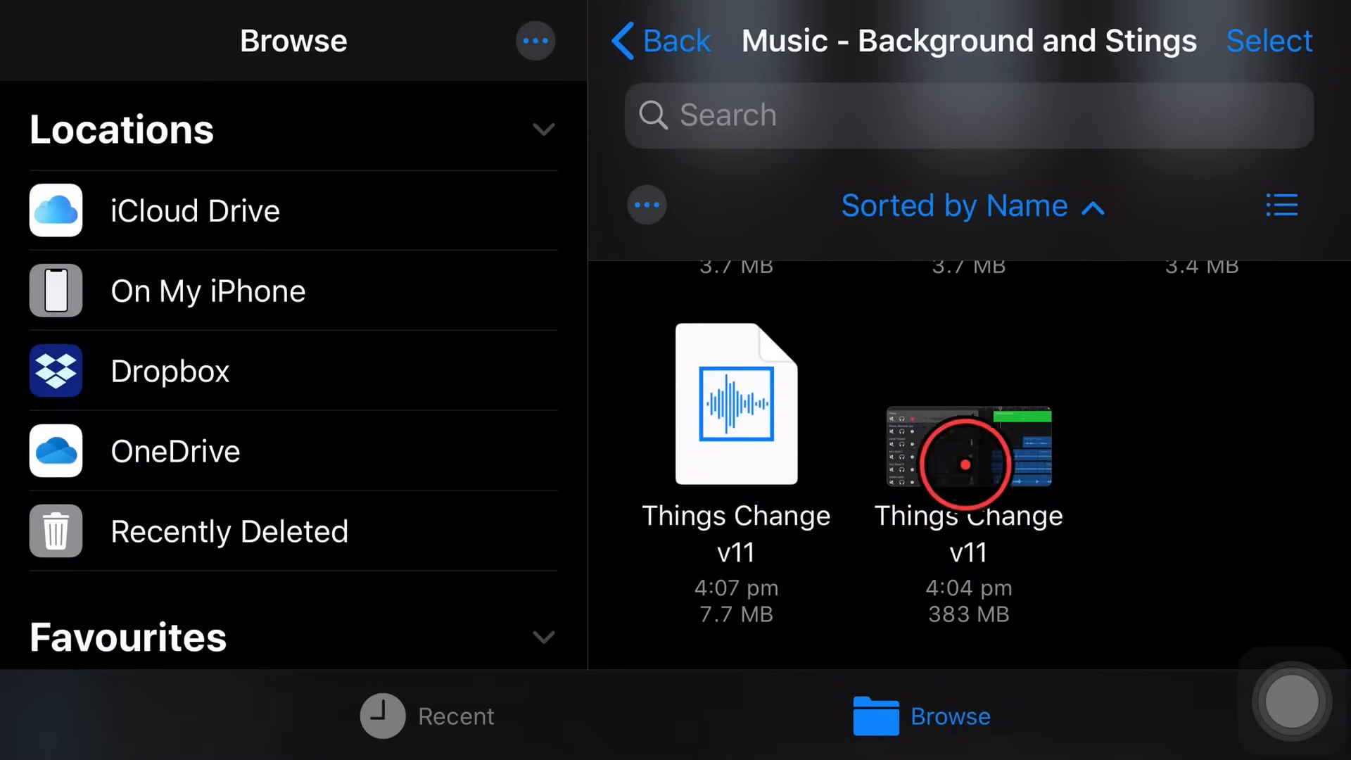
Compress the Things Change v11 project into Things Change v11.zip via the ••• Compress action
{"action": "left_click", "coordinate": [1267, 40]}
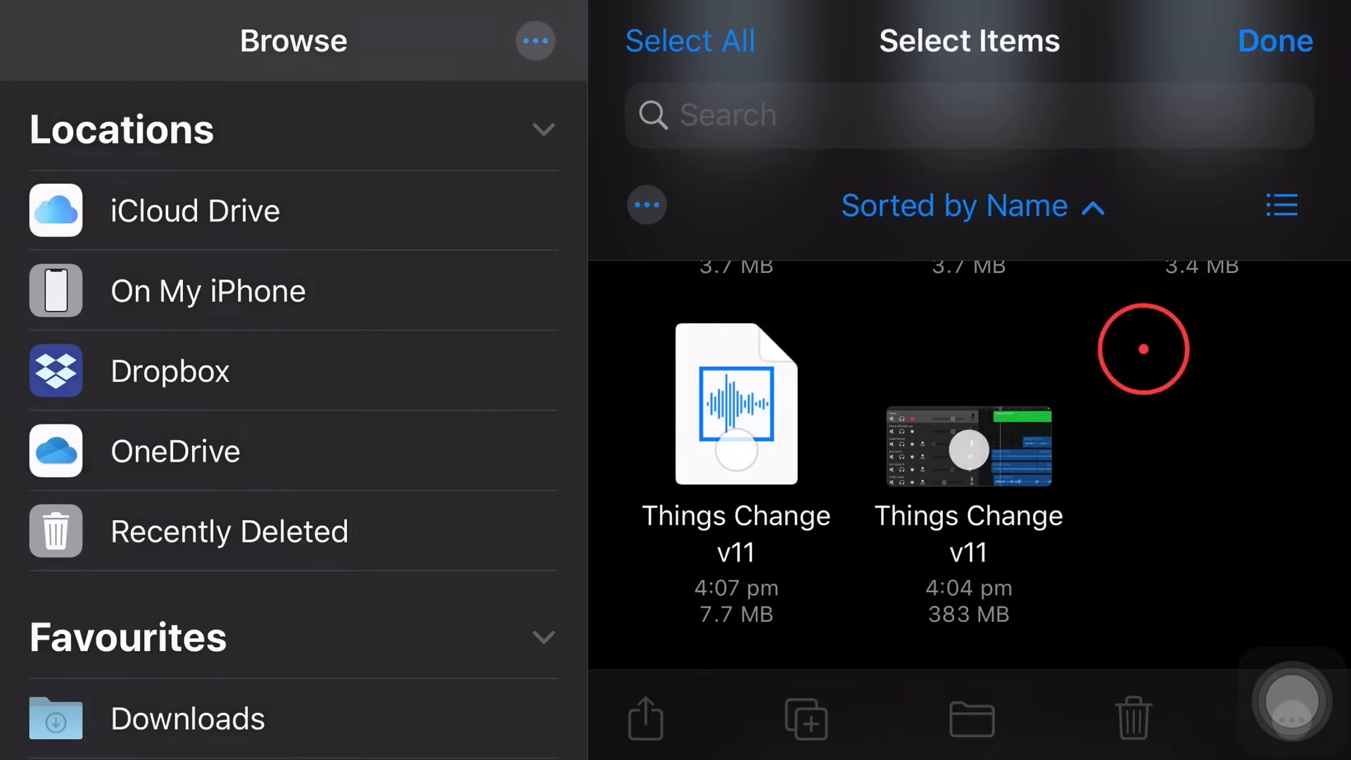
{"action": "left_click", "coordinate": [967, 447]}
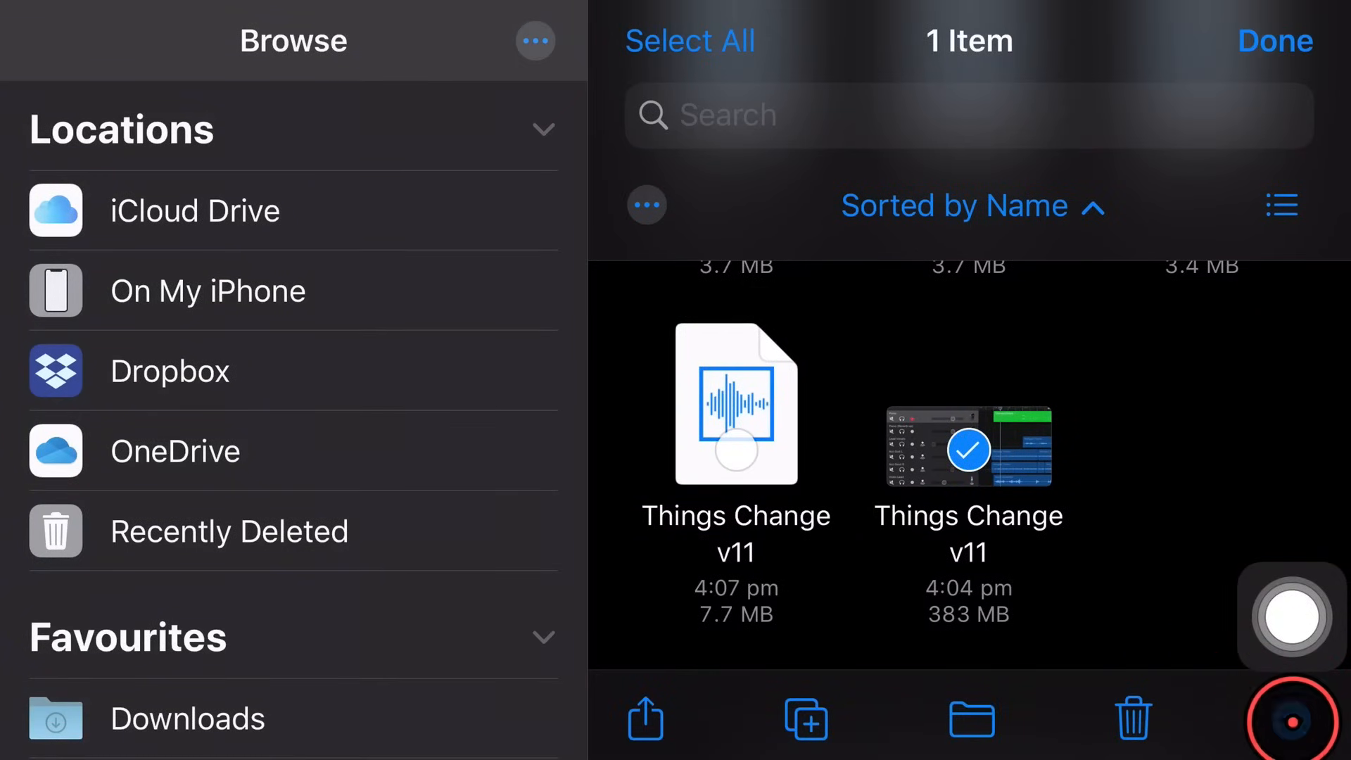
{"action": "left_click", "coordinate": [645, 716]}
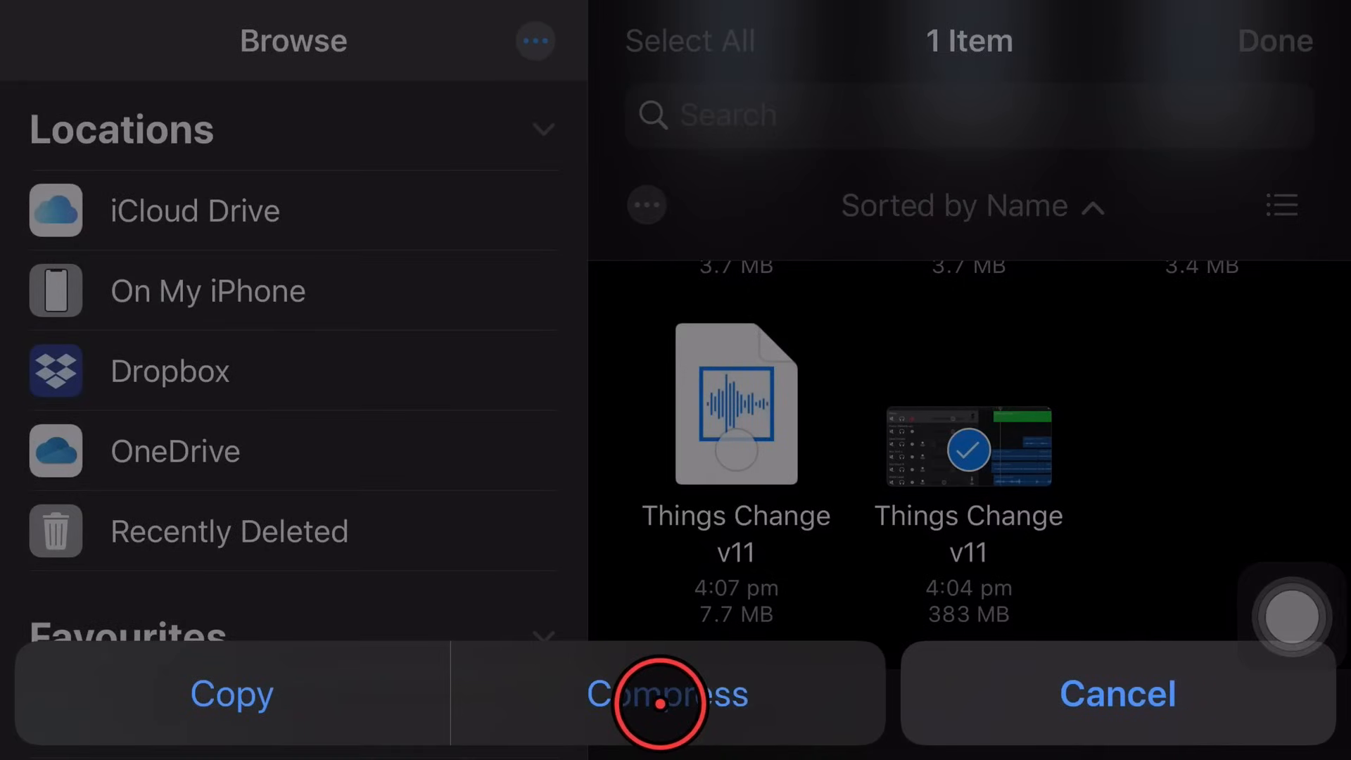
{"action": "left_click", "coordinate": [667, 694]}
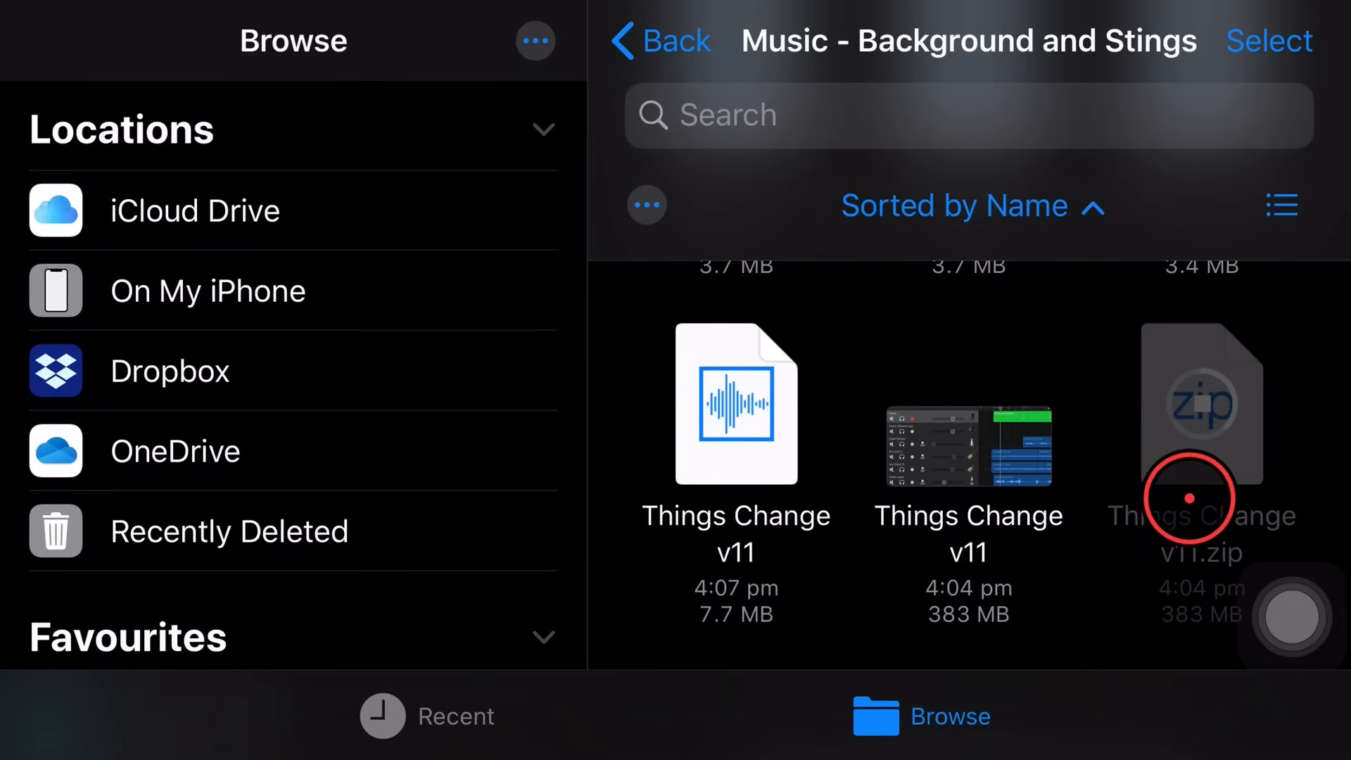
{"action": "mouse_move", "coordinate": [1049, 342]}
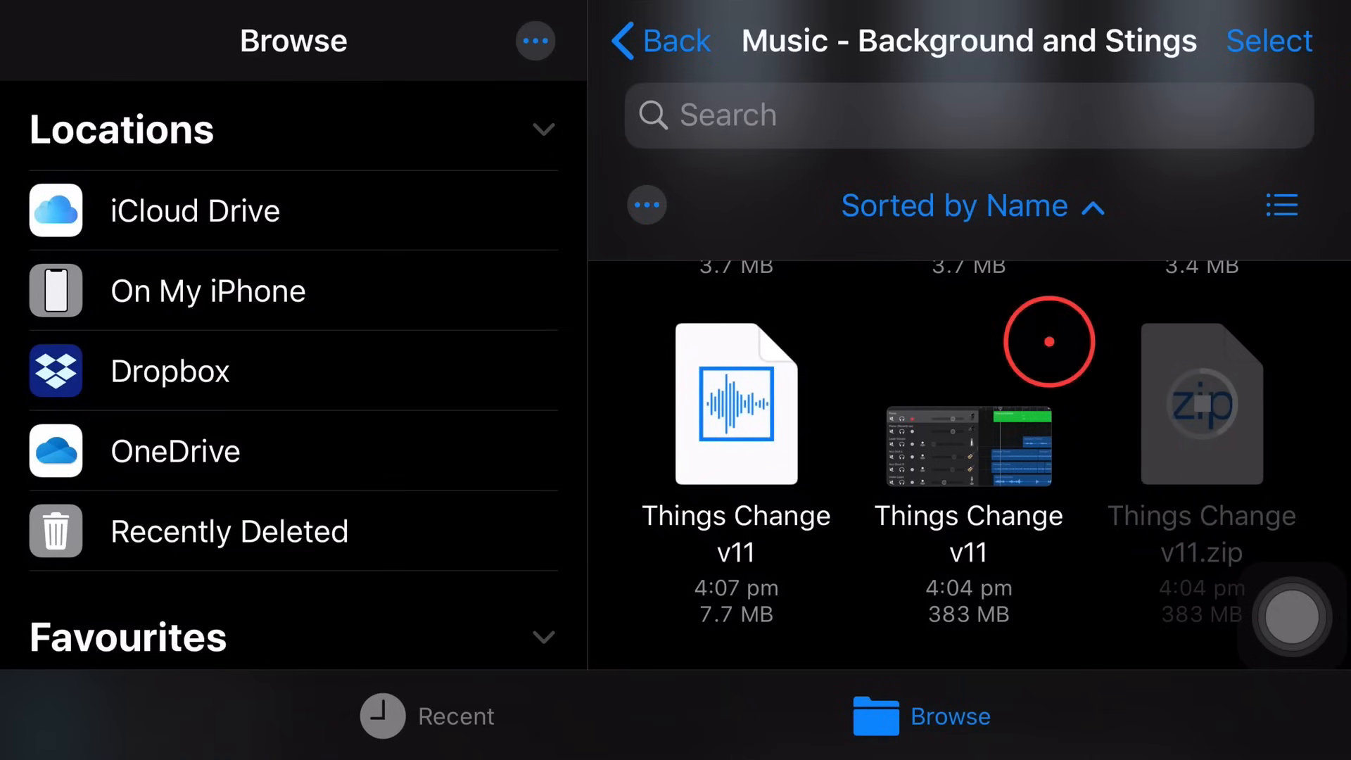
{"action": "mouse_move", "coordinate": [993, 326]}
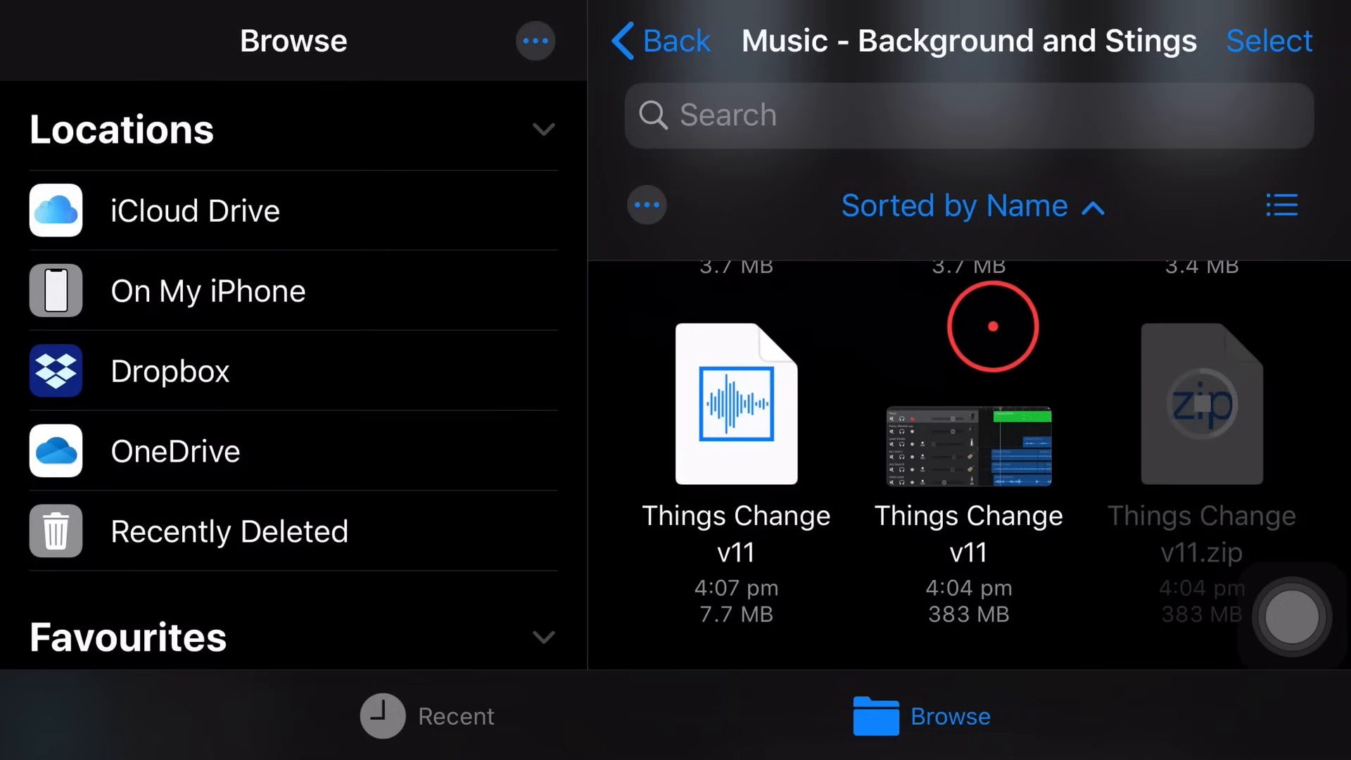
{"action": "mouse_move", "coordinate": [963, 334]}
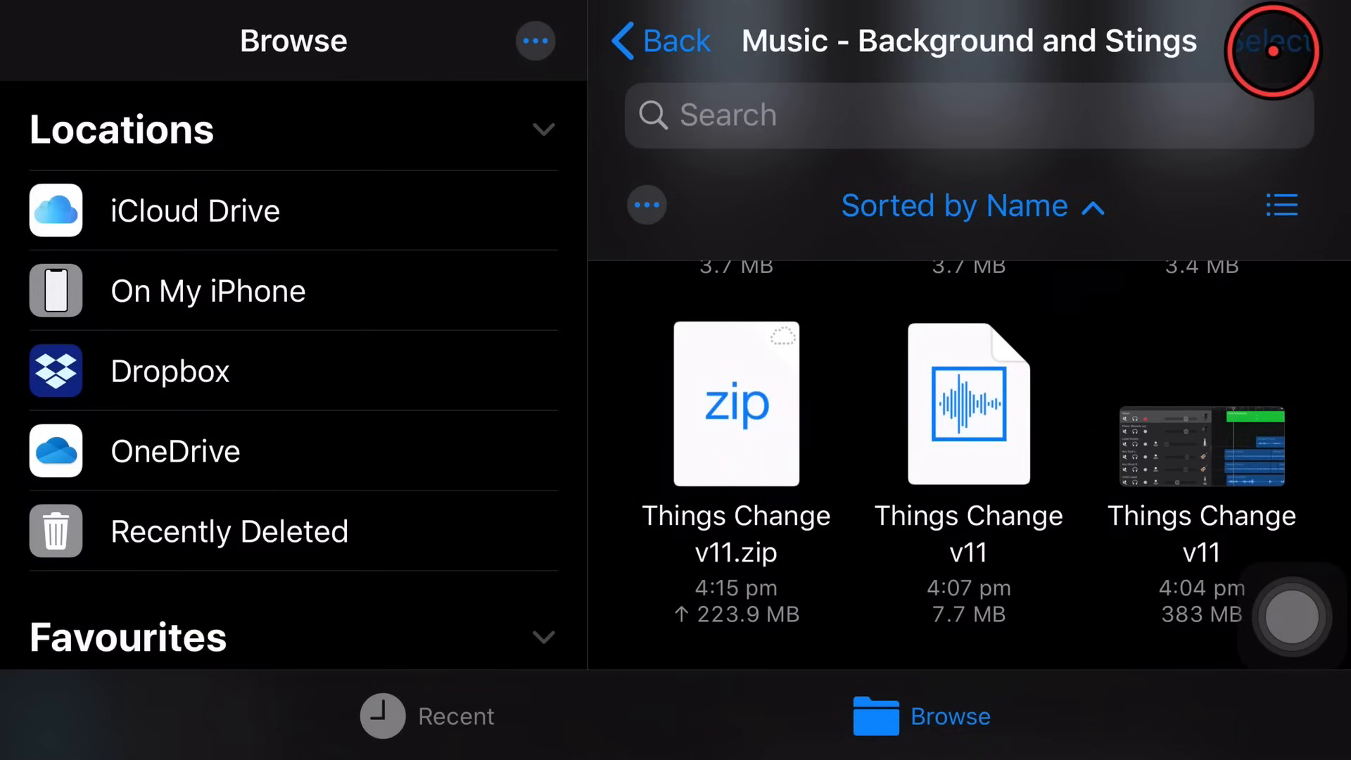
Uncompress Things Change v11.zip, producing a Things Change v11 2 project in the same folder
{"action": "left_click", "coordinate": [1273, 41]}
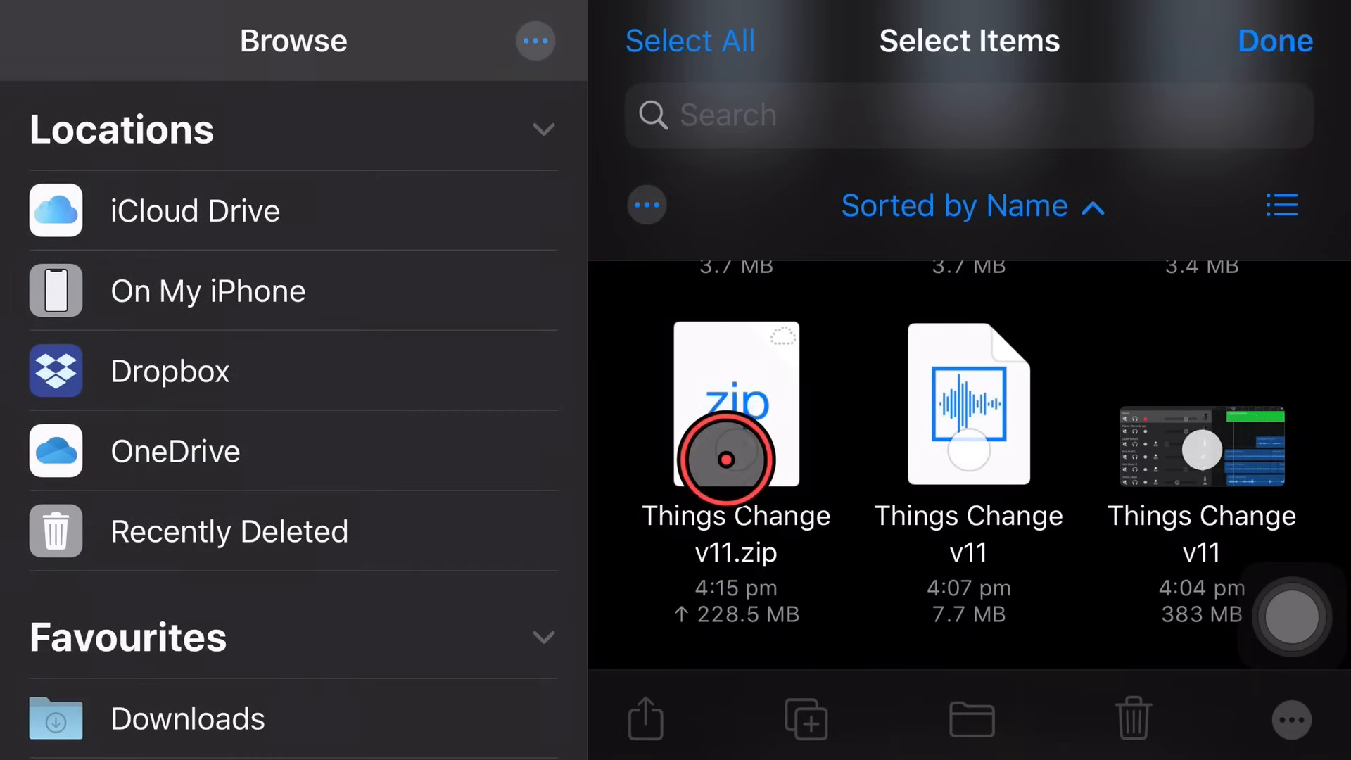
{"action": "left_click", "coordinate": [734, 454]}
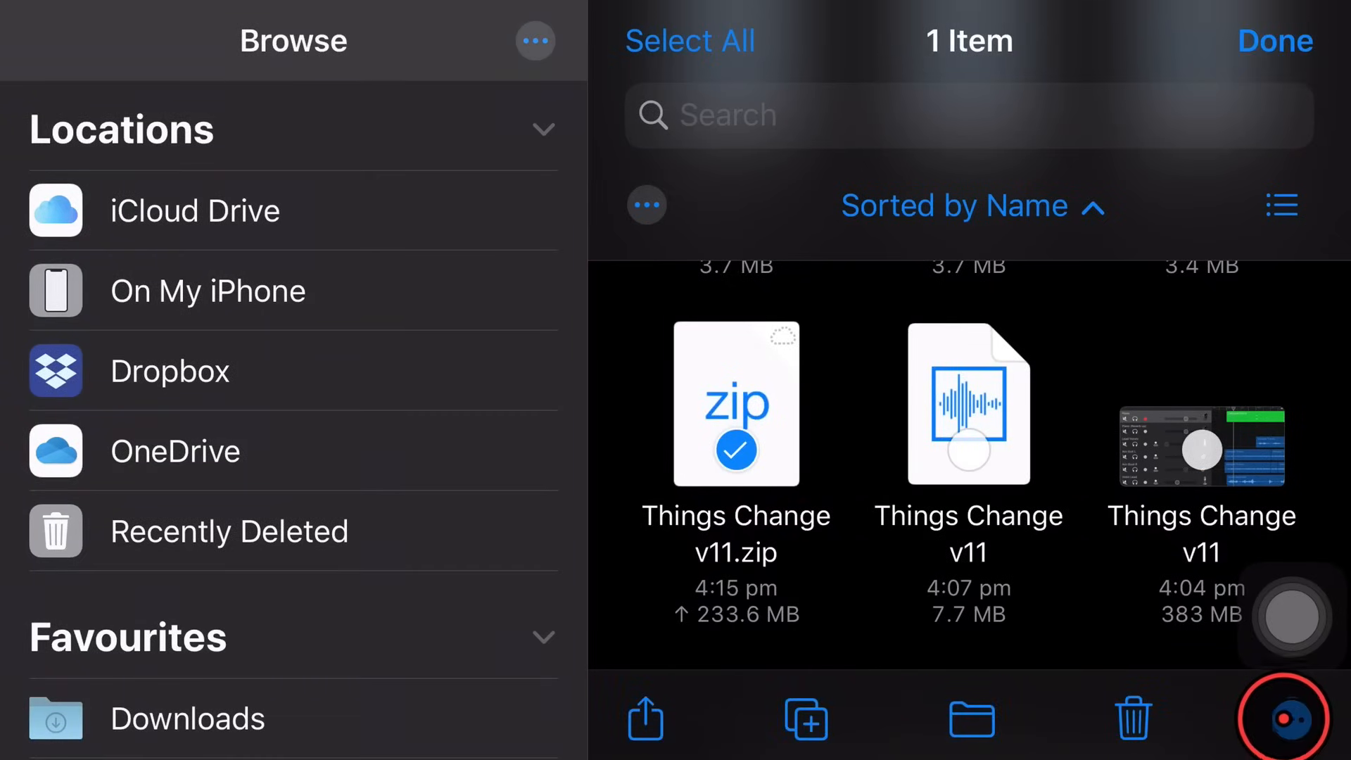
{"action": "left_click", "coordinate": [646, 717]}
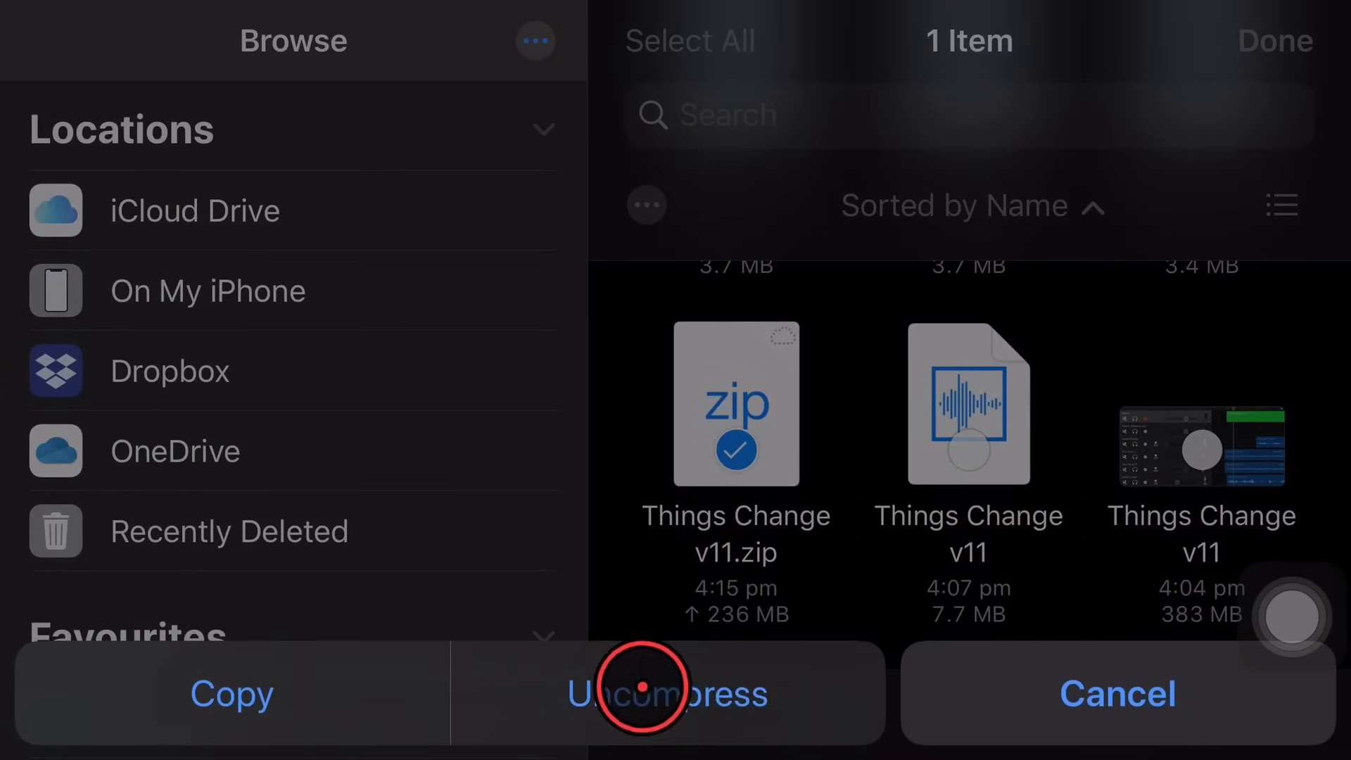
{"action": "left_click", "coordinate": [669, 694]}
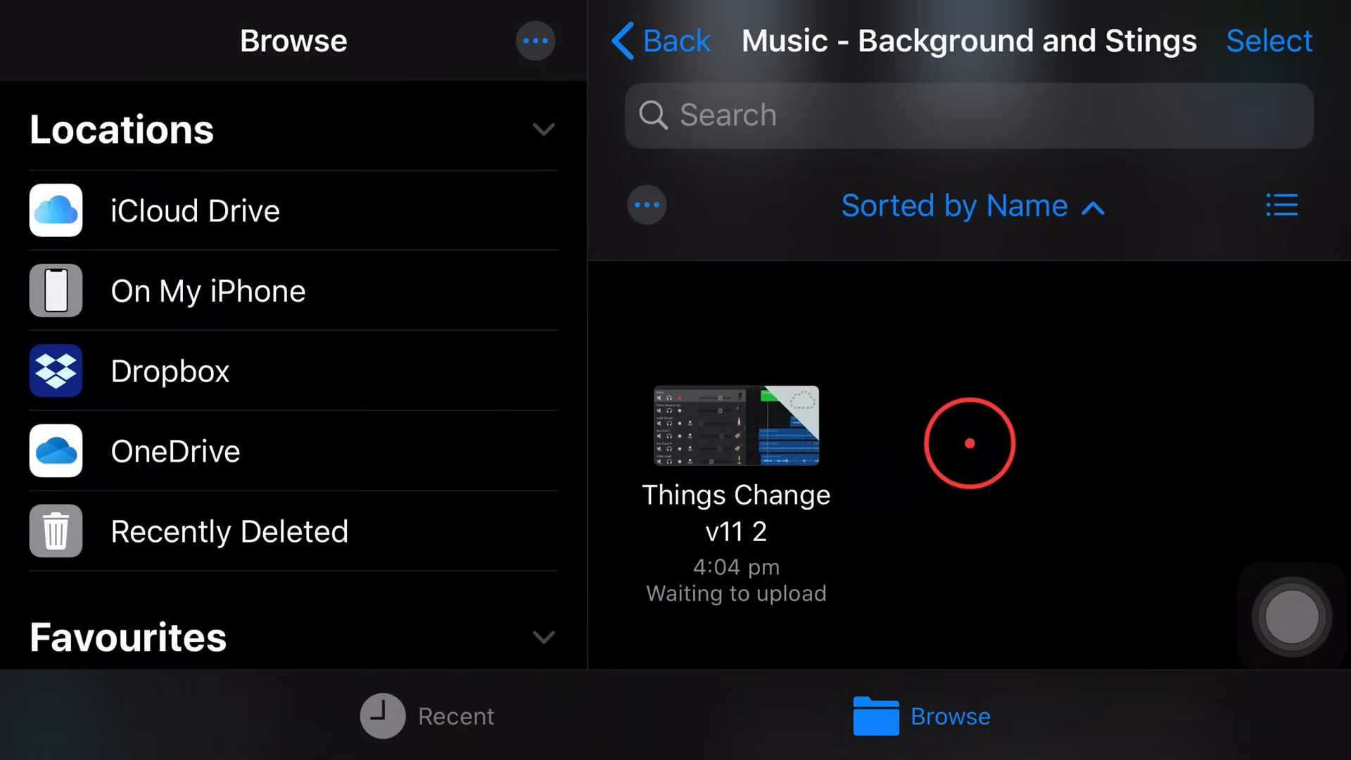
{"action": "mouse_move", "coordinate": [849, 504]}
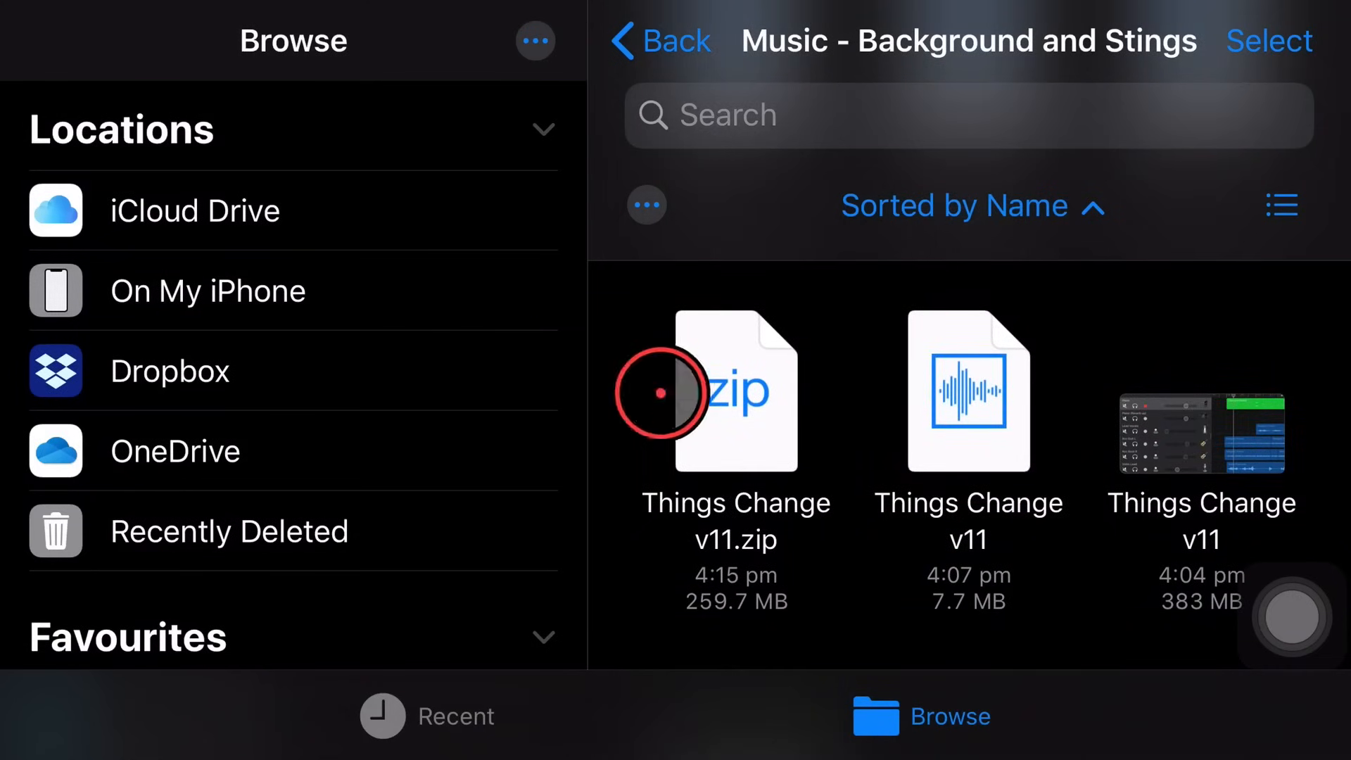
{"action": "mouse_move", "coordinate": [1058, 389]}
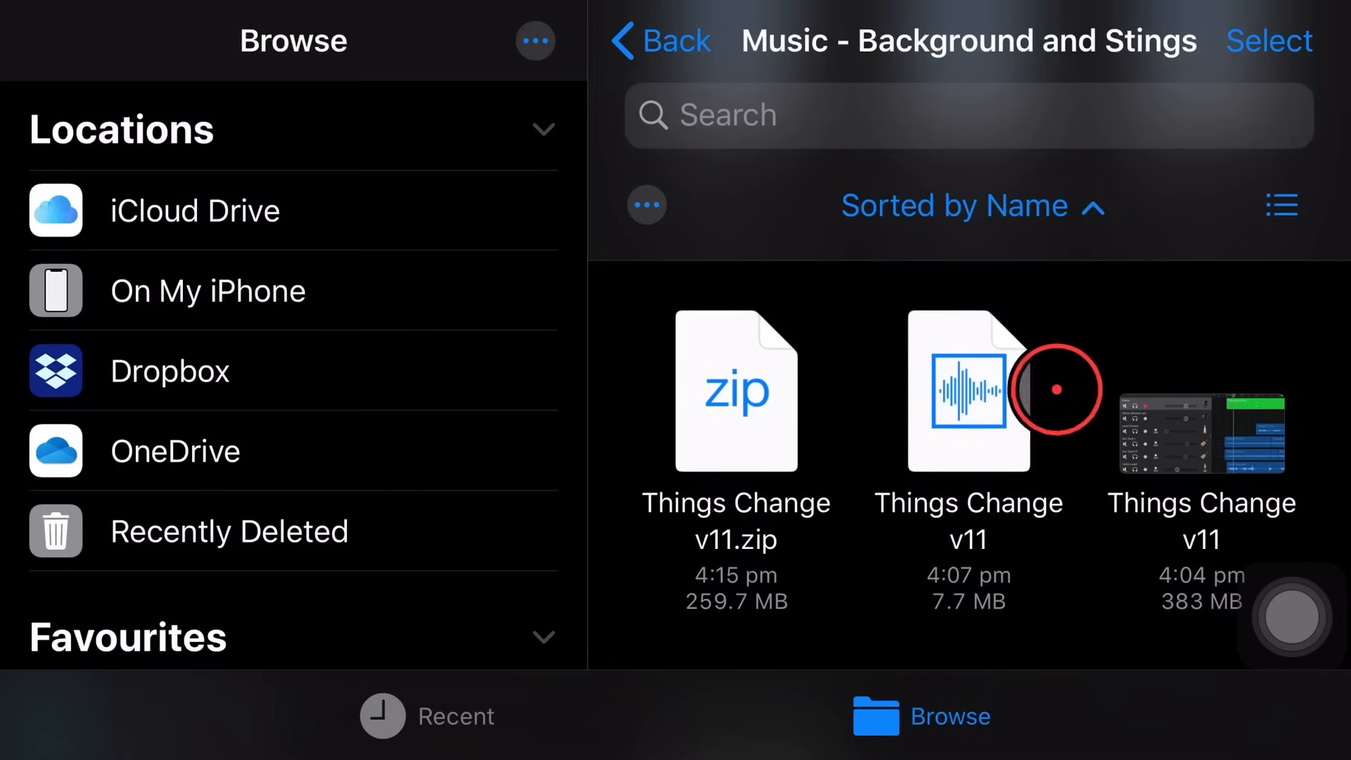
{"action": "mouse_move", "coordinate": [1112, 341]}
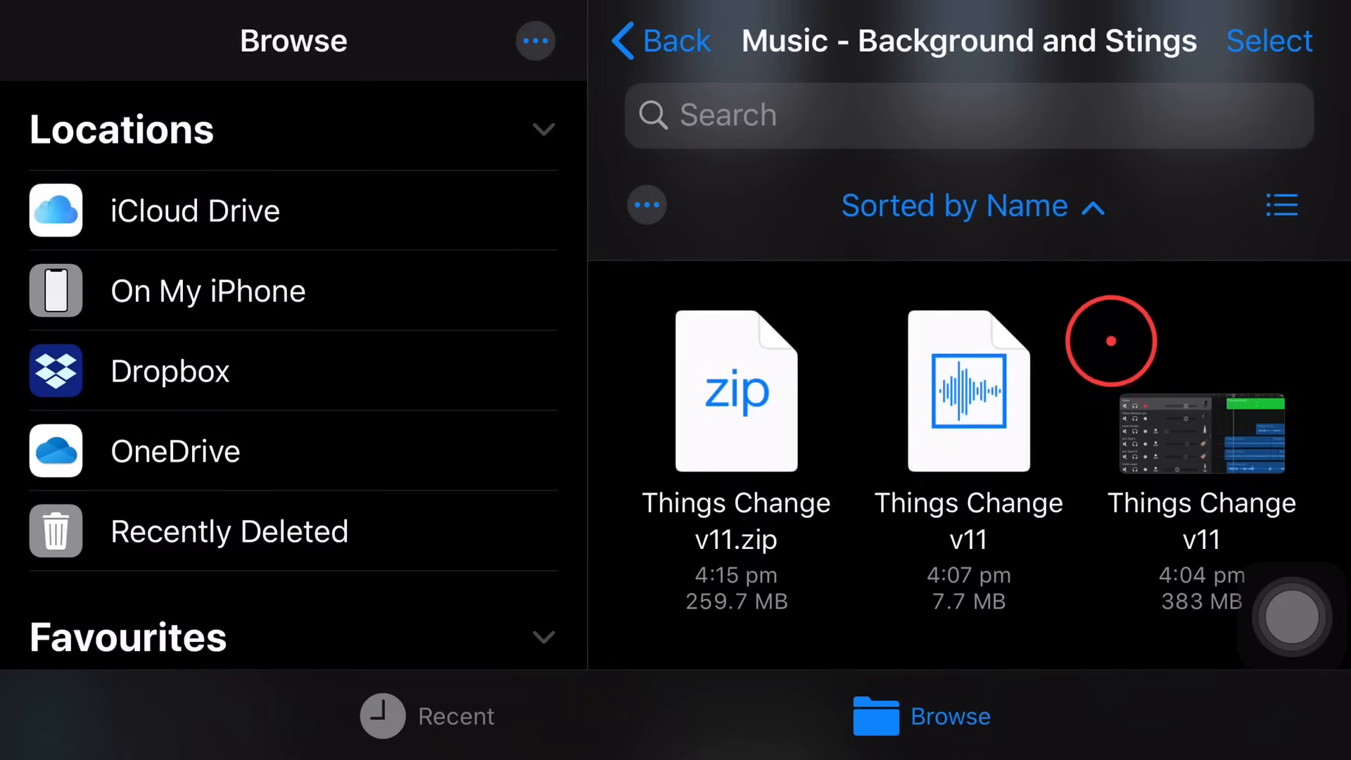
{"action": "mouse_move", "coordinate": [1200, 420]}
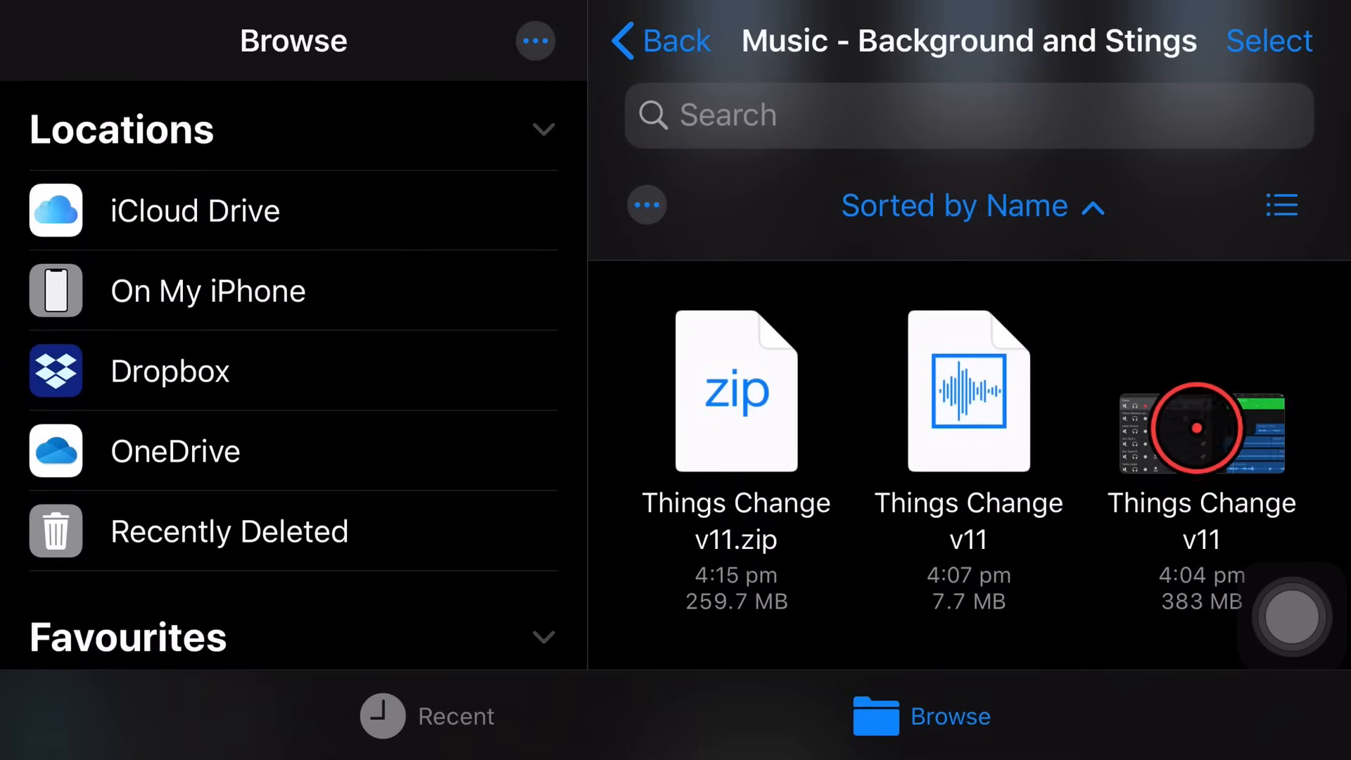
{"action": "mouse_move", "coordinate": [1068, 330]}
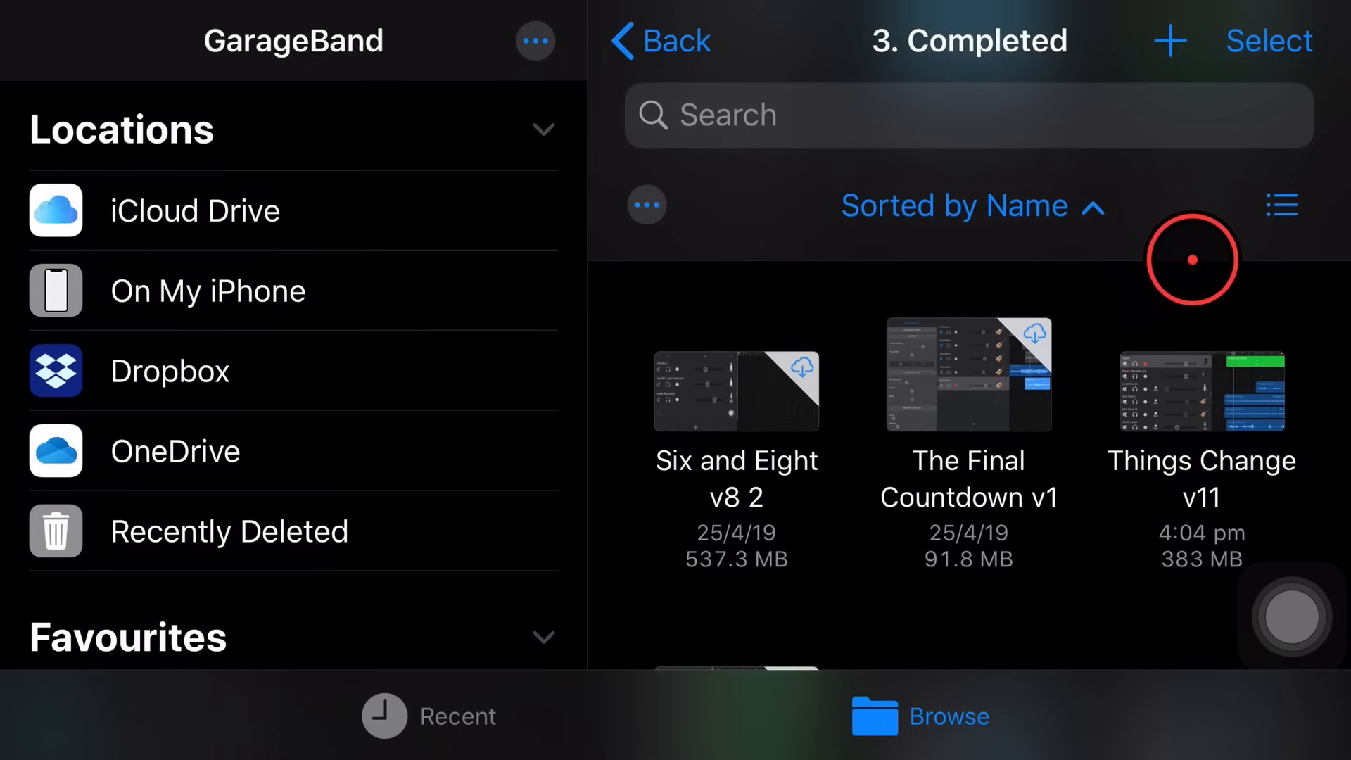
{"action": "left_click", "coordinate": [1267, 41]}
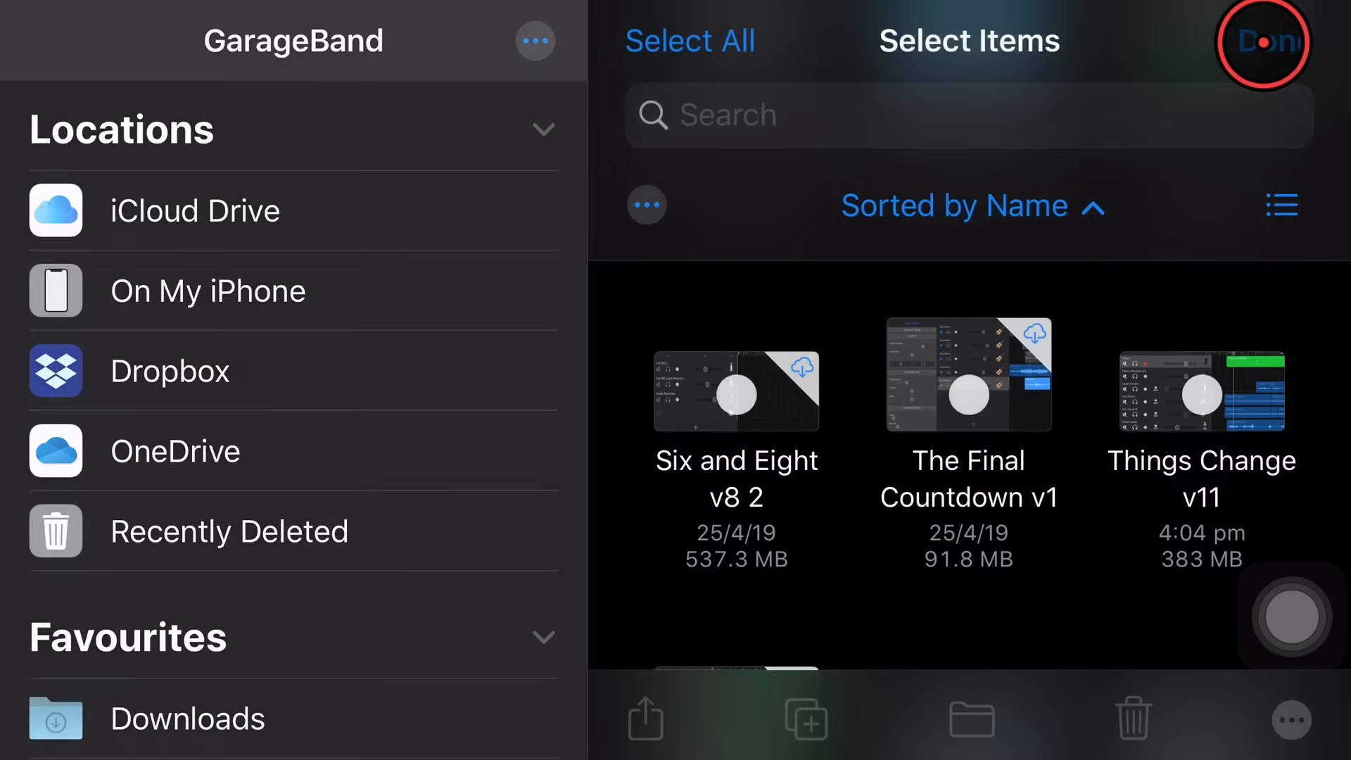
{"action": "left_click", "coordinate": [1200, 392]}
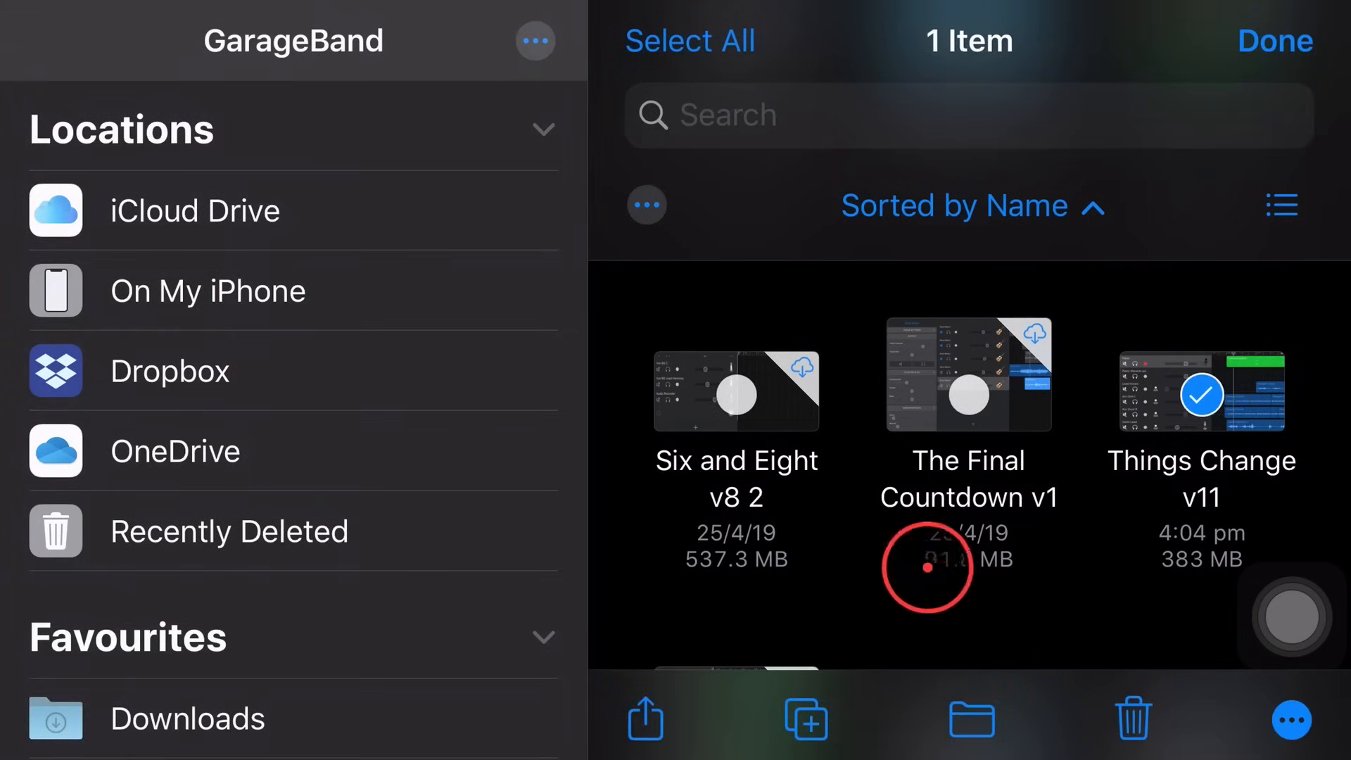
{"action": "left_click", "coordinate": [644, 719]}
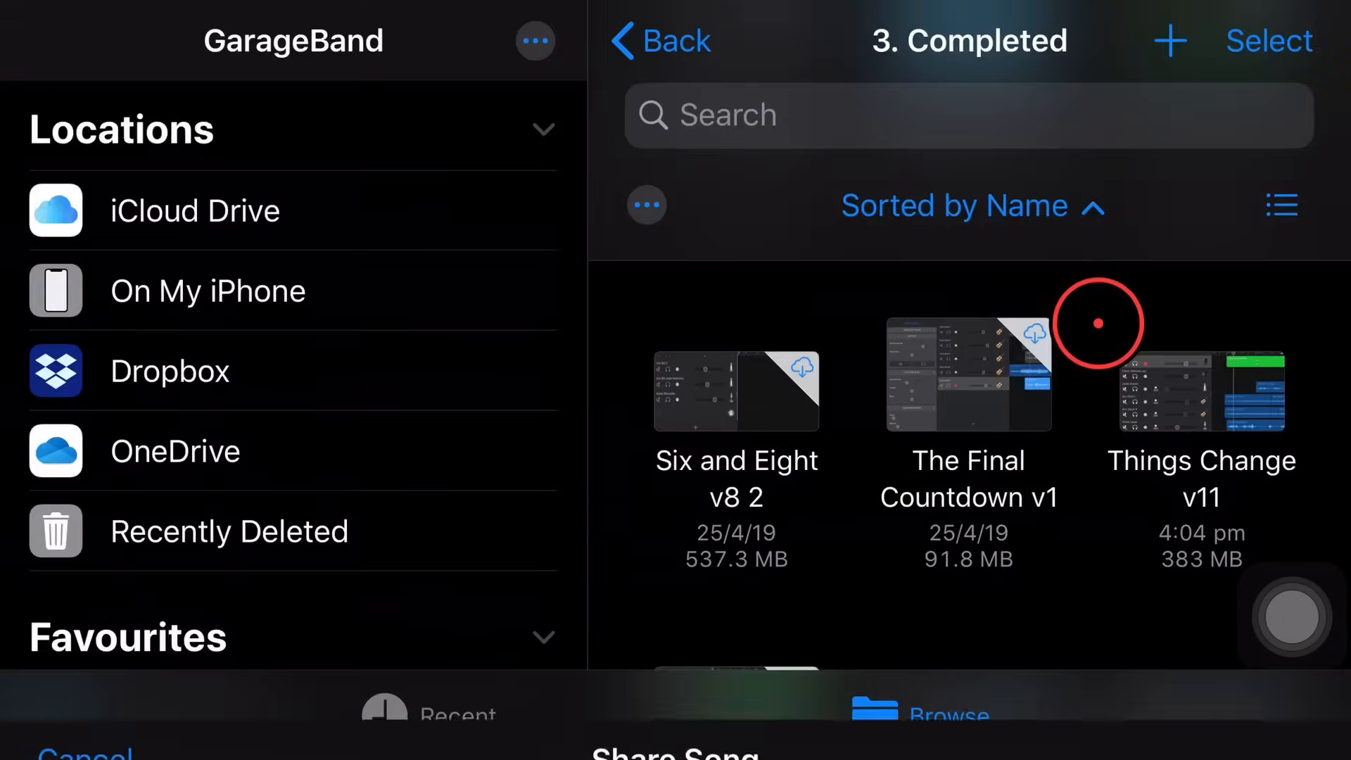
{"action": "left_click", "coordinate": [1201, 389]}
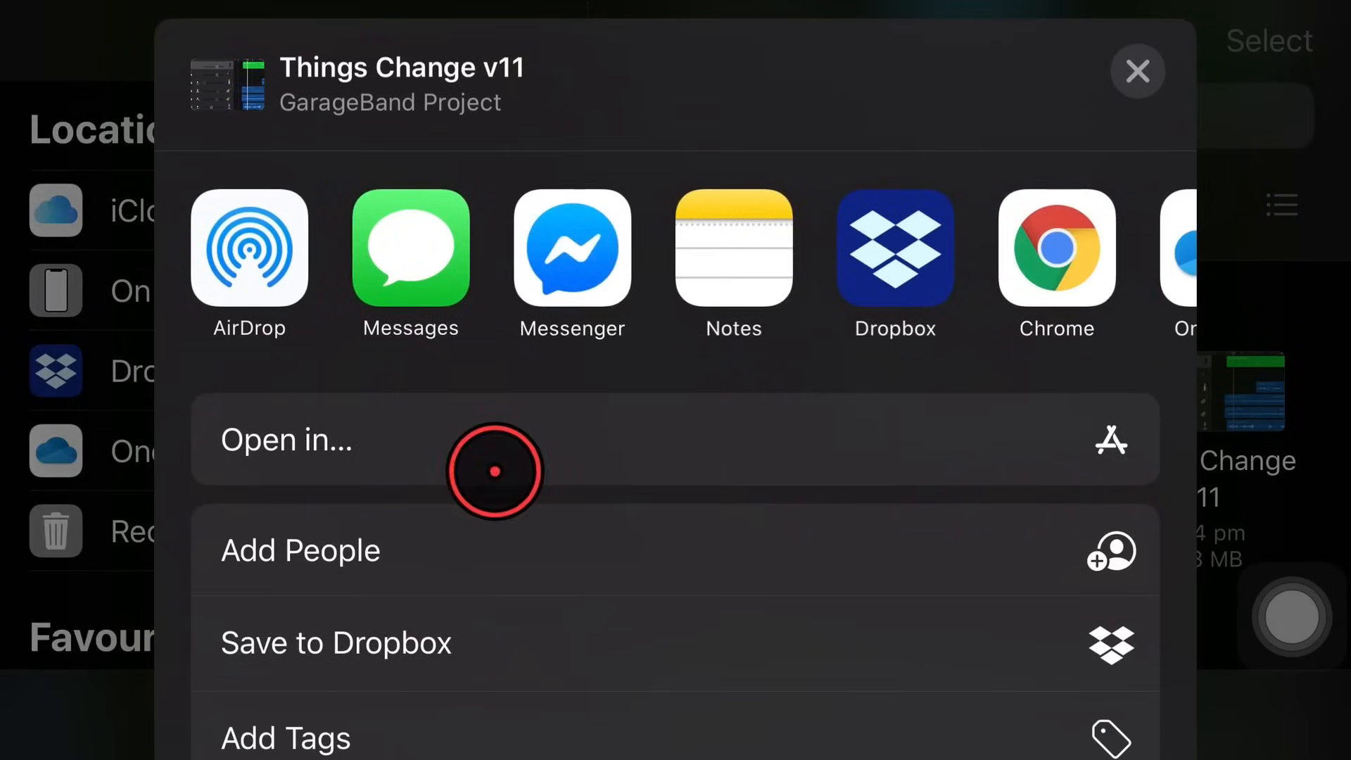
{"action": "mouse_move", "coordinate": [445, 529]}
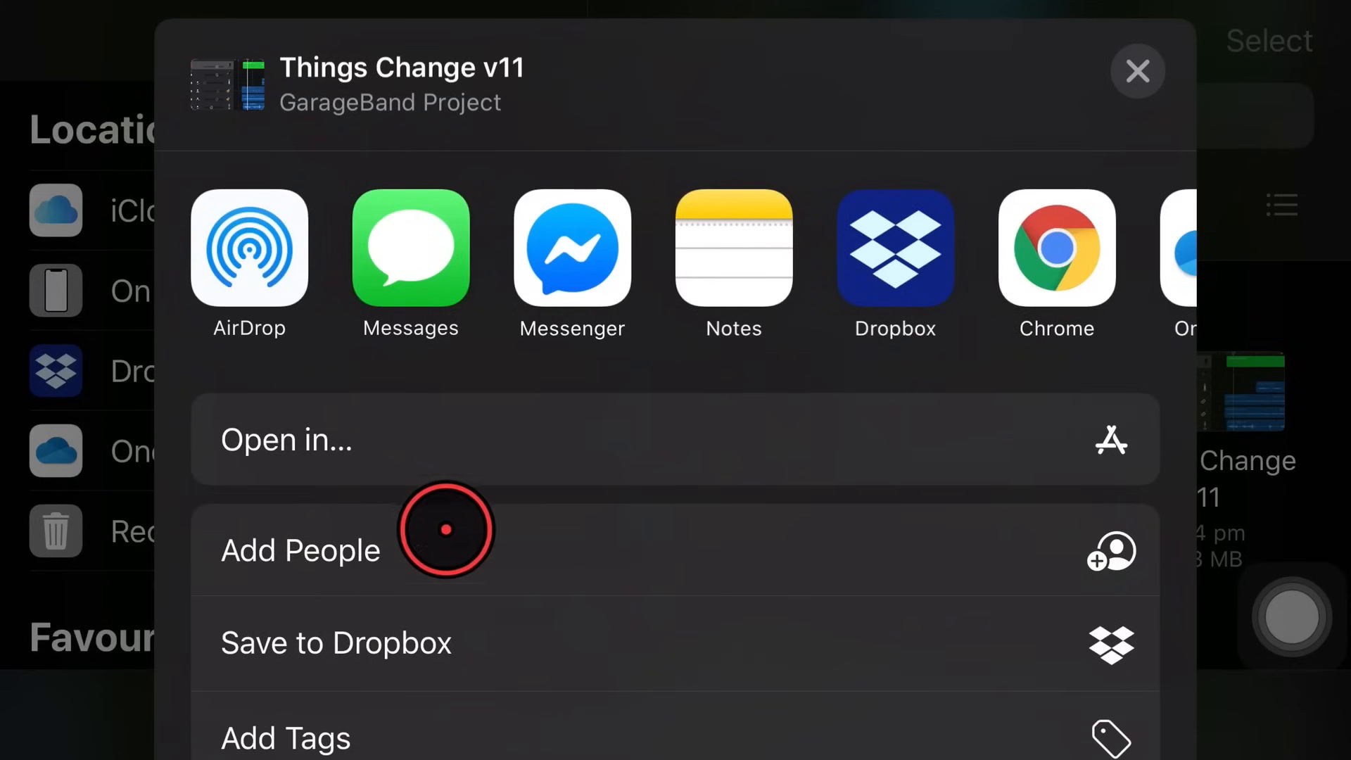
{"action": "mouse_move", "coordinate": [653, 557]}
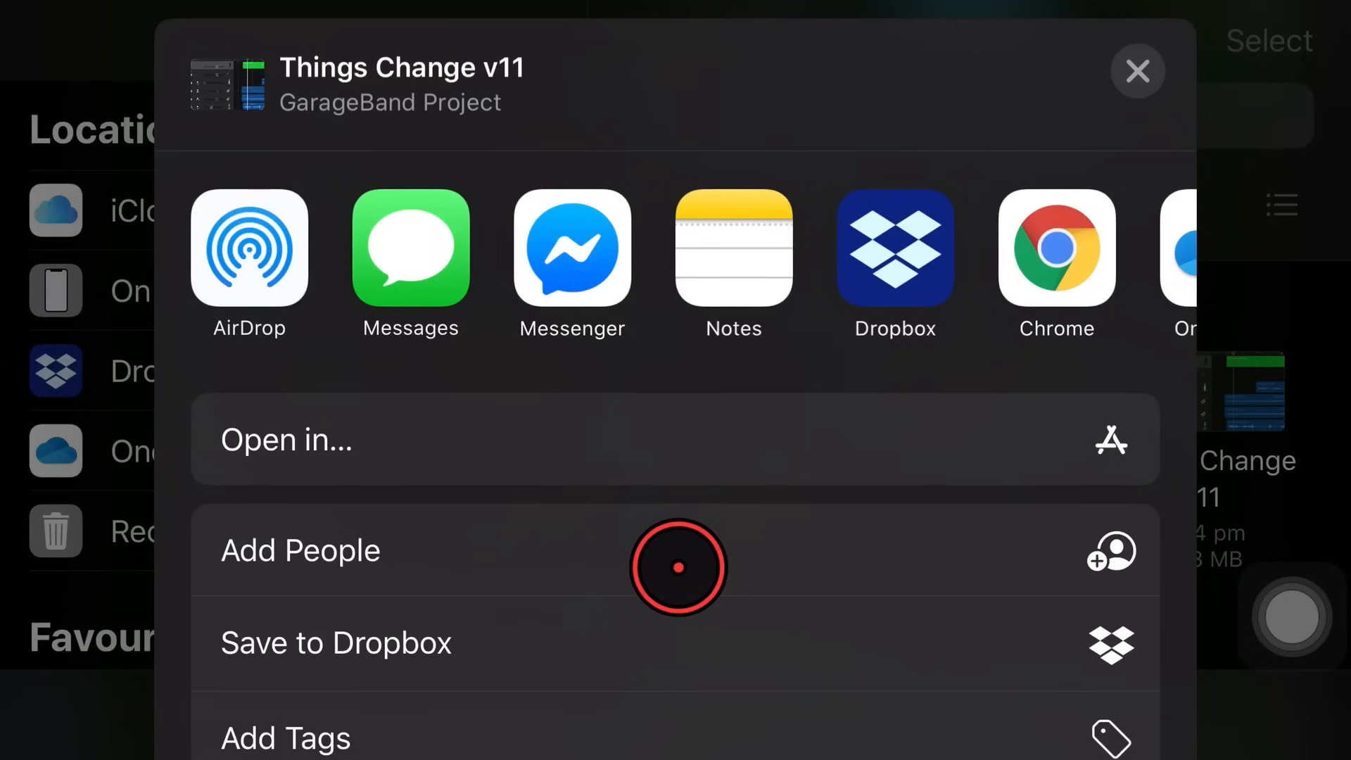
{"action": "mouse_move", "coordinate": [399, 560]}
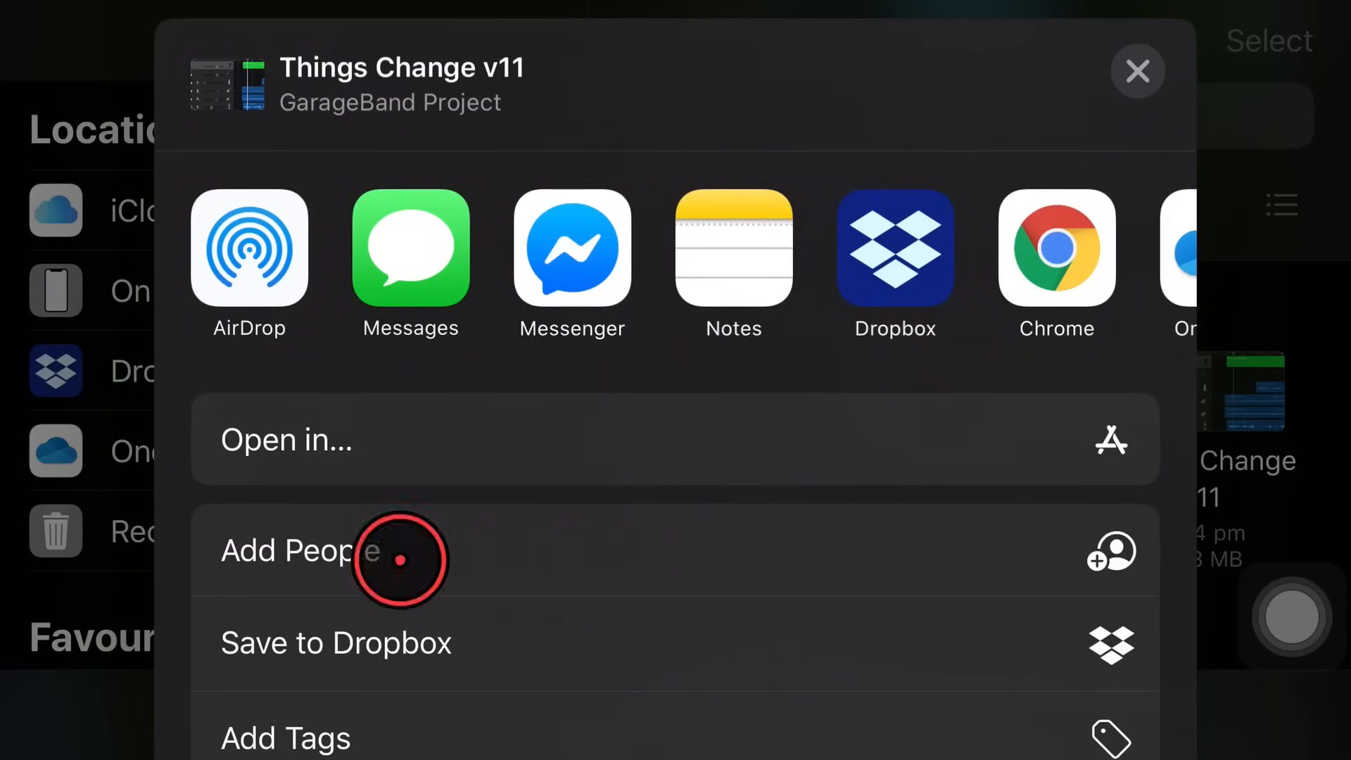
{"action": "mouse_move", "coordinate": [748, 542]}
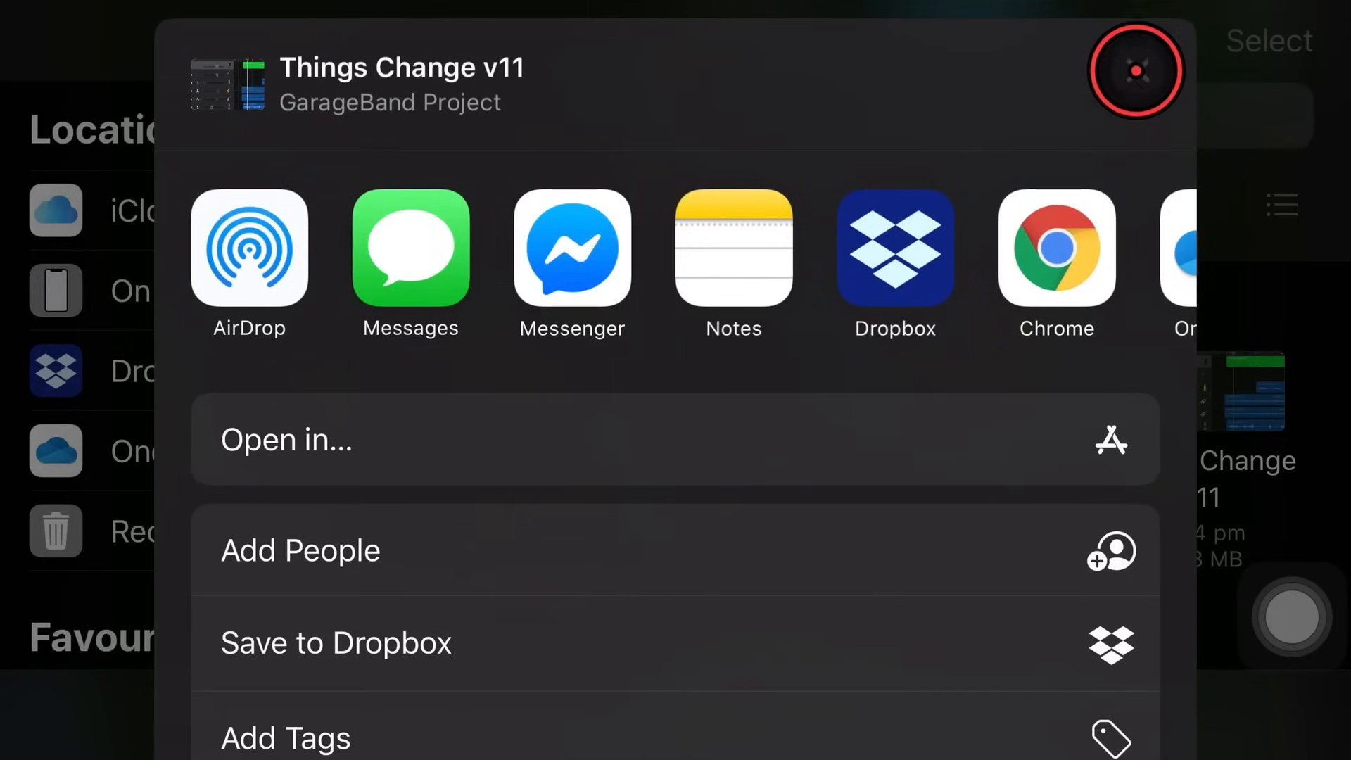
{"action": "left_click", "coordinate": [1136, 69]}
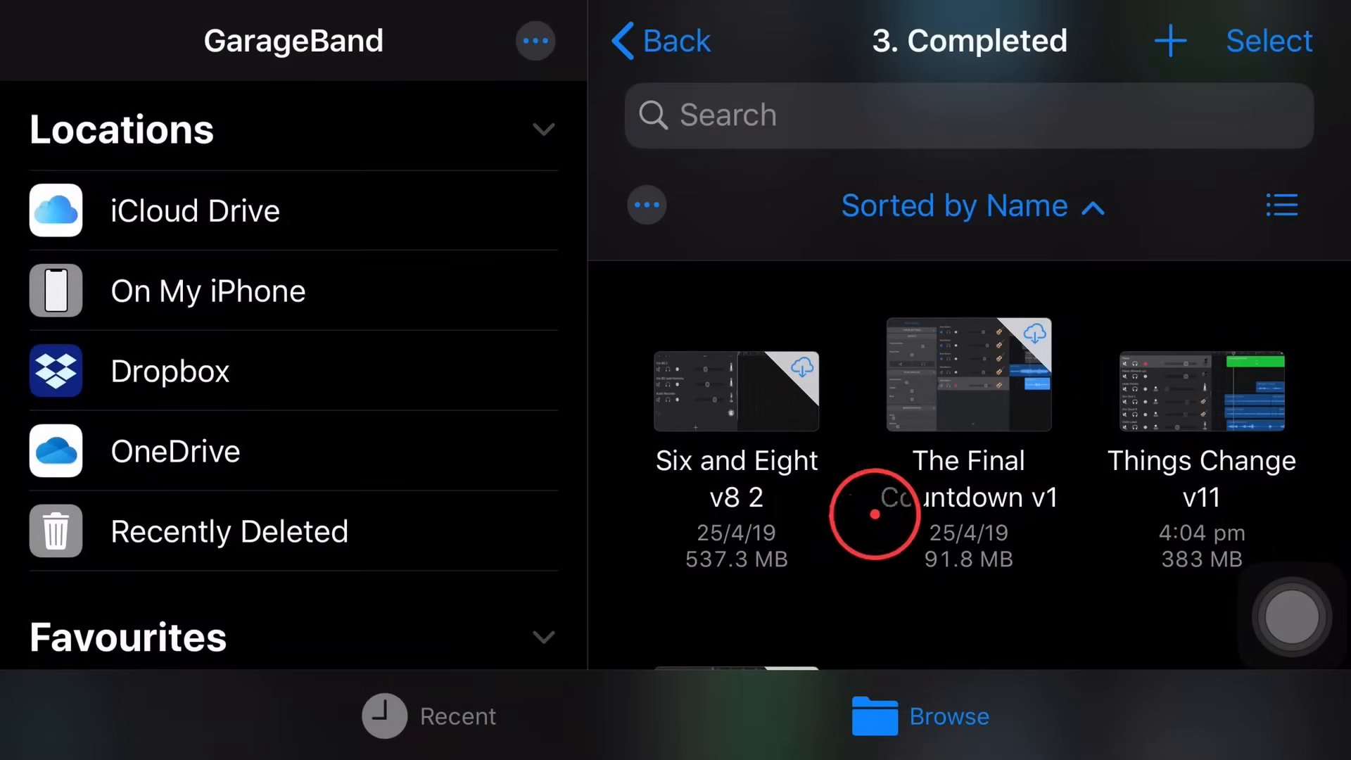
{"action": "mouse_move", "coordinate": [1175, 333]}
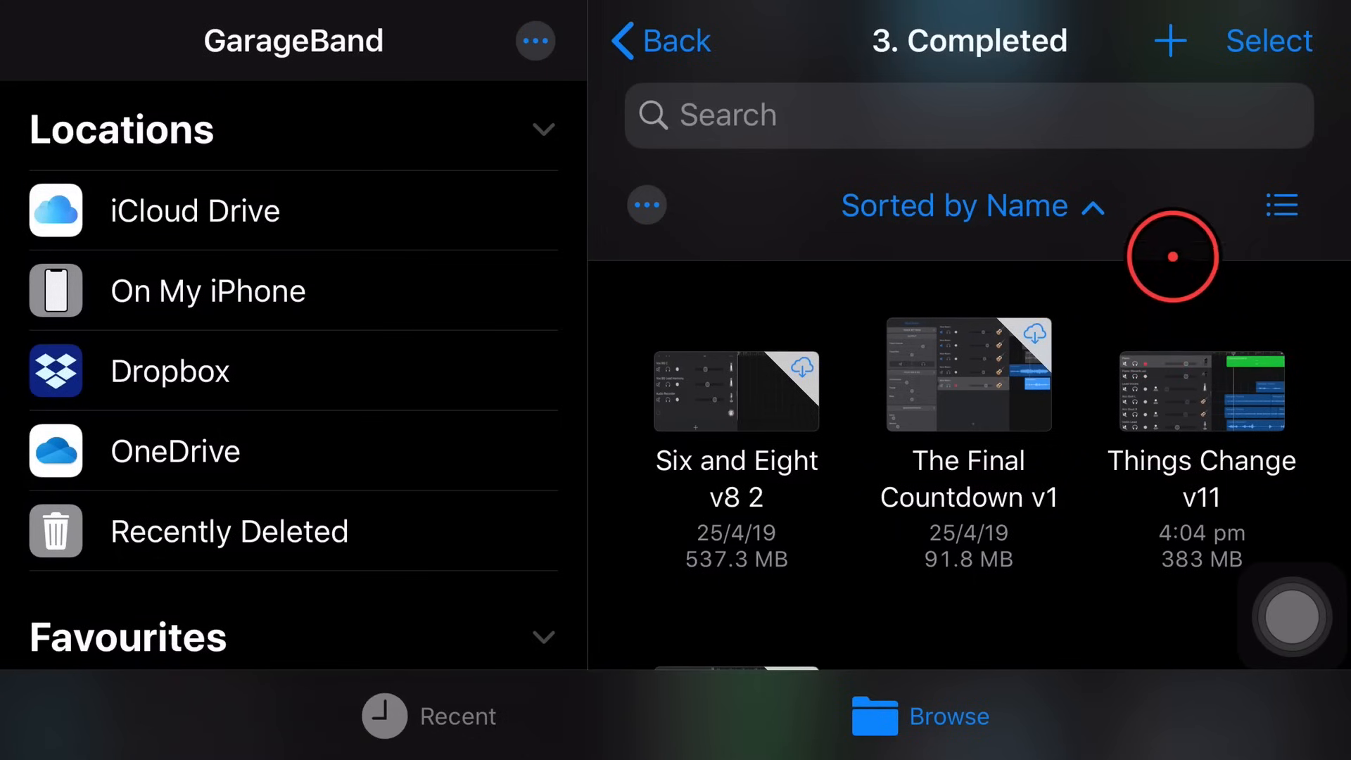
{"action": "mouse_move", "coordinate": [1151, 296]}
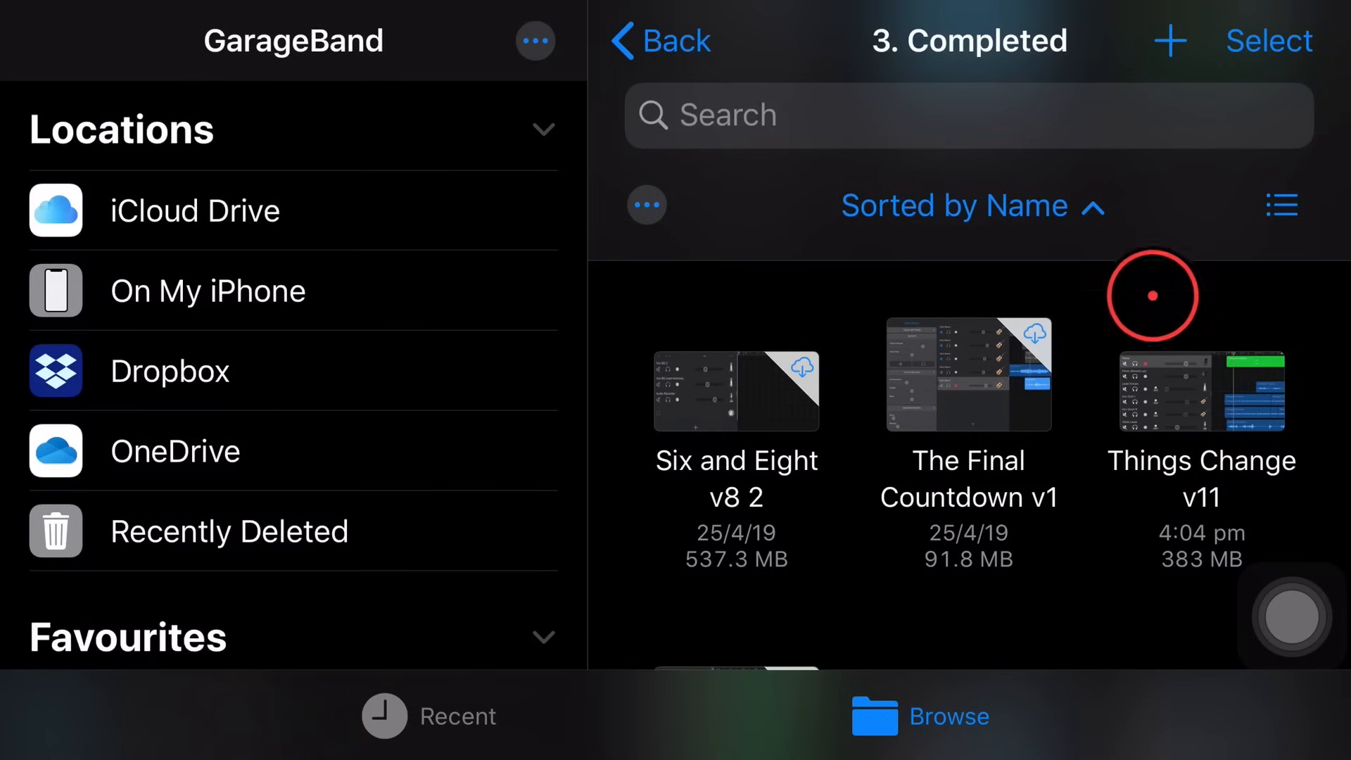
{"action": "mouse_move", "coordinate": [1181, 267]}
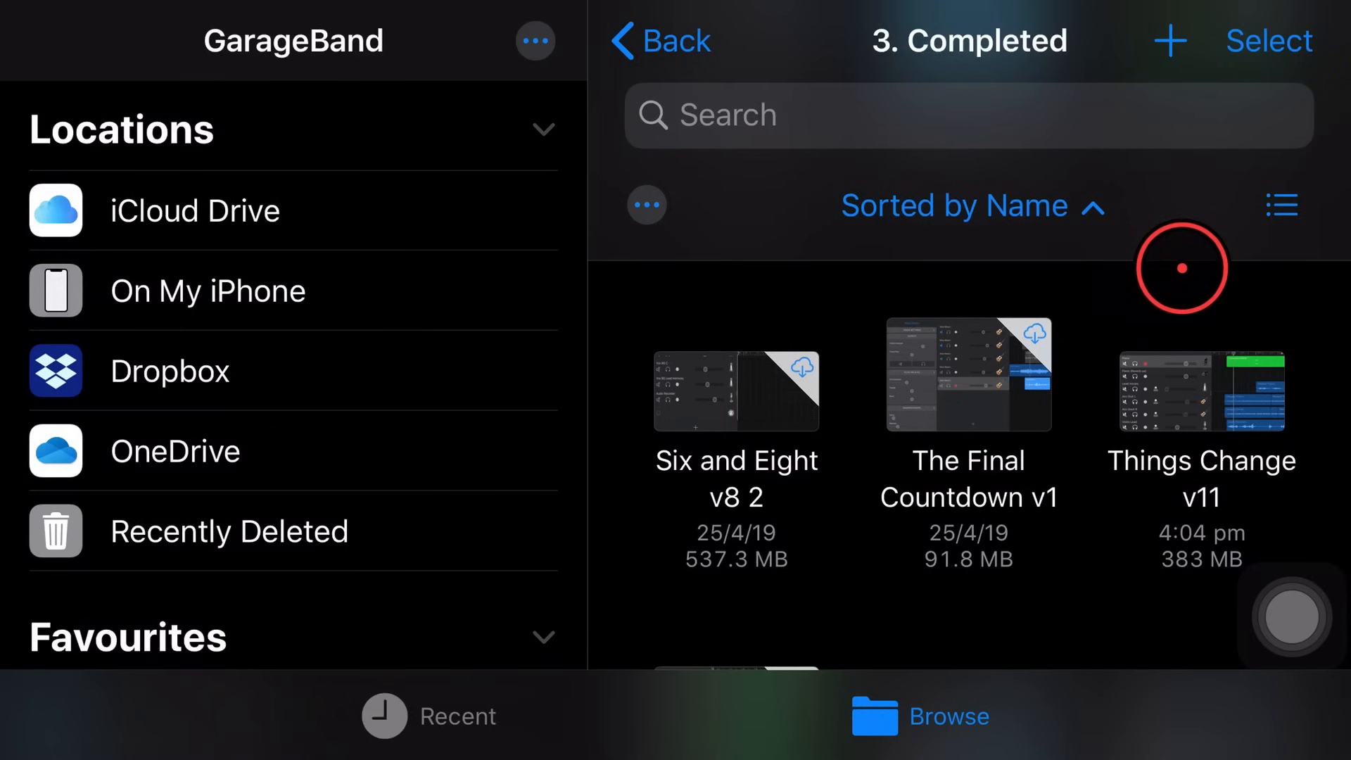
Share Demo Song as a Song audio file and choose Save to Files, browsing iCloud Drive
{"action": "left_click", "coordinate": [660, 41]}
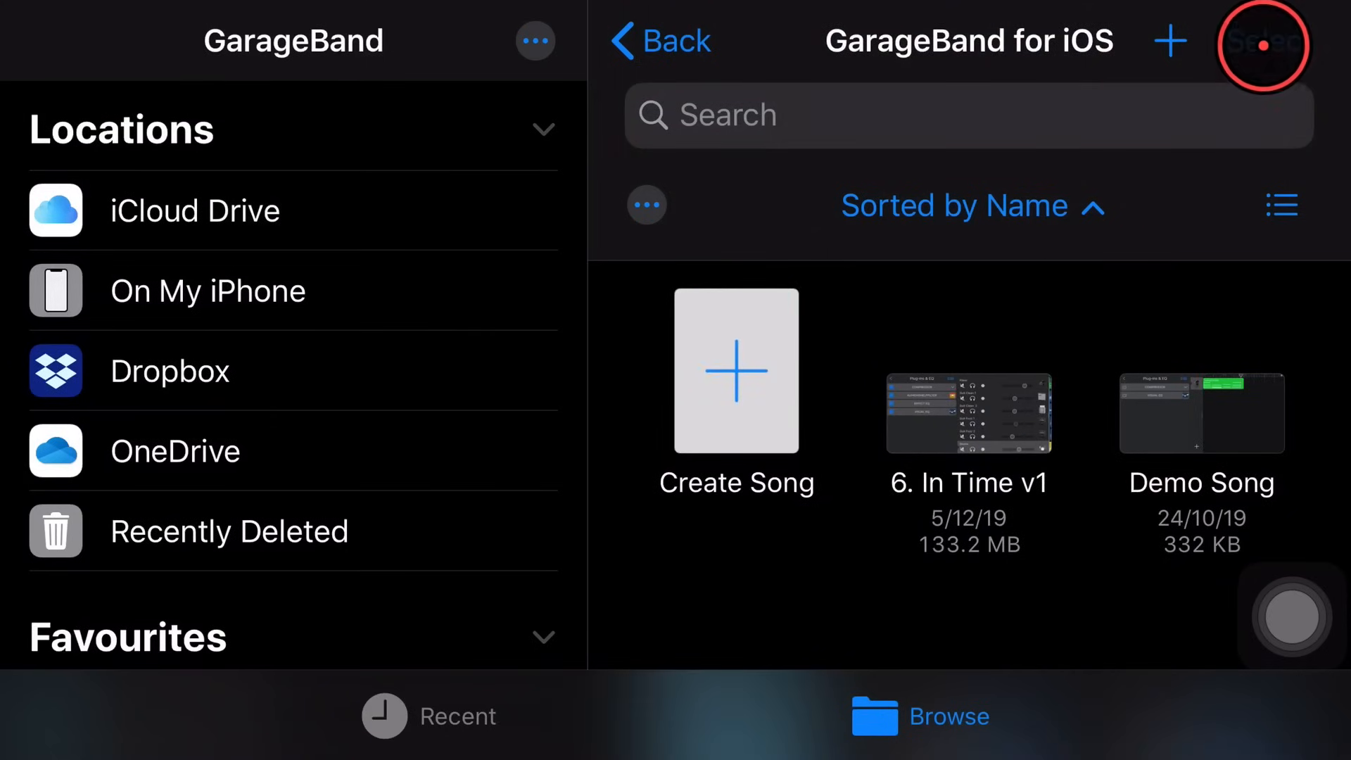
{"action": "left_click", "coordinate": [1263, 40]}
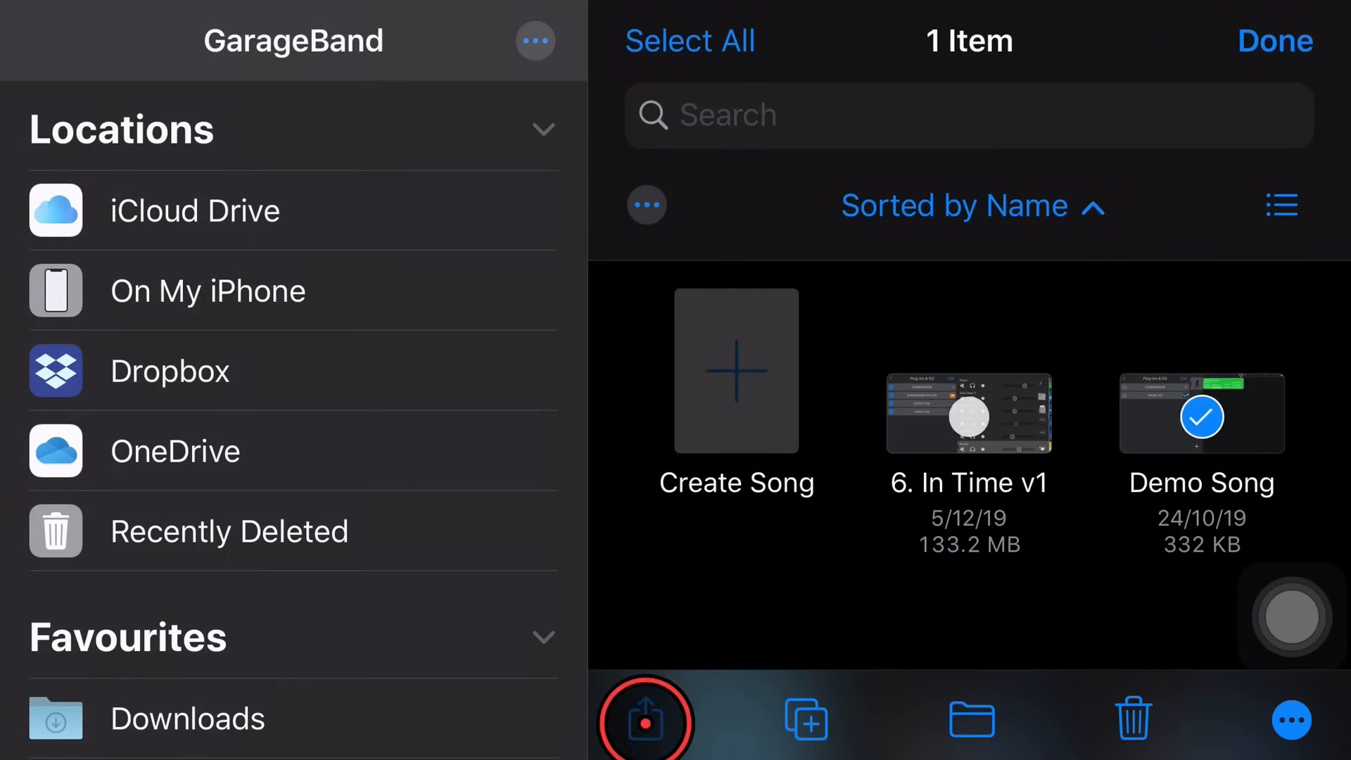
{"action": "left_click", "coordinate": [643, 718]}
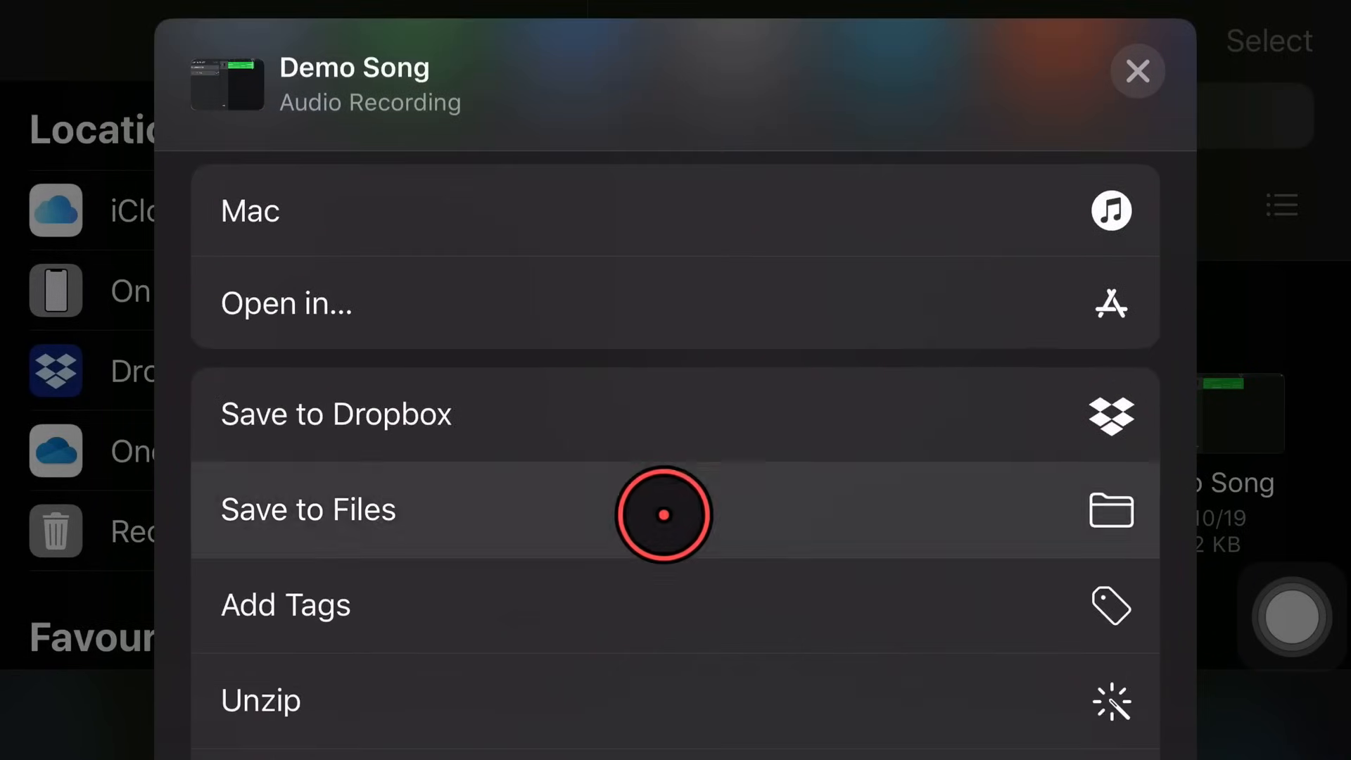
{"action": "left_click", "coordinate": [307, 508]}
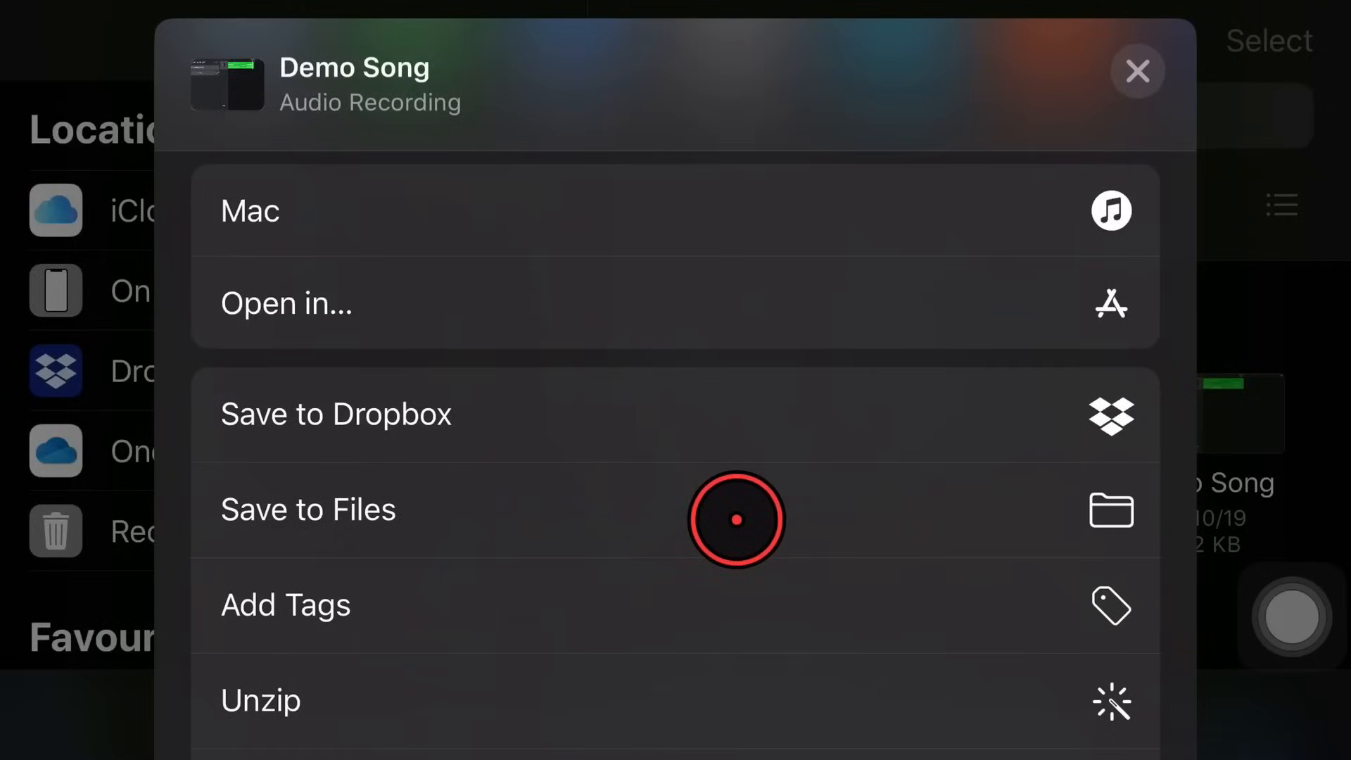
{"action": "left_click", "coordinate": [307, 508]}
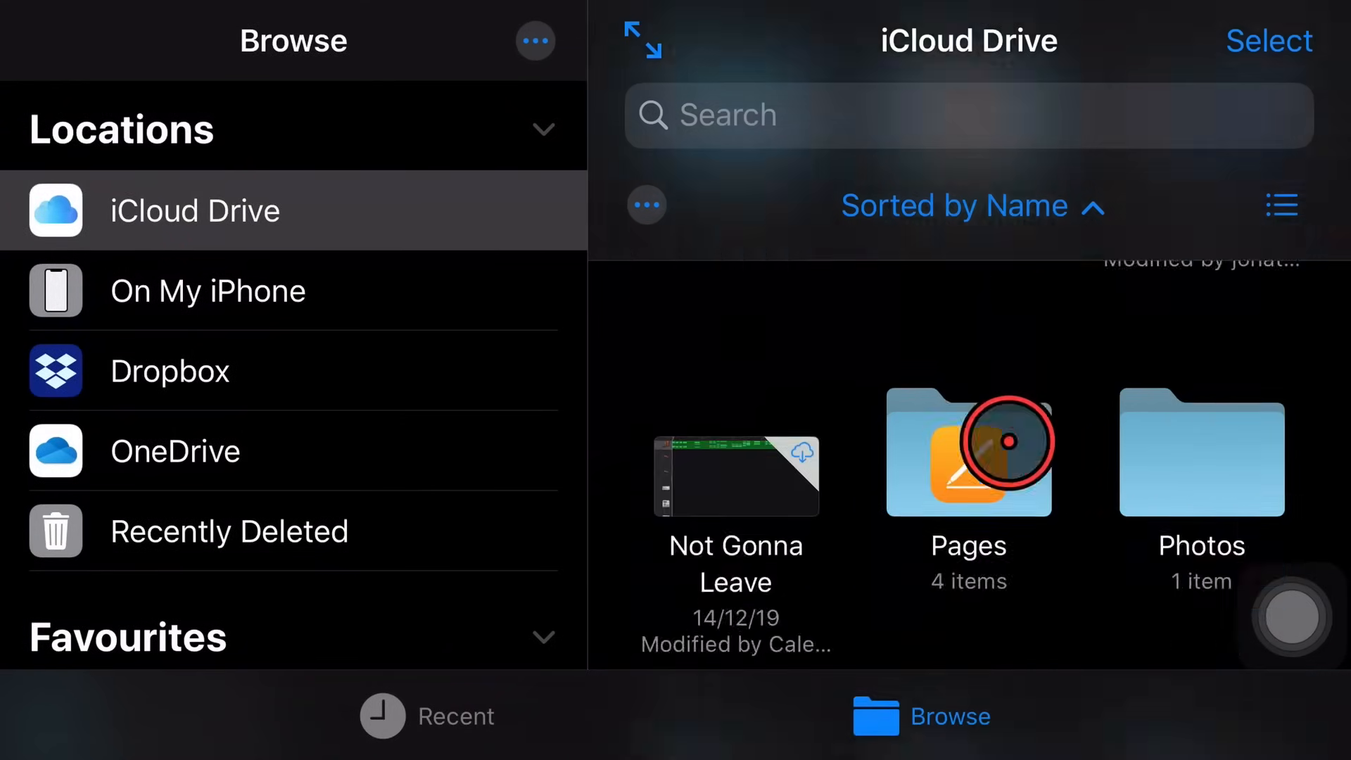
Preview Demo Song in Music - Background and Stings as a 684 KB MPEG-4 audio file
{"action": "left_click", "coordinate": [968, 455]}
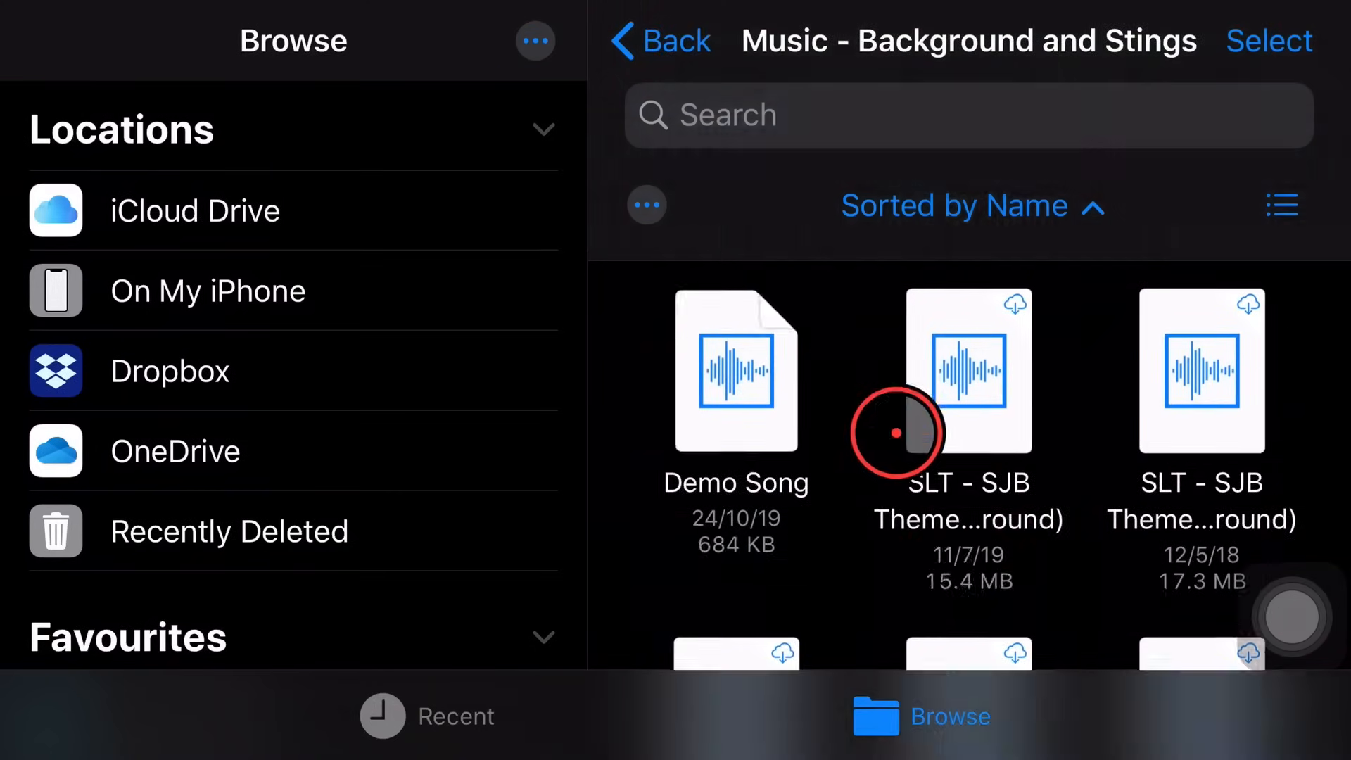
{"action": "left_click", "coordinate": [736, 371]}
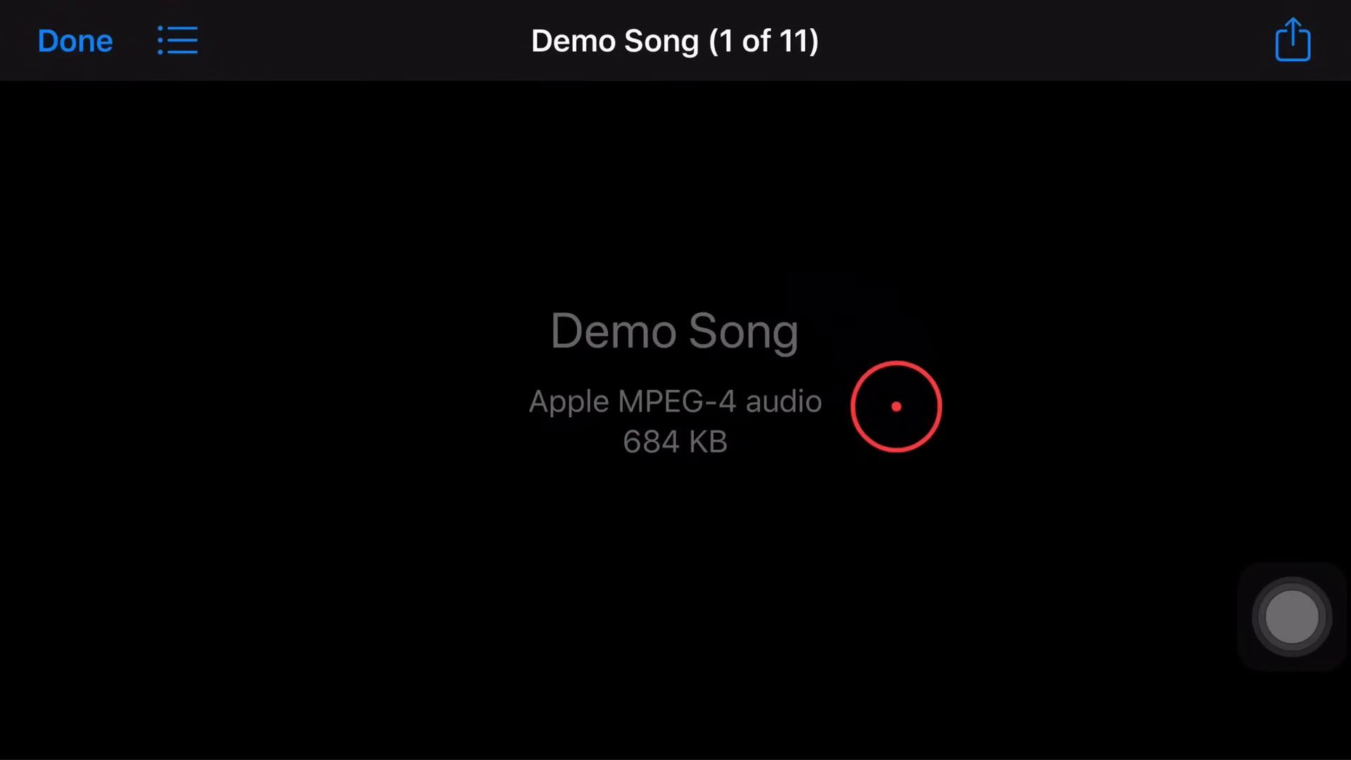
{"action": "mouse_move", "coordinate": [662, 352]}
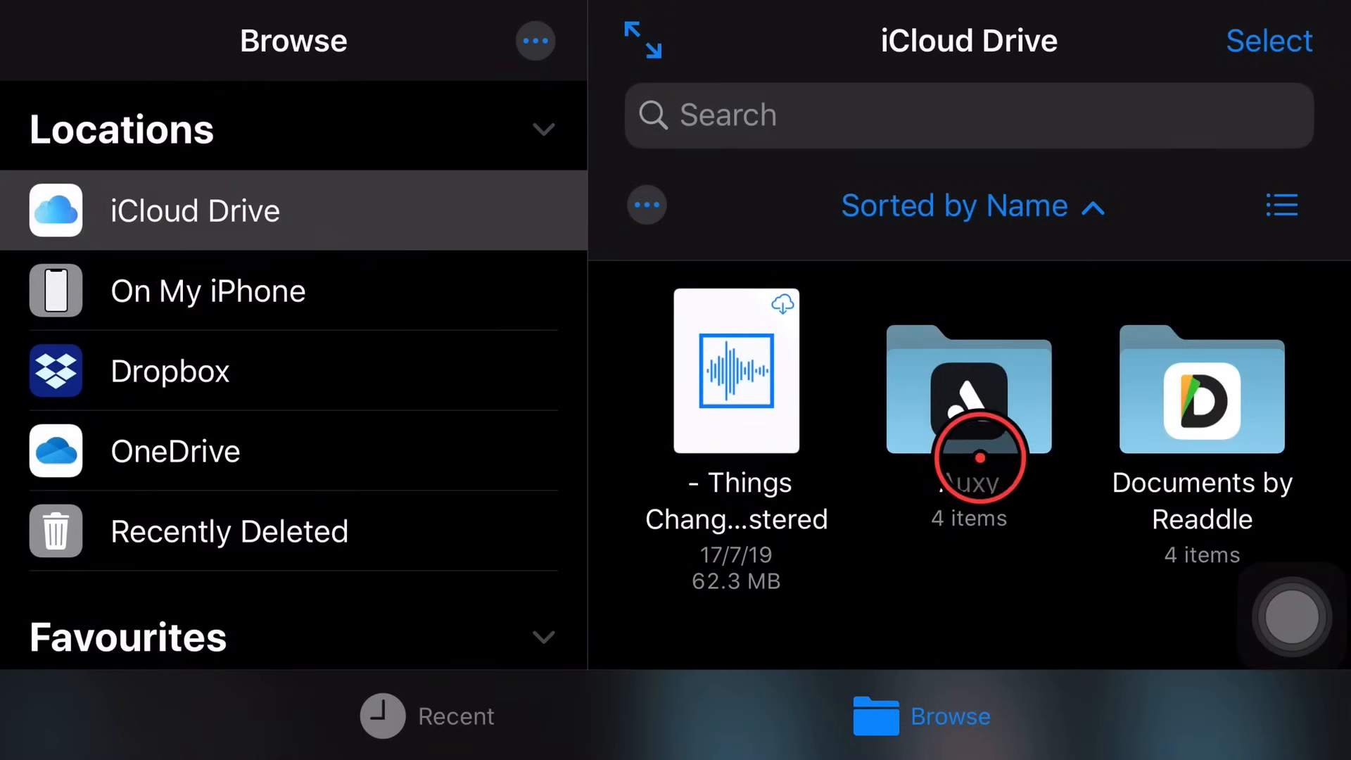
View the Add People sharing options for a project in GarageBand for iOS › 3. Completed, then dismiss them
{"action": "scroll", "scroll_direction": "down", "scroll_amount": 3}
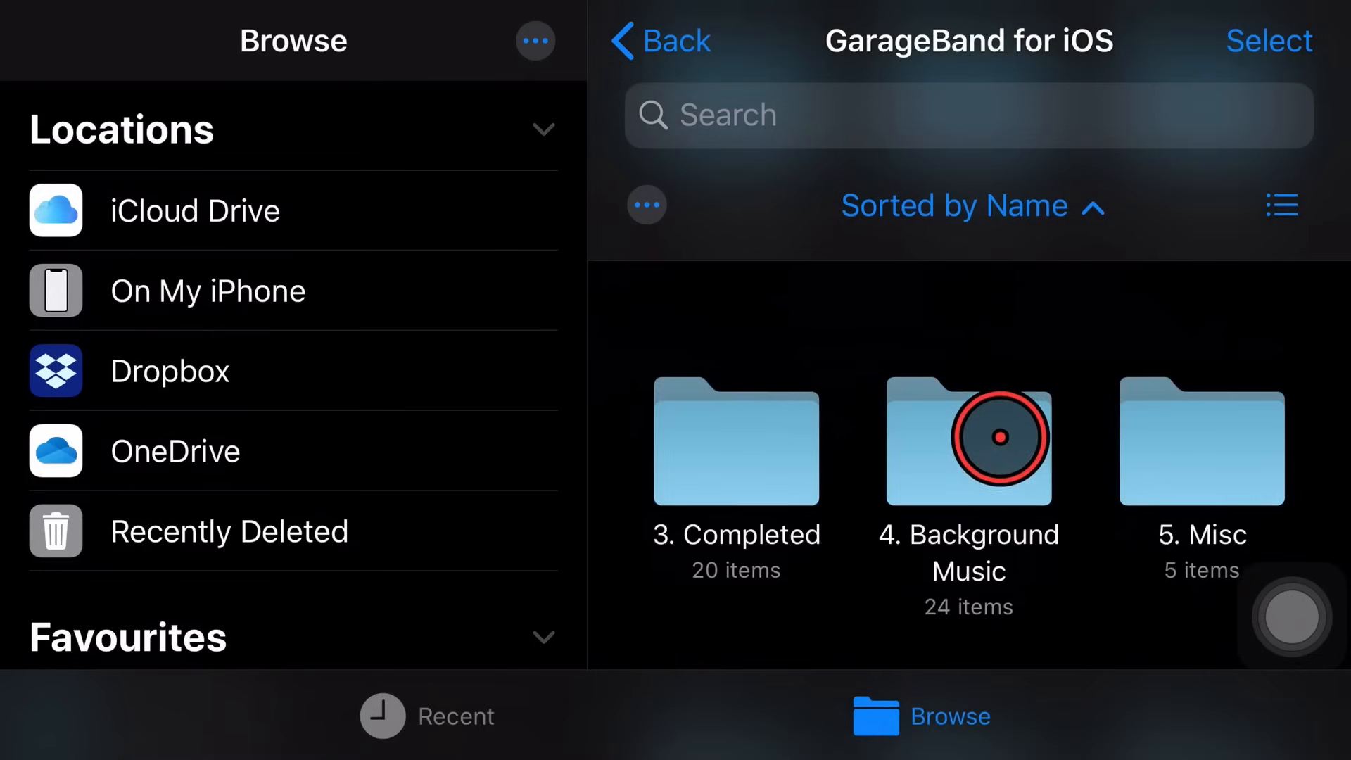
{"action": "left_click", "coordinate": [736, 443]}
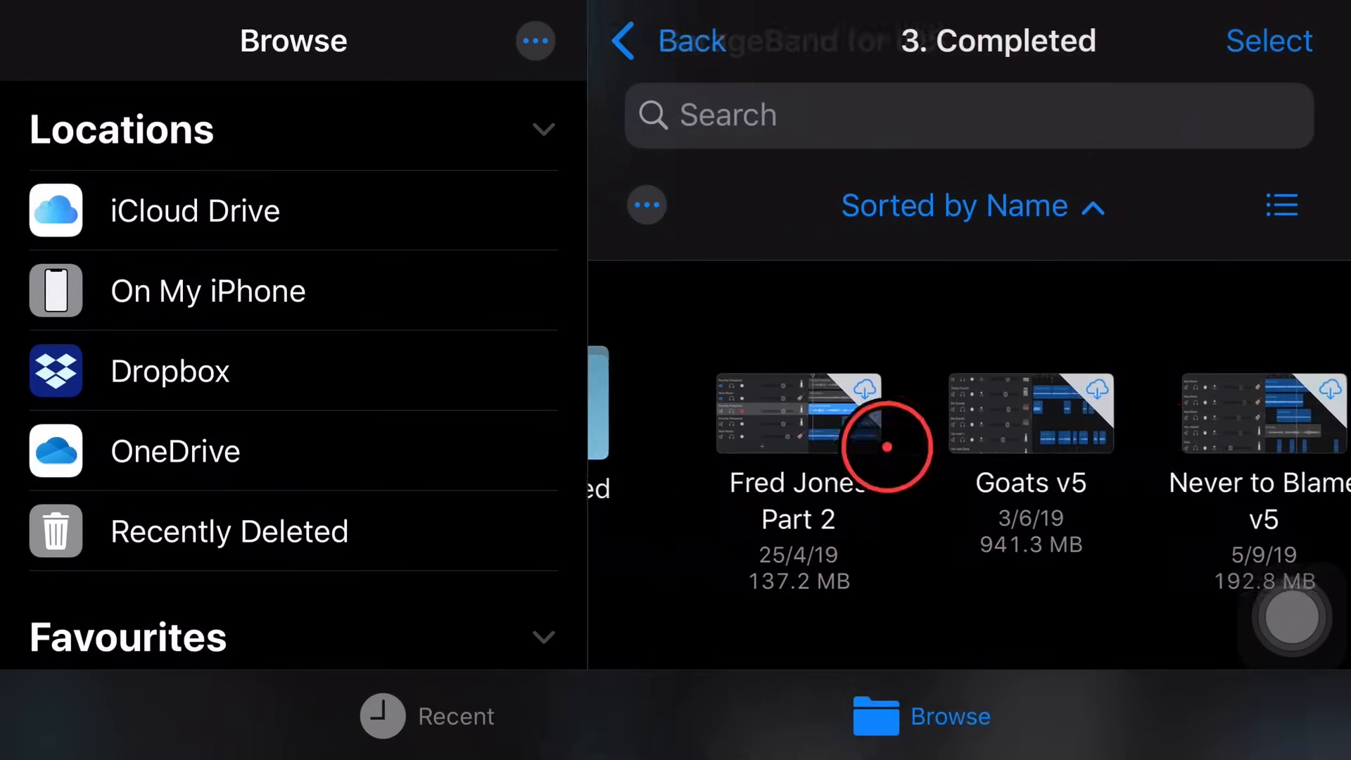
{"action": "scroll", "scroll_direction": "down", "scroll_amount": 3}
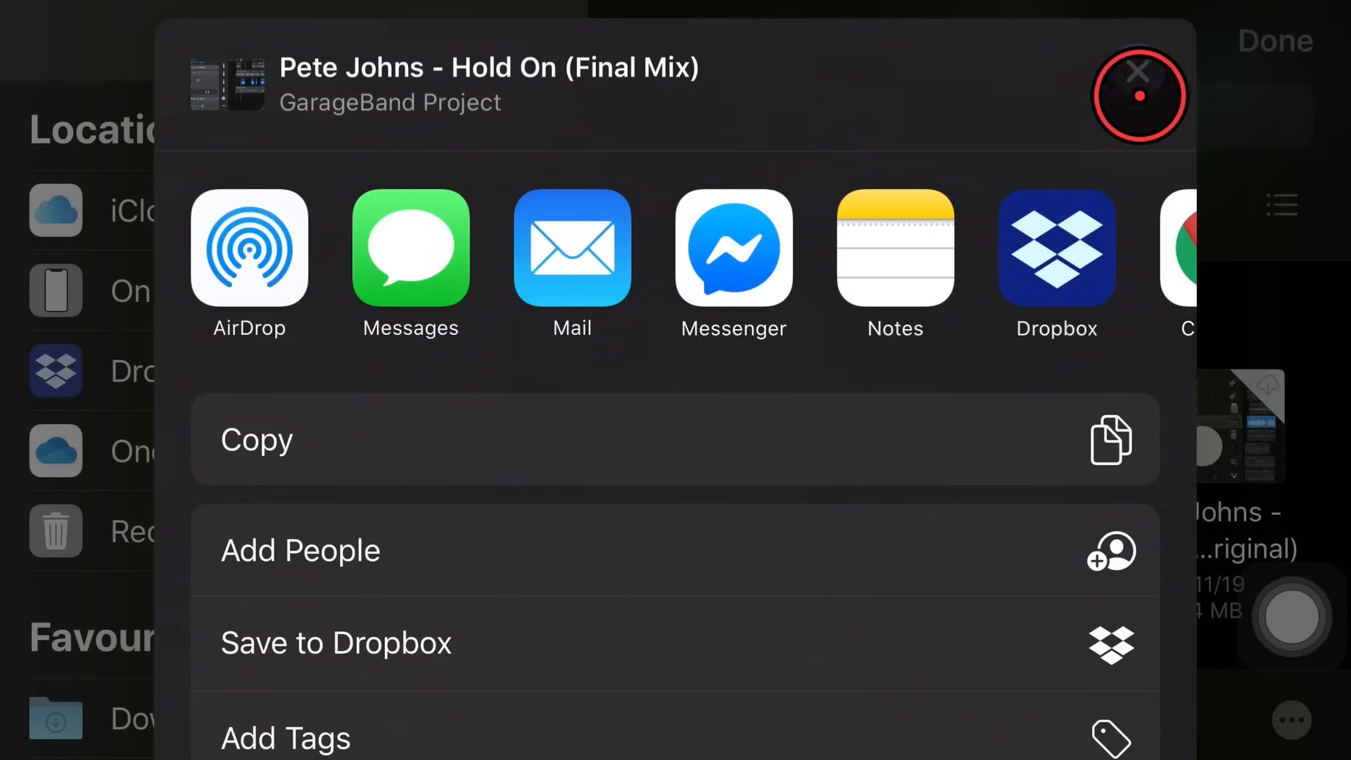
{"action": "left_click", "coordinate": [1140, 95]}
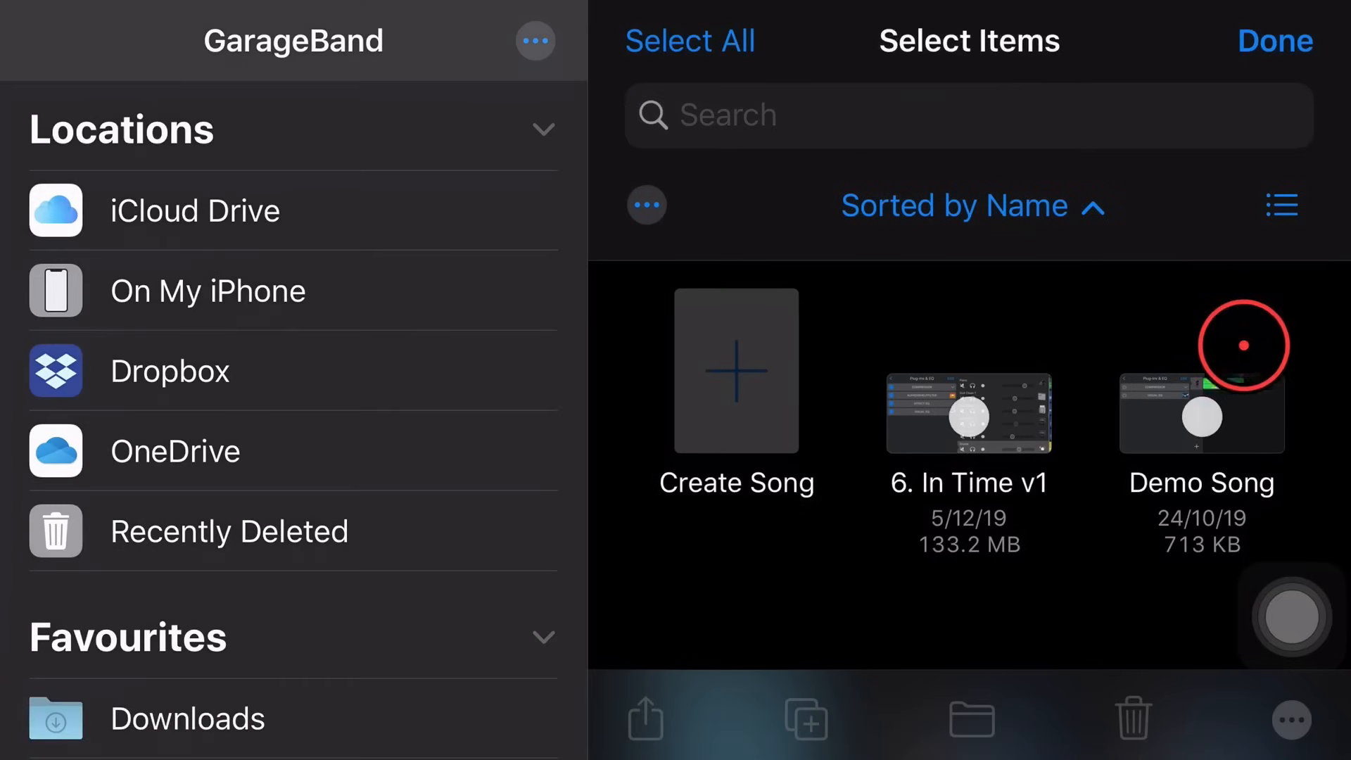
{"action": "left_click", "coordinate": [645, 718]}
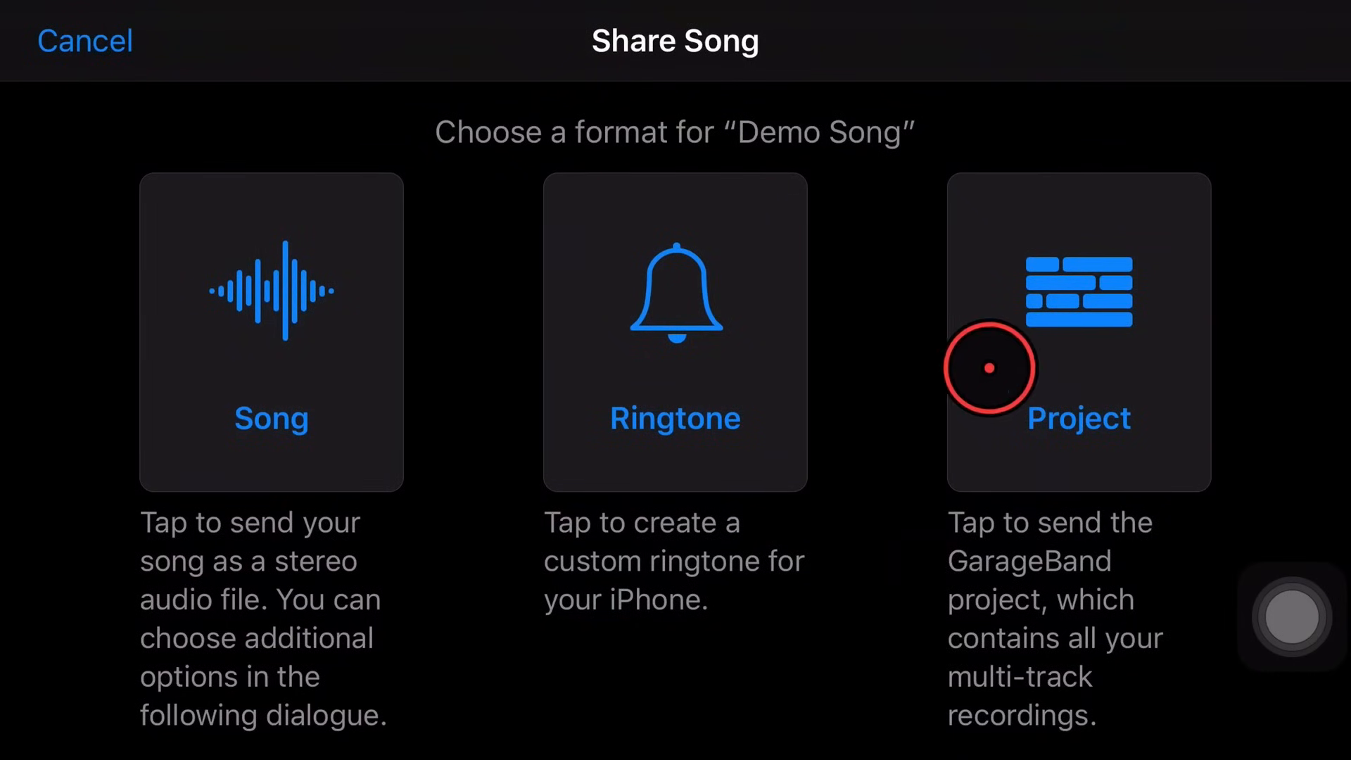
{"action": "mouse_move", "coordinate": [244, 86]}
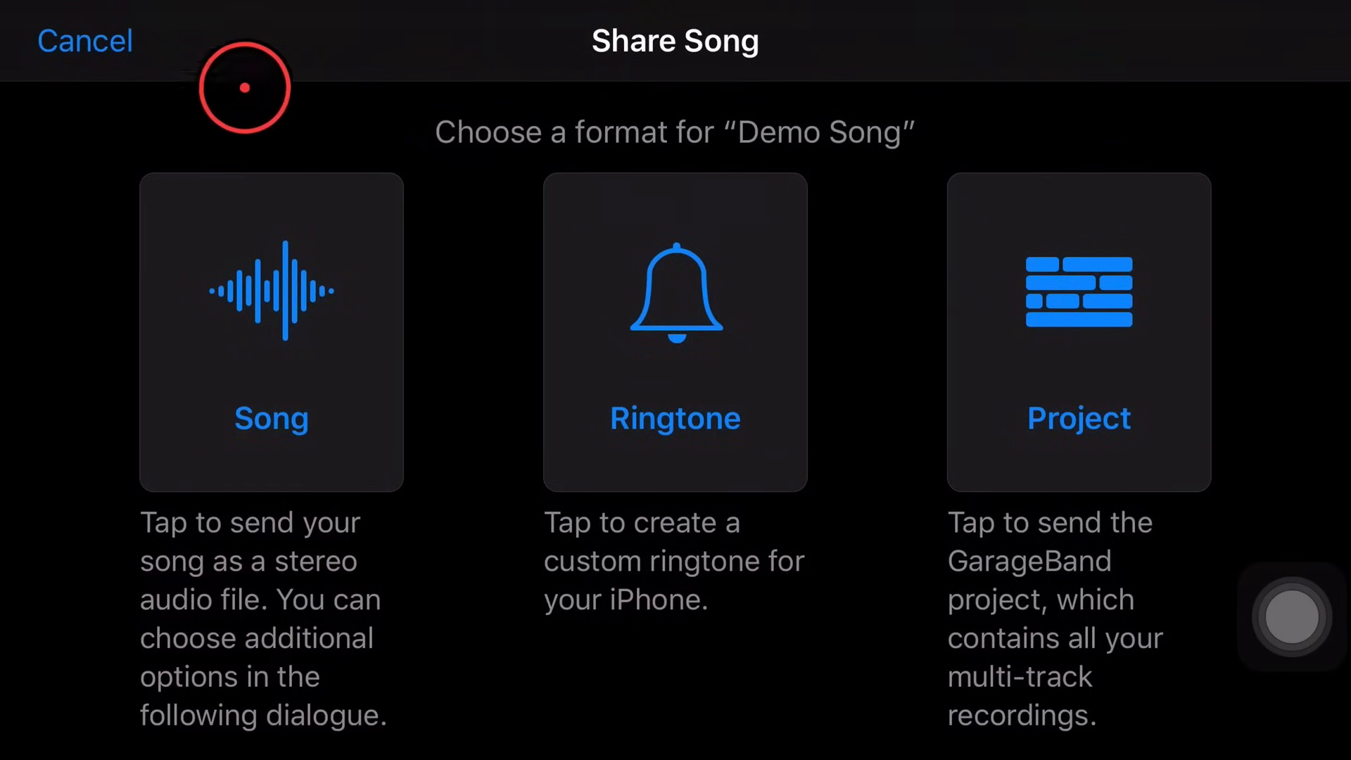
{"action": "left_click", "coordinate": [1078, 331]}
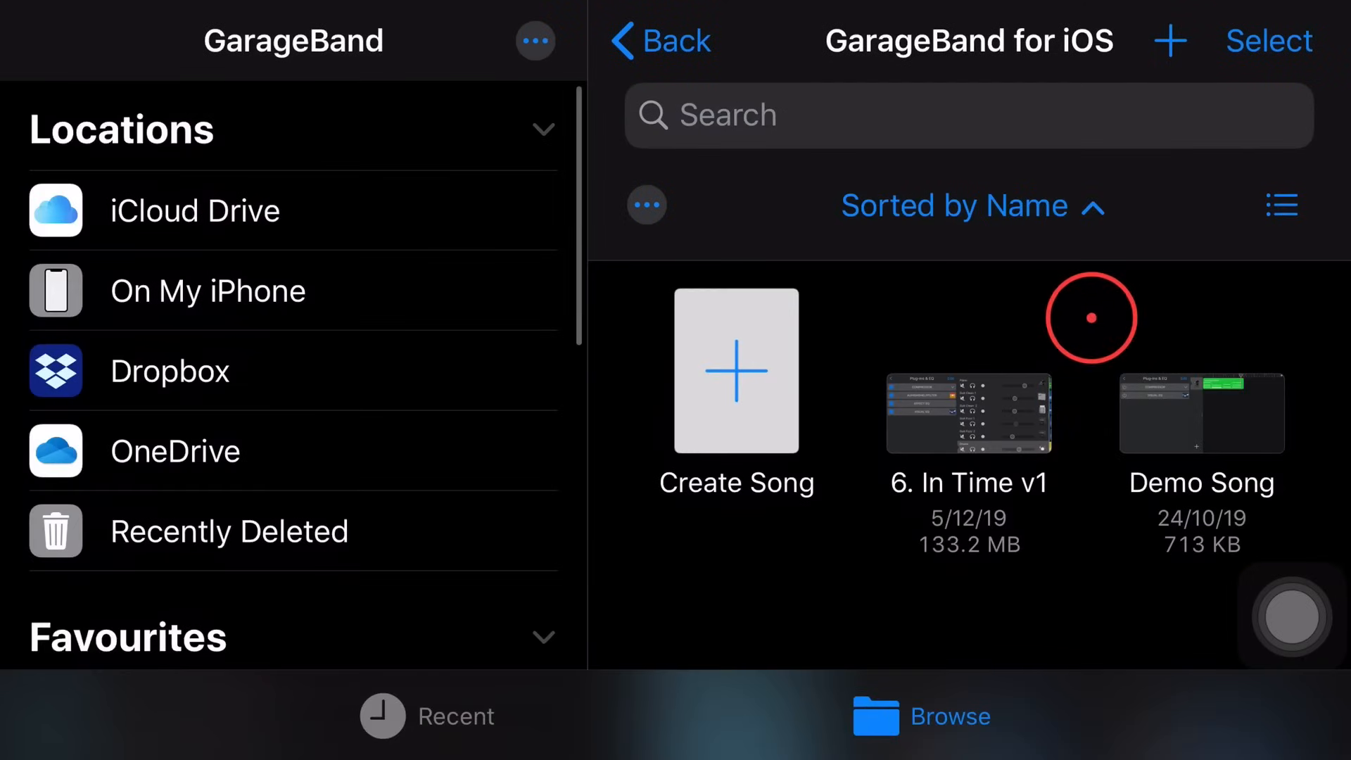
{"action": "mouse_move", "coordinate": [990, 610]}
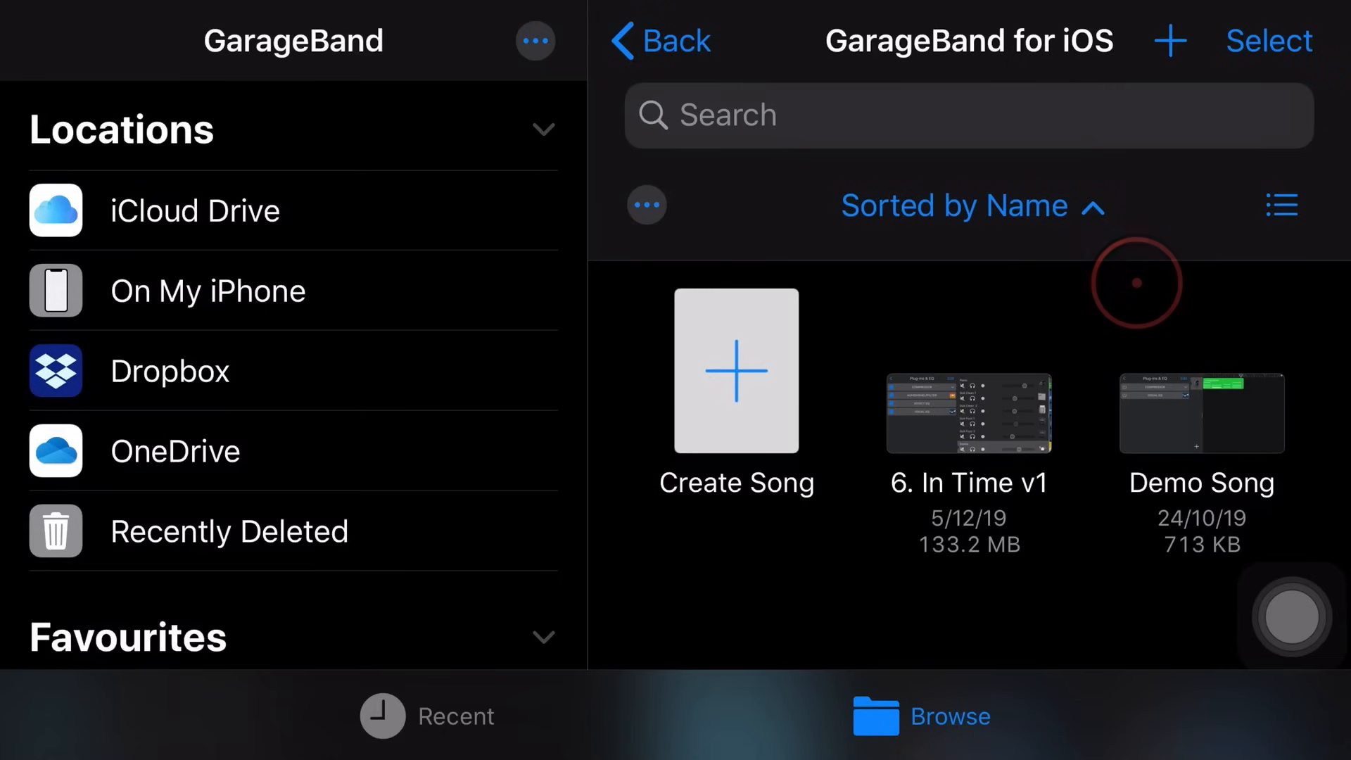
{"action": "mouse_move", "coordinate": [538, 450]}
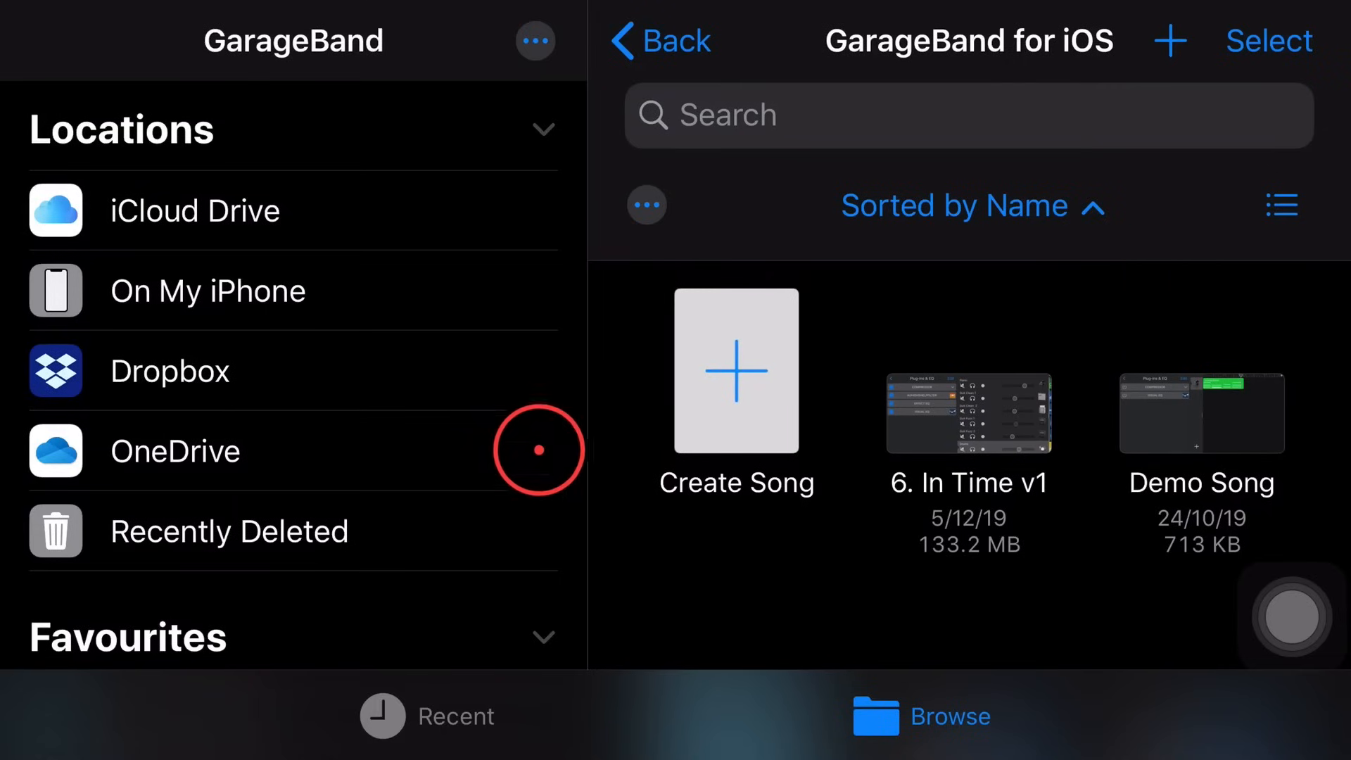